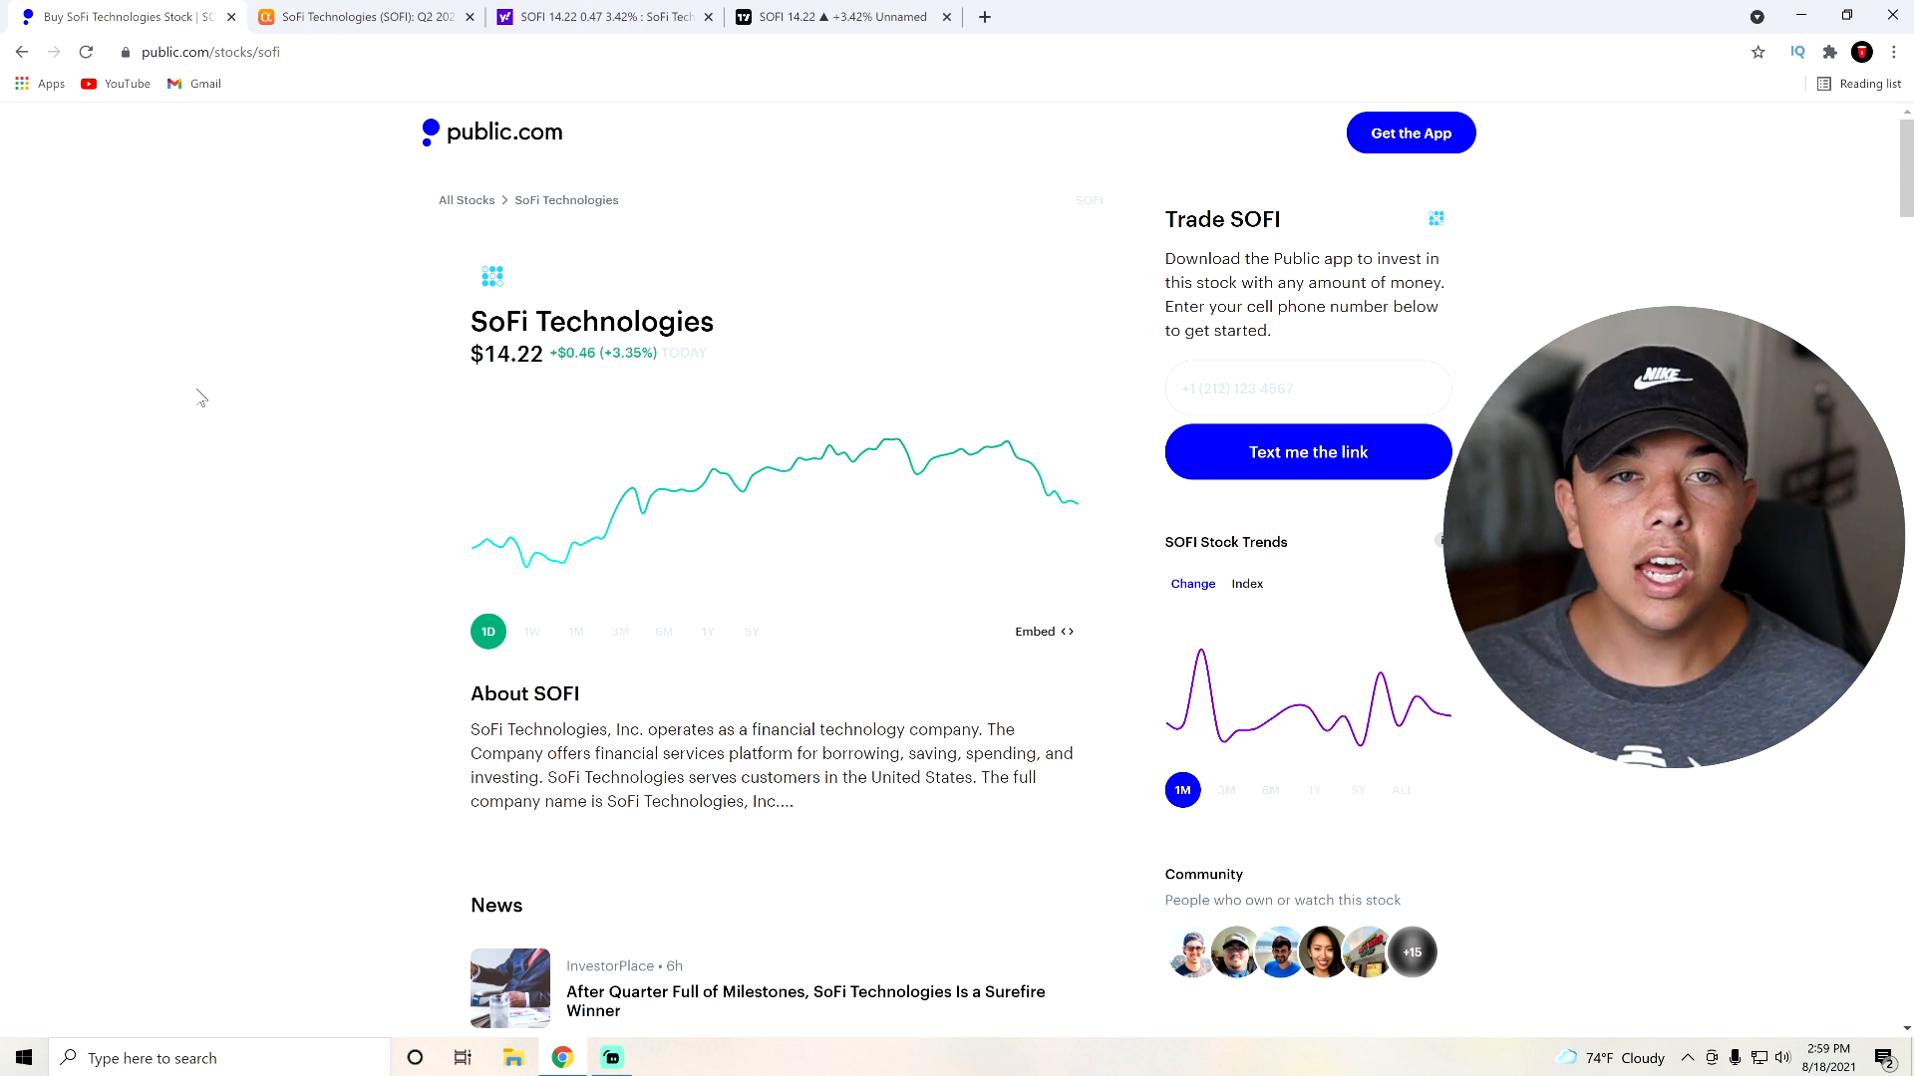
mouse_move(290, 381)
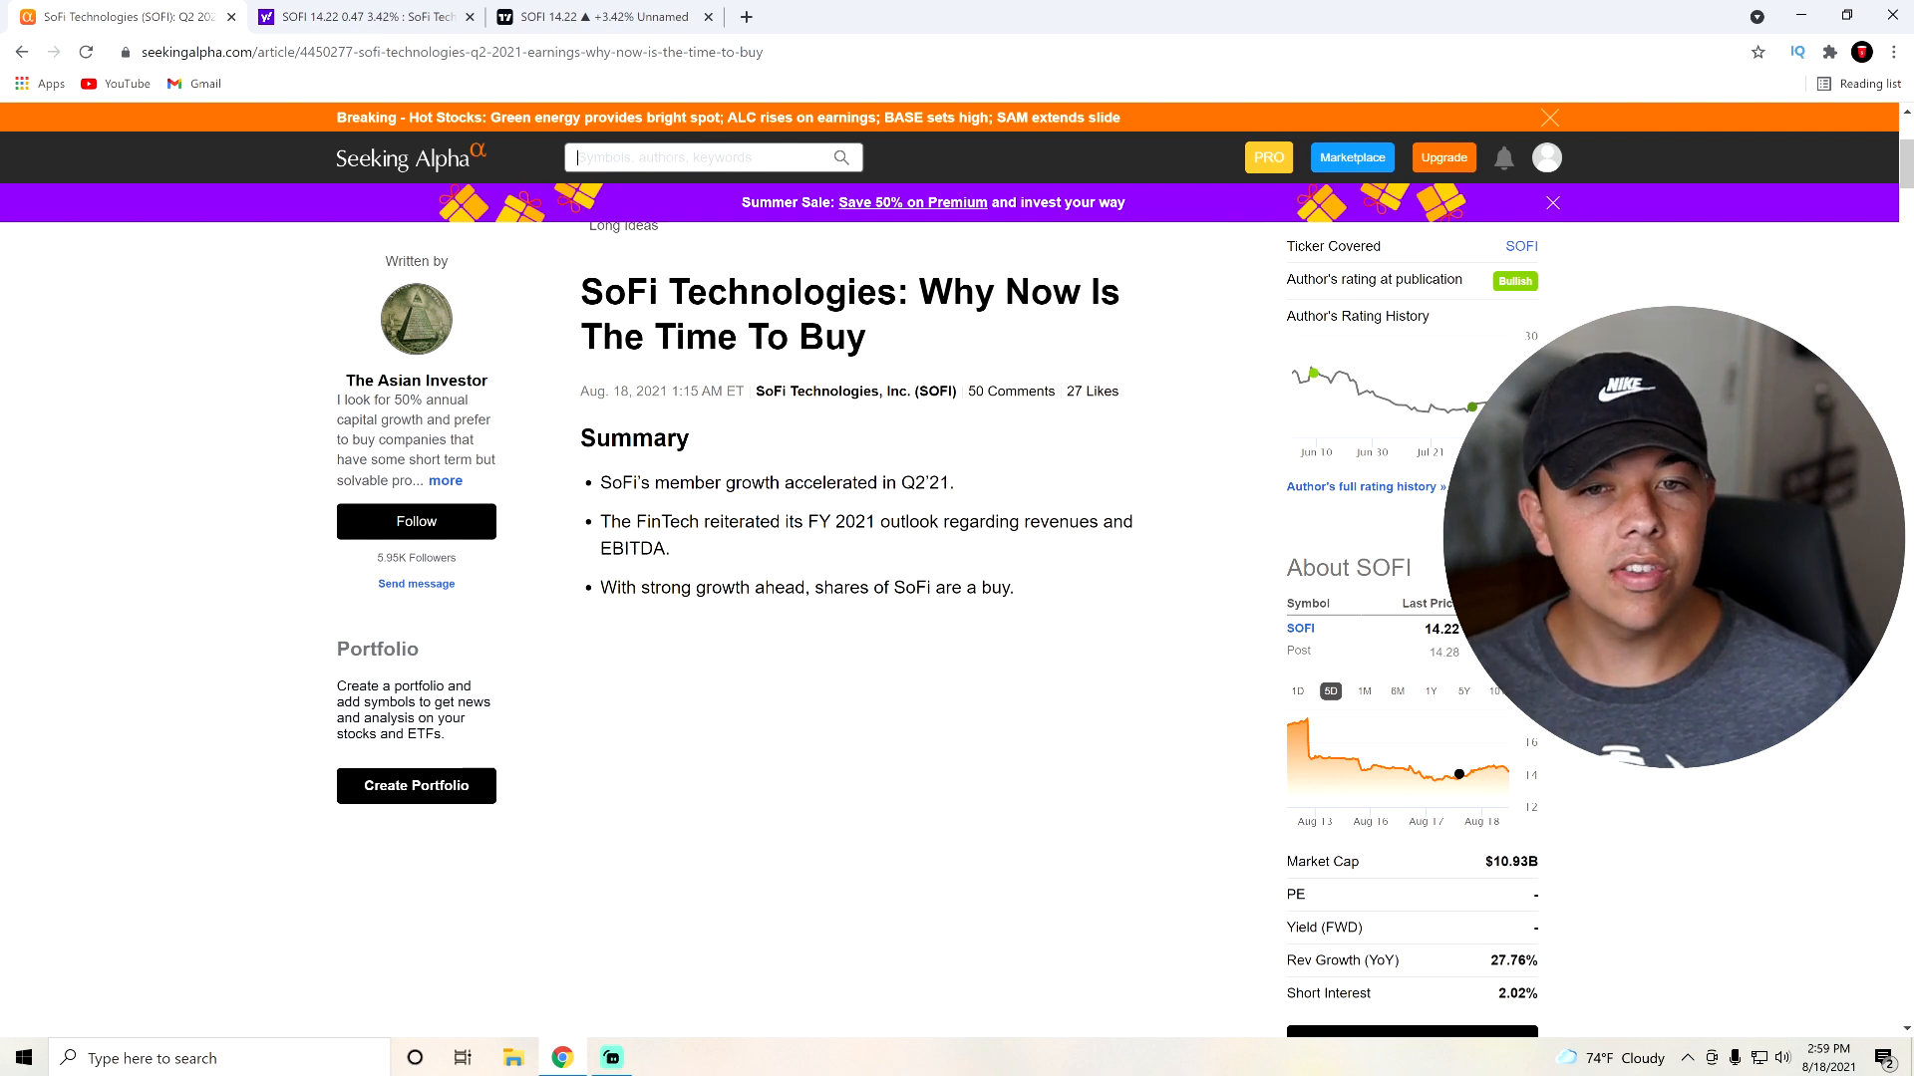
Scroll past the summary and highlight the intro text at 'Why SoFi Technologies is a buy'
double_click(634, 439)
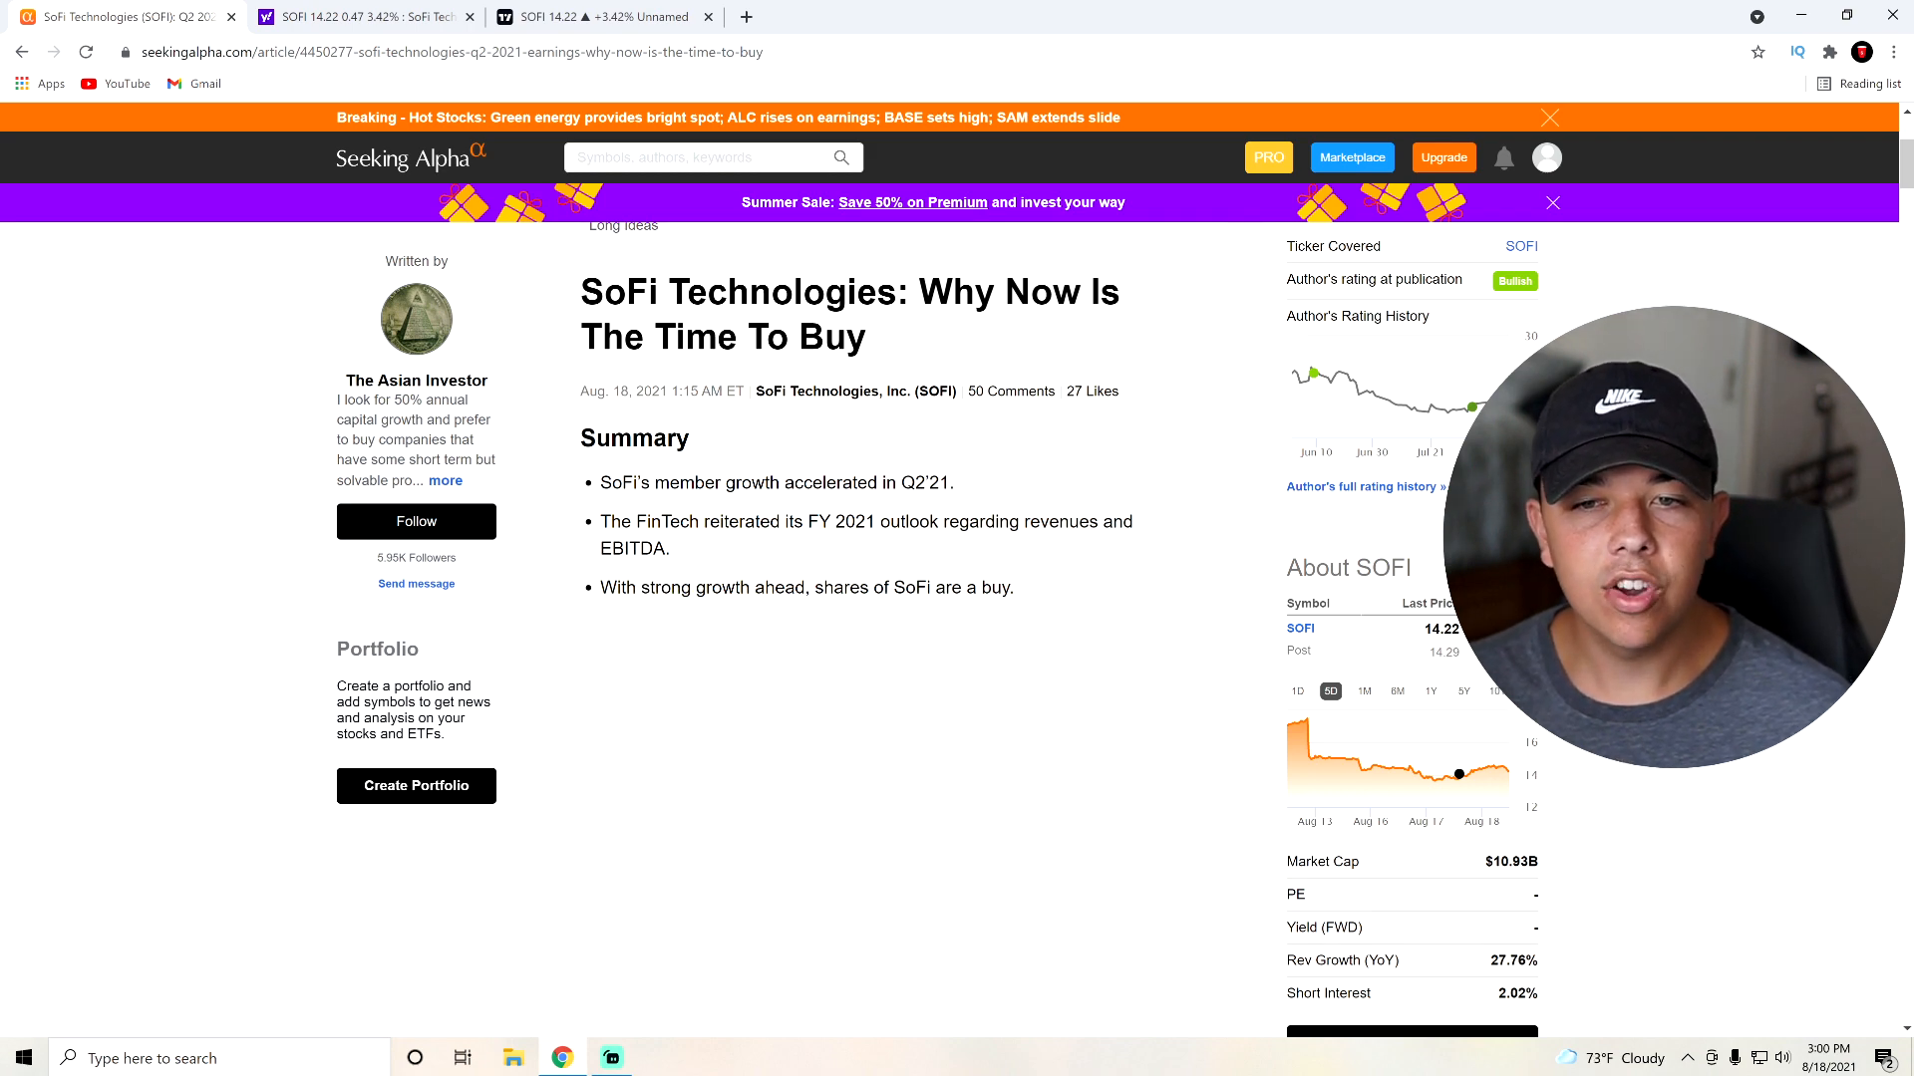
scroll("down", 3)
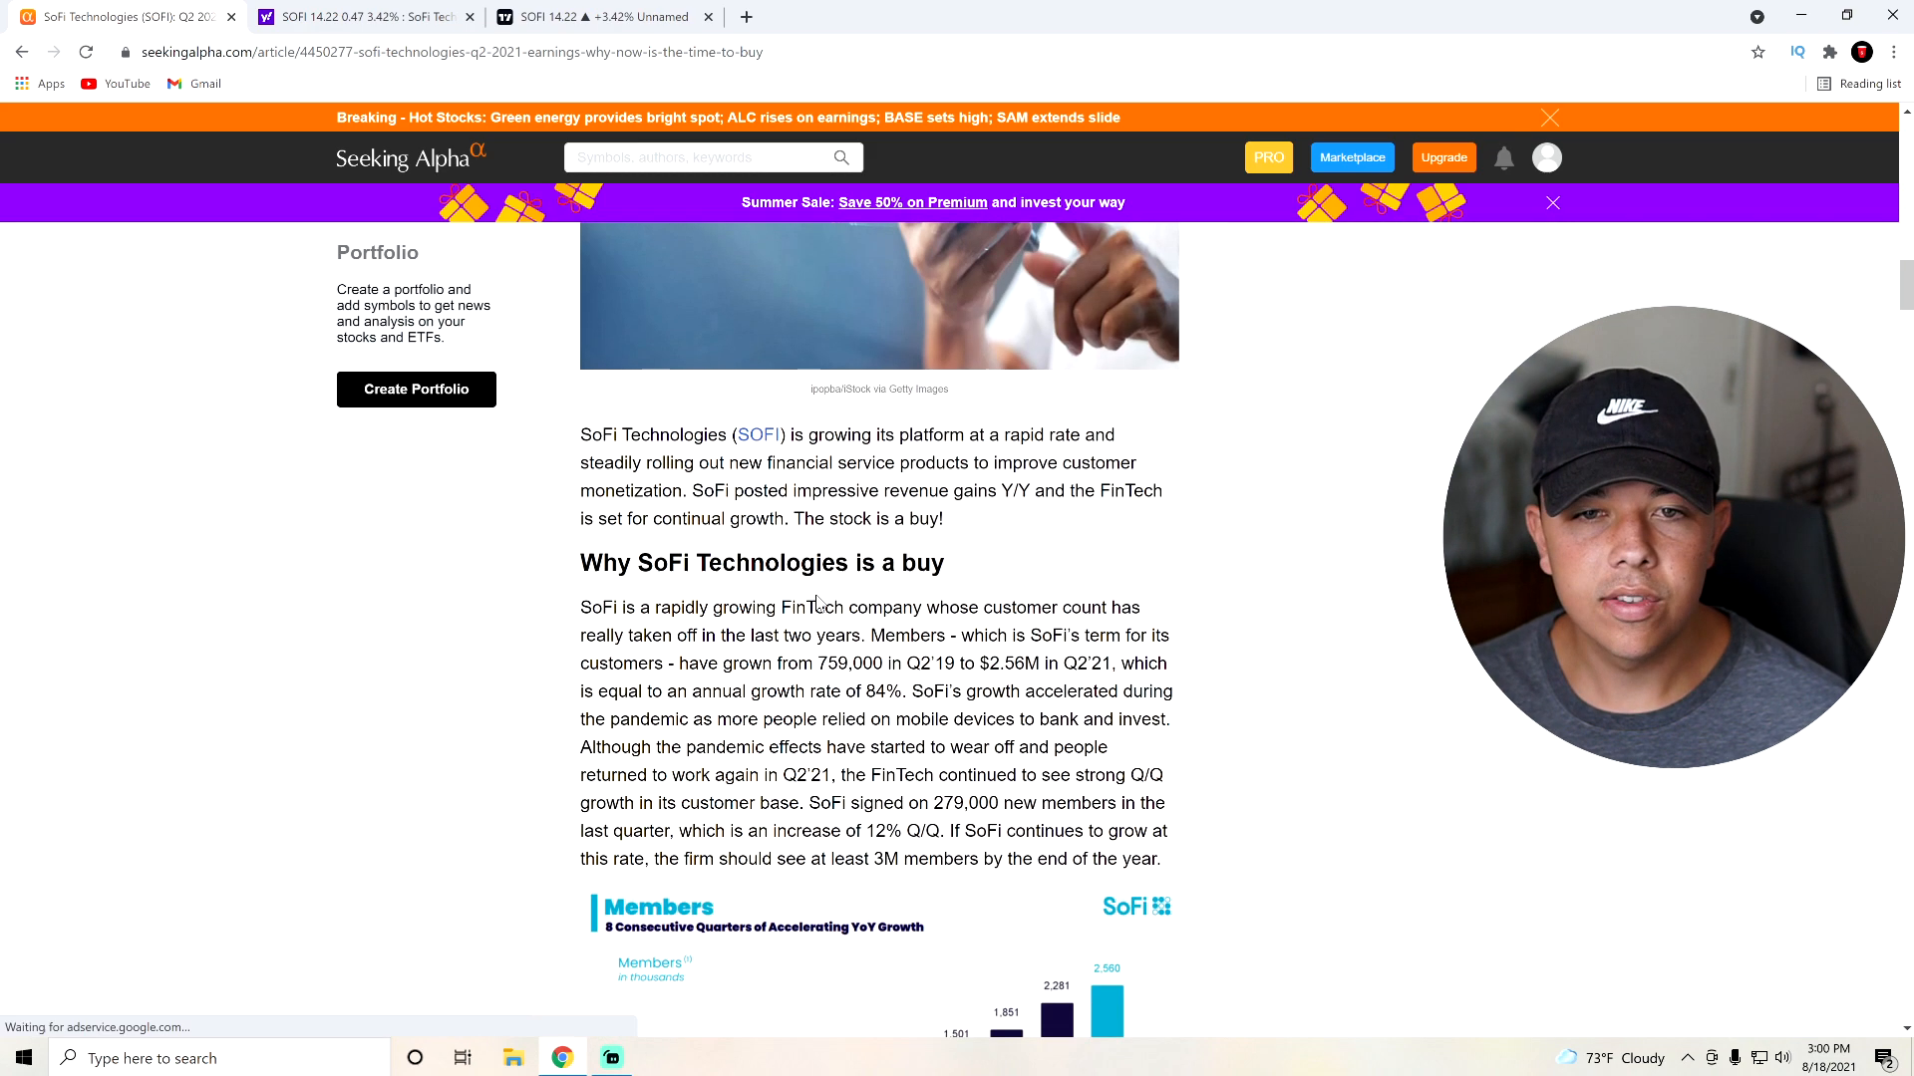
left_click_drag(694, 434, 952, 491)
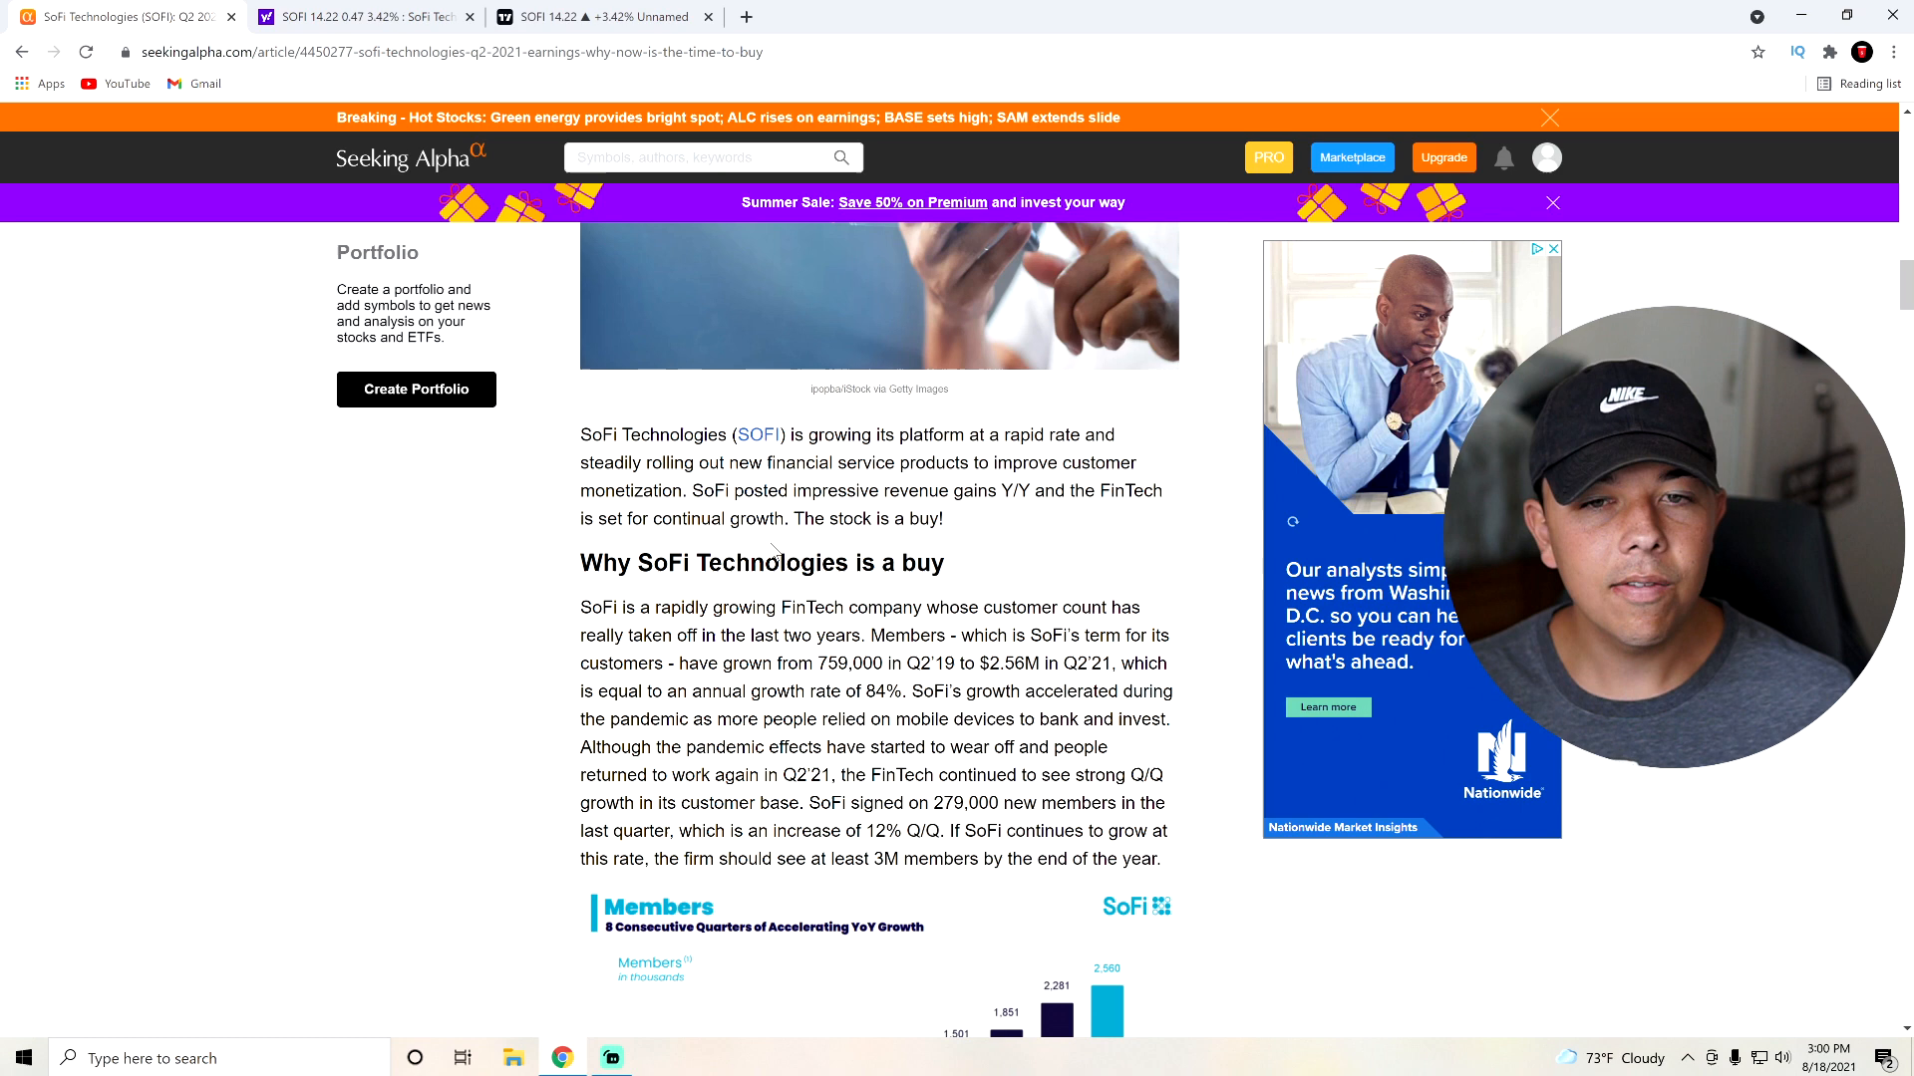
left_click_drag(610, 435, 909, 562)
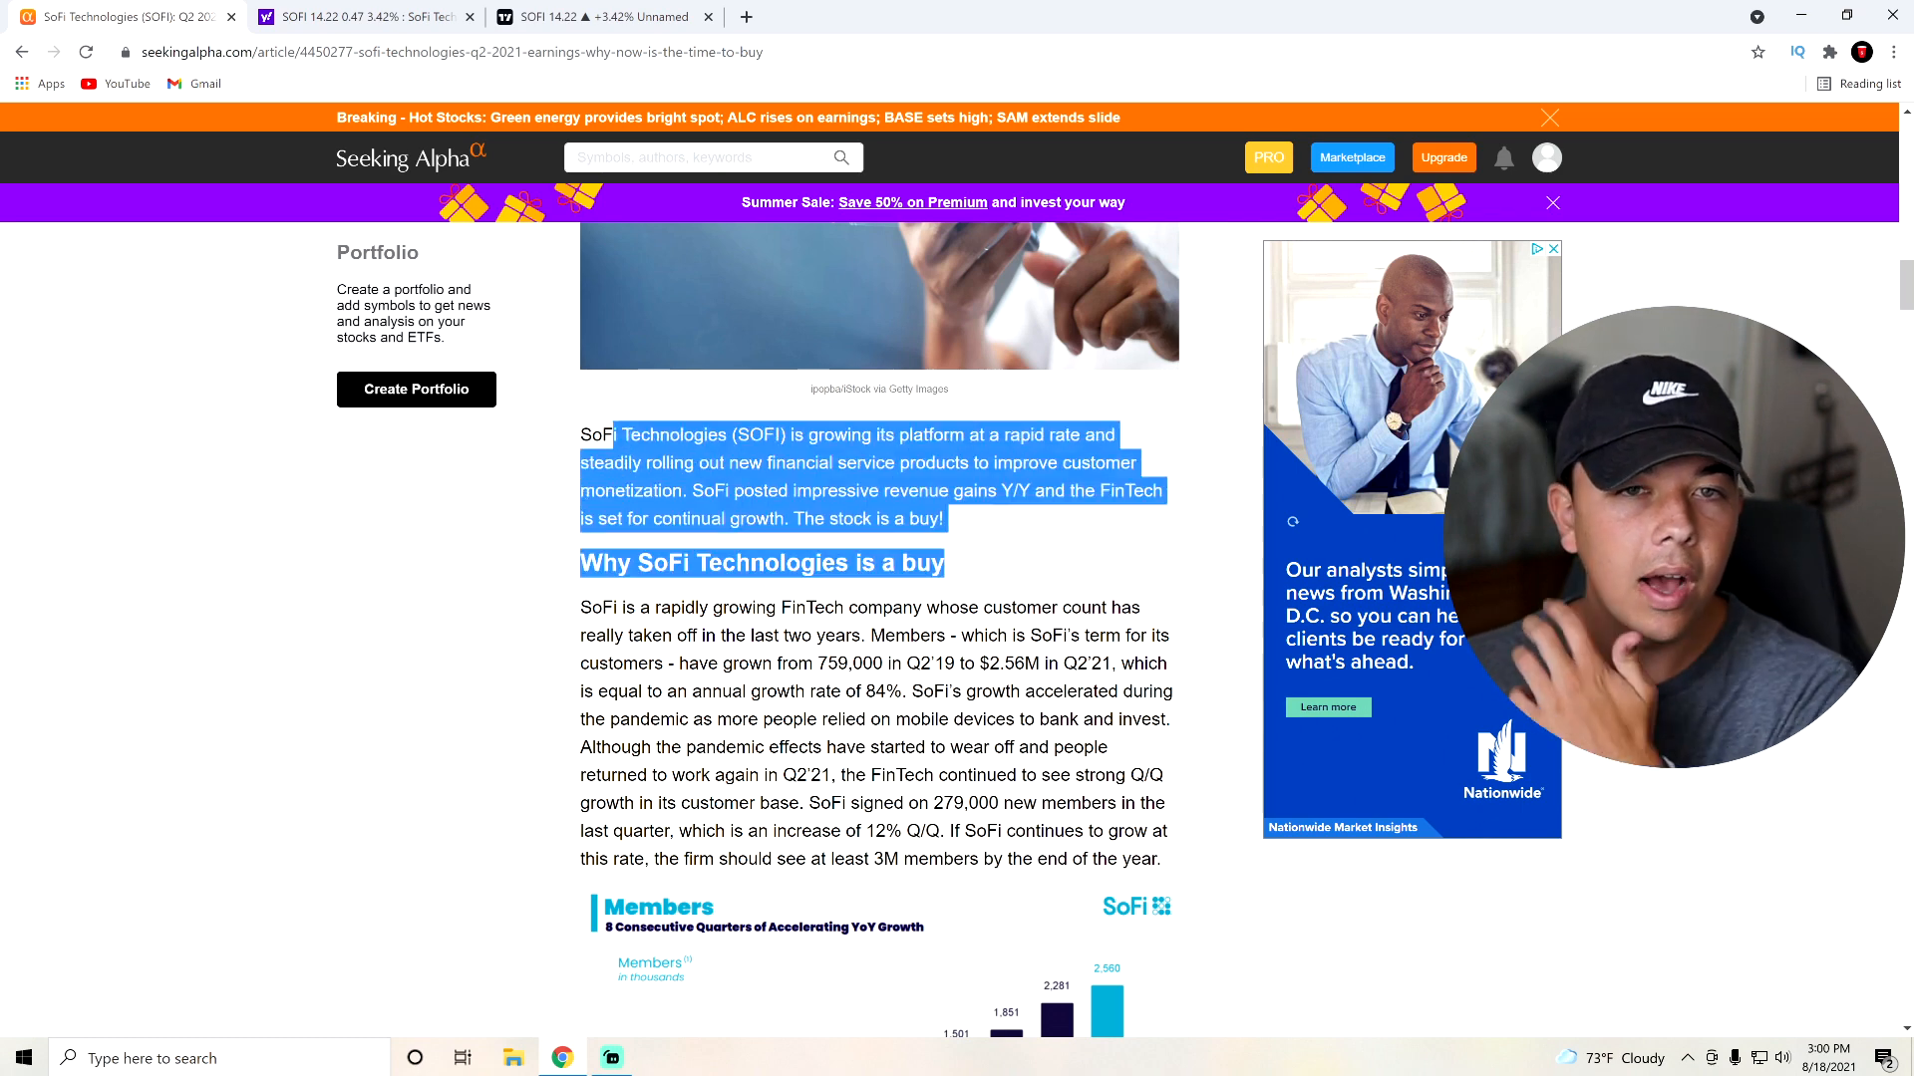
left_click(650, 608)
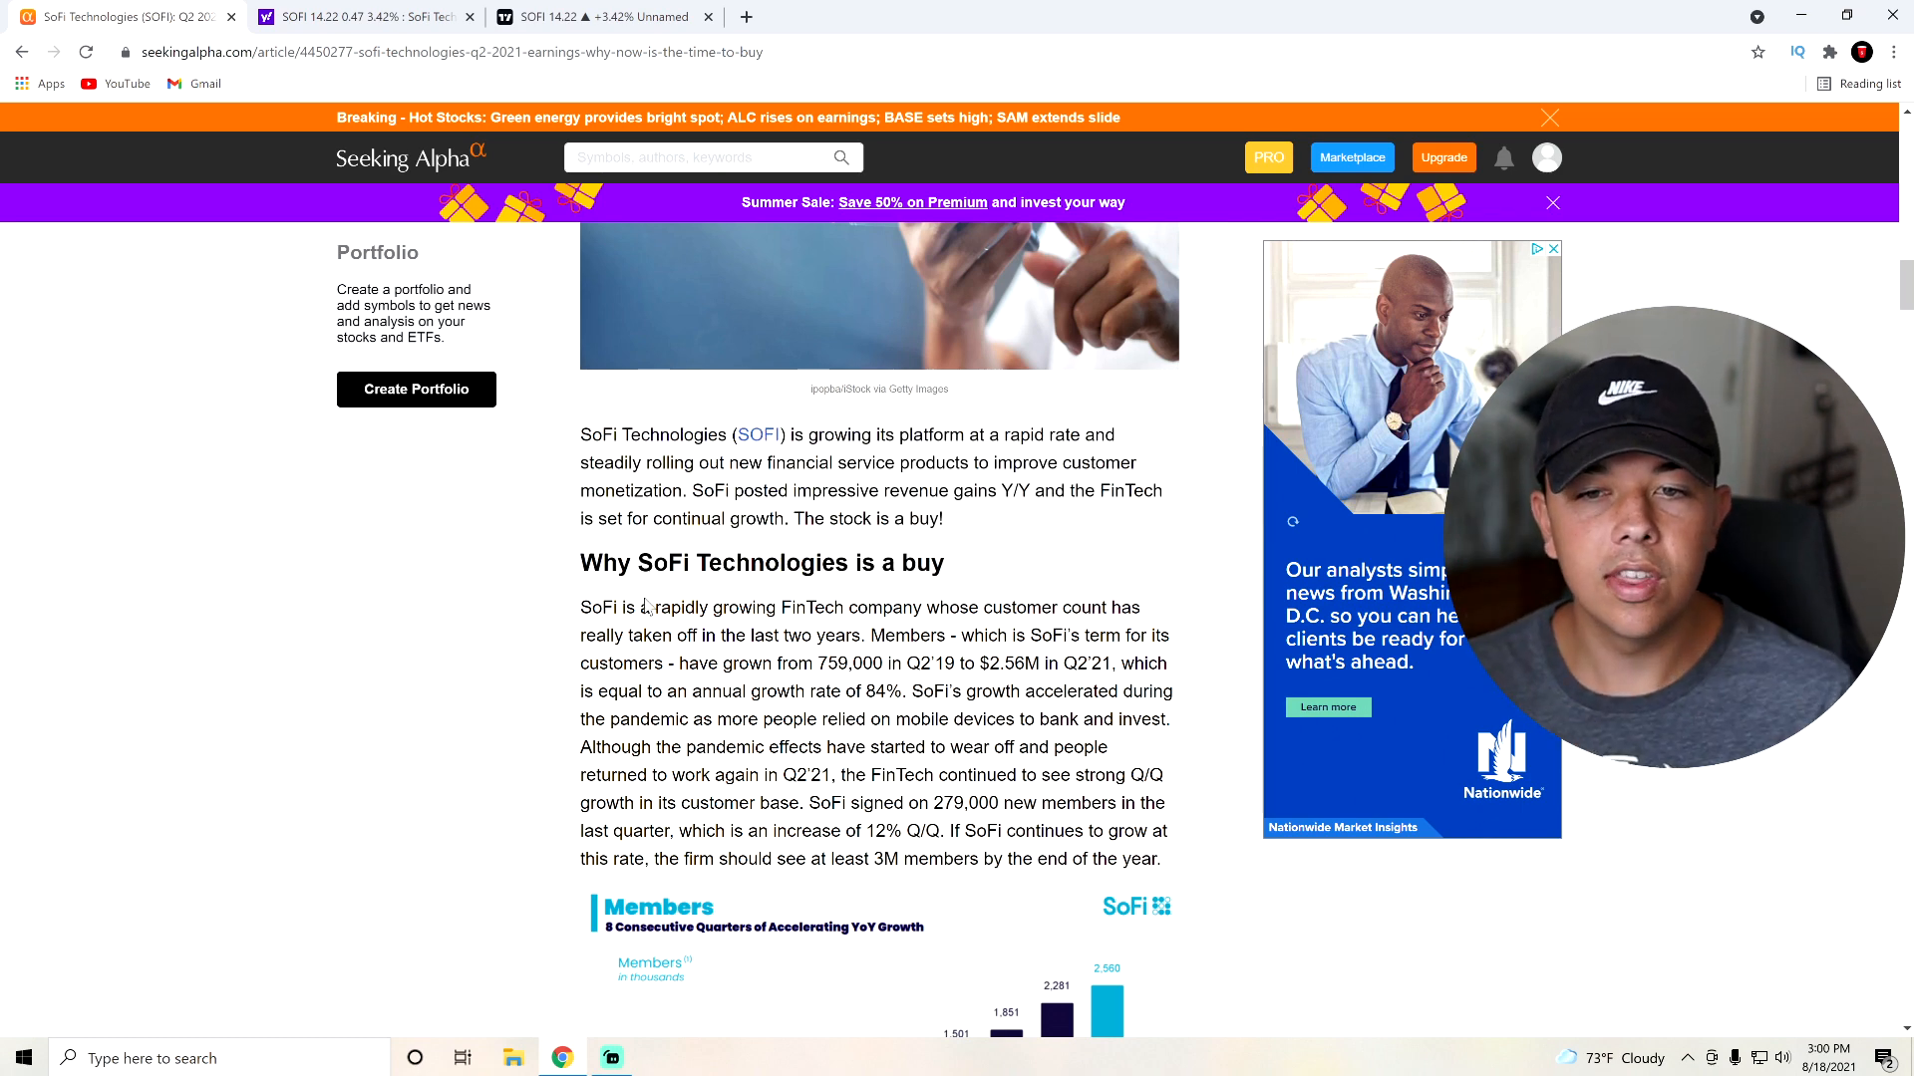
Reach the Members bar chart and highlight the sentence about 279,000 new members
scroll("down", 3)
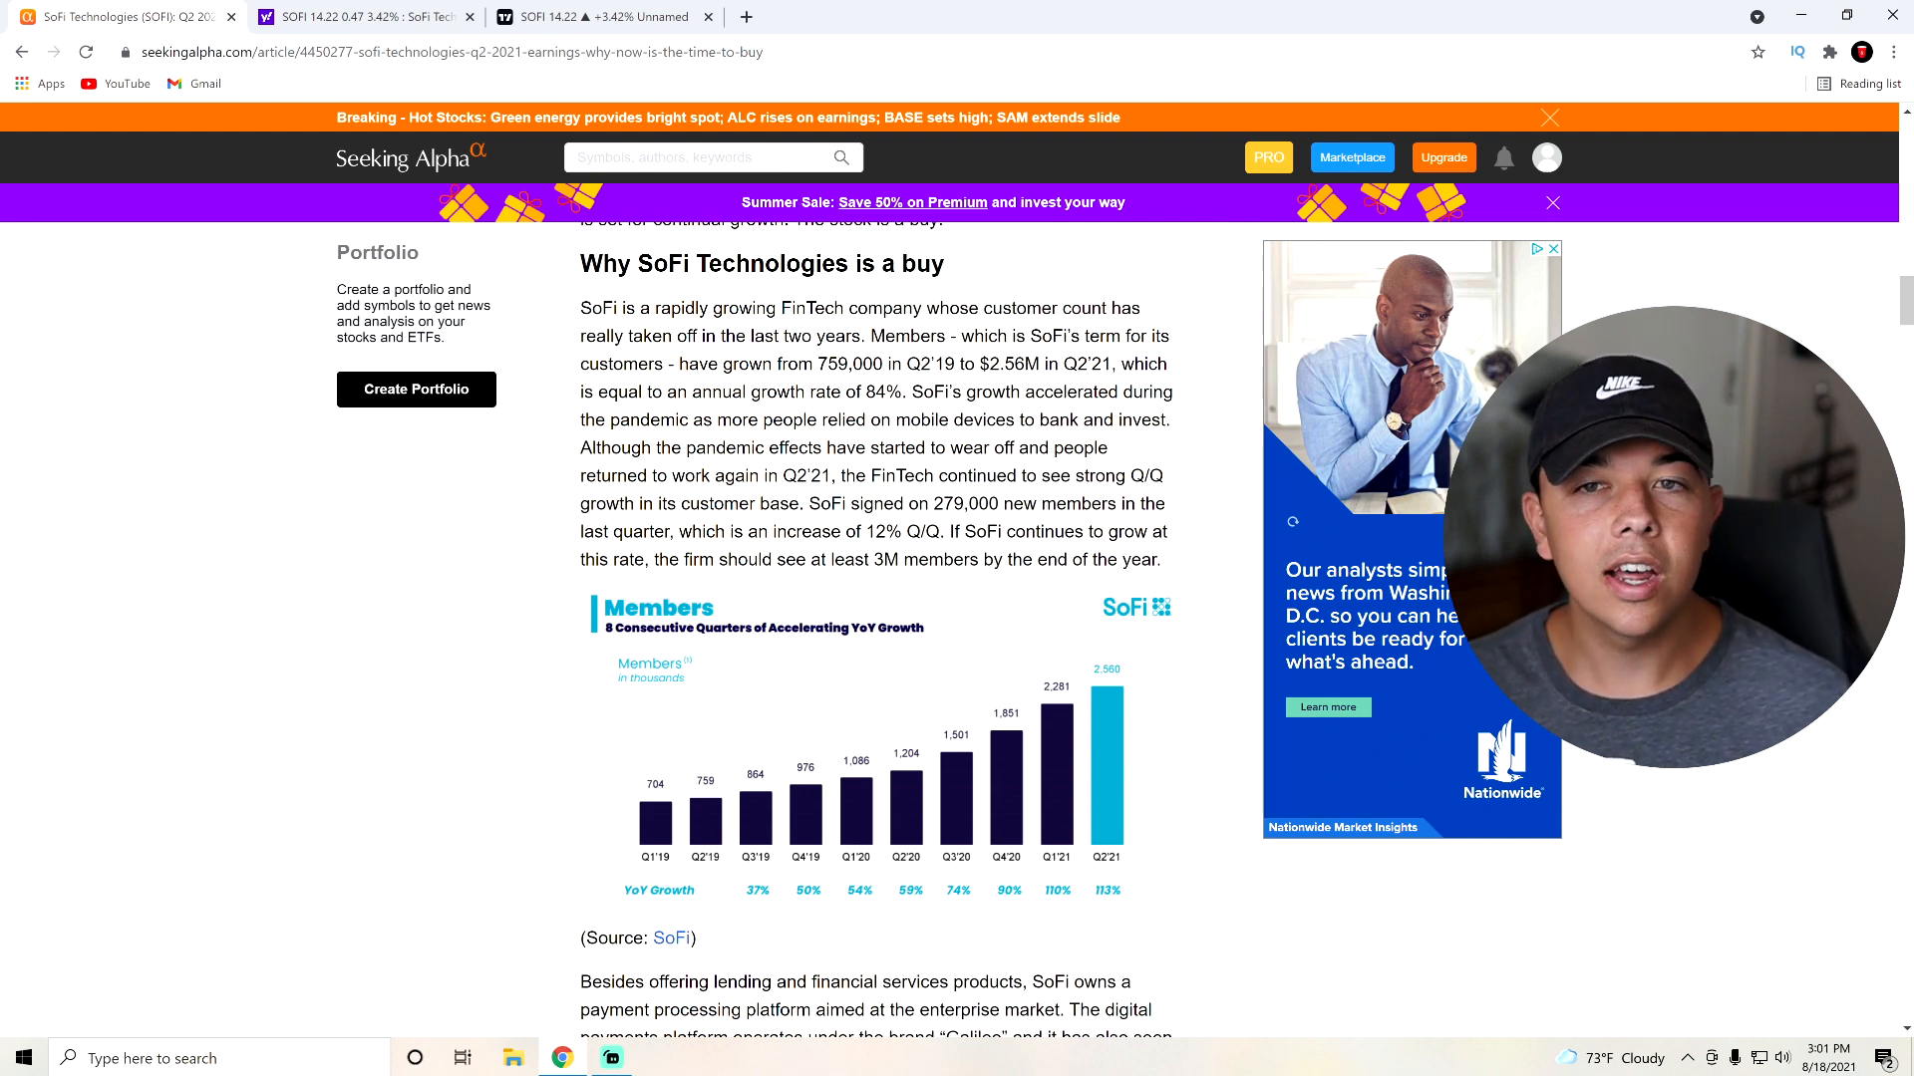
double_click(930, 364)
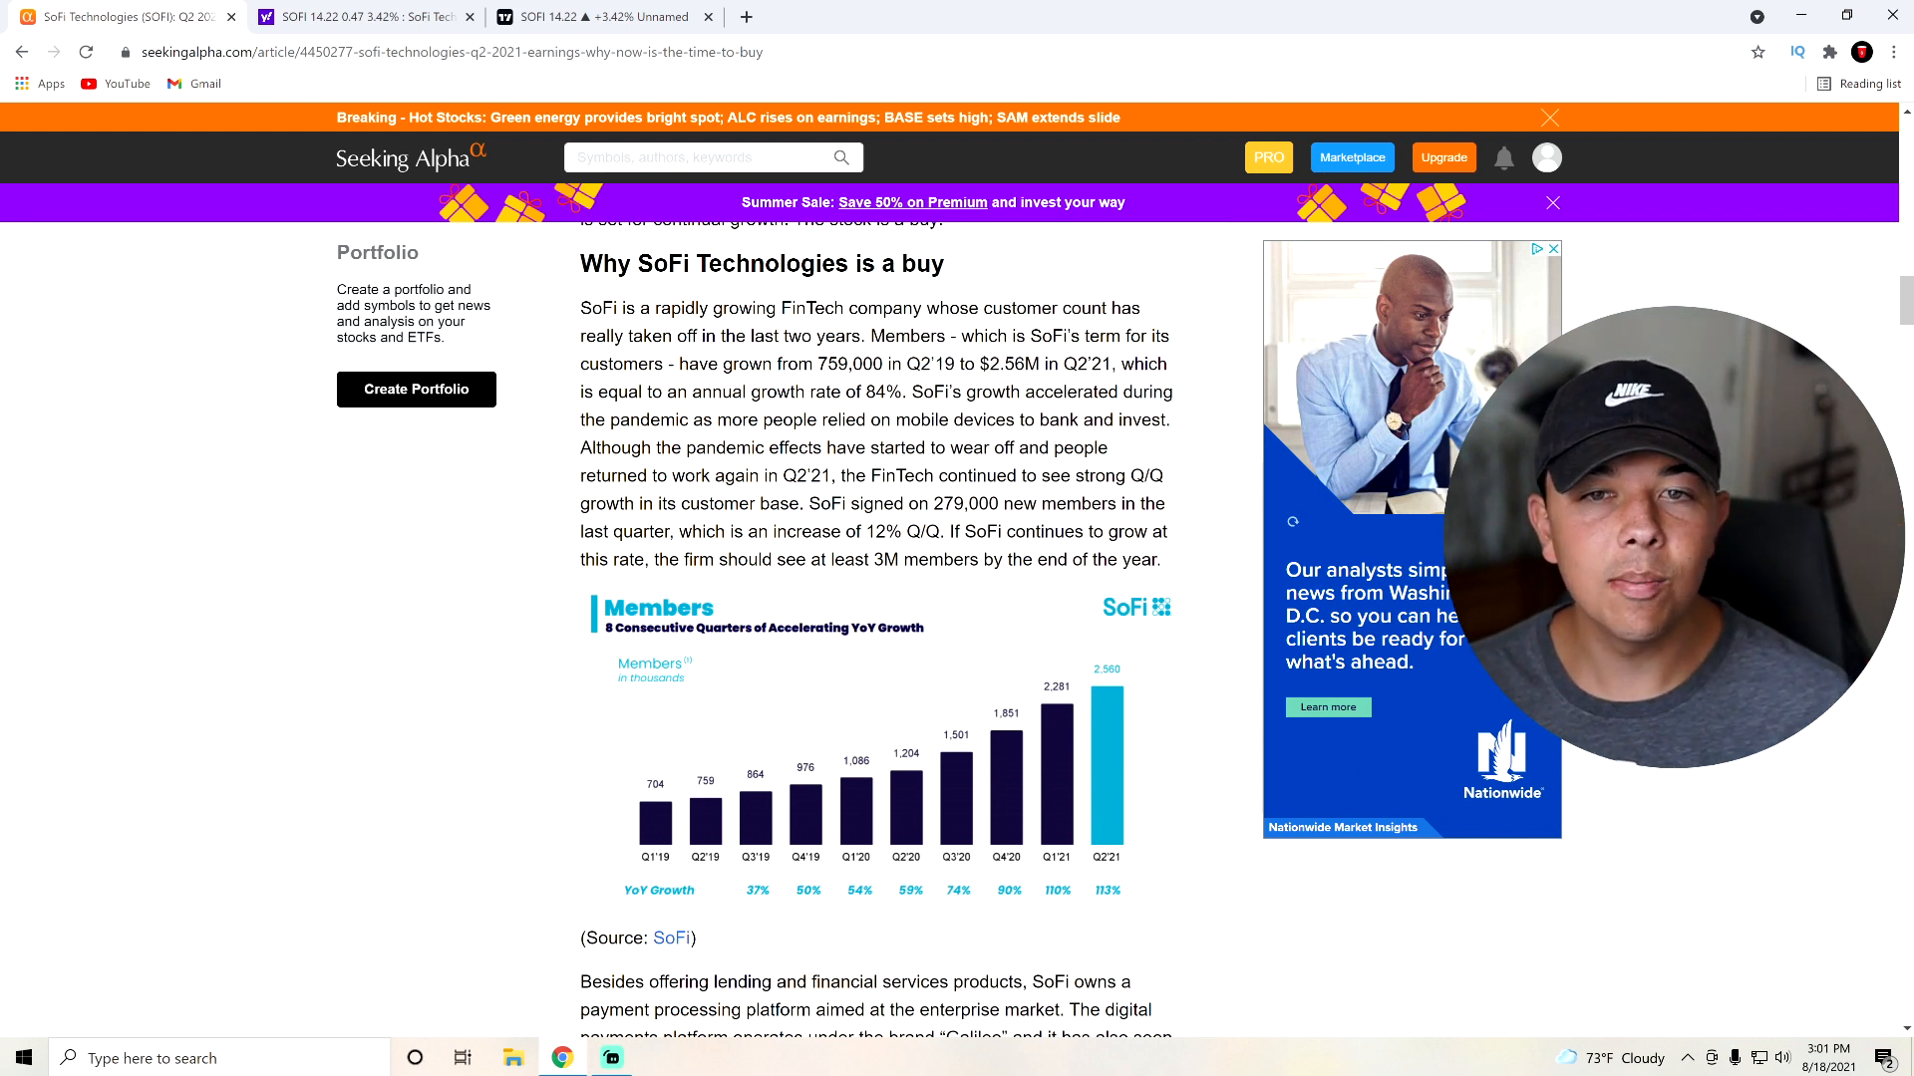
double_click(1085, 364)
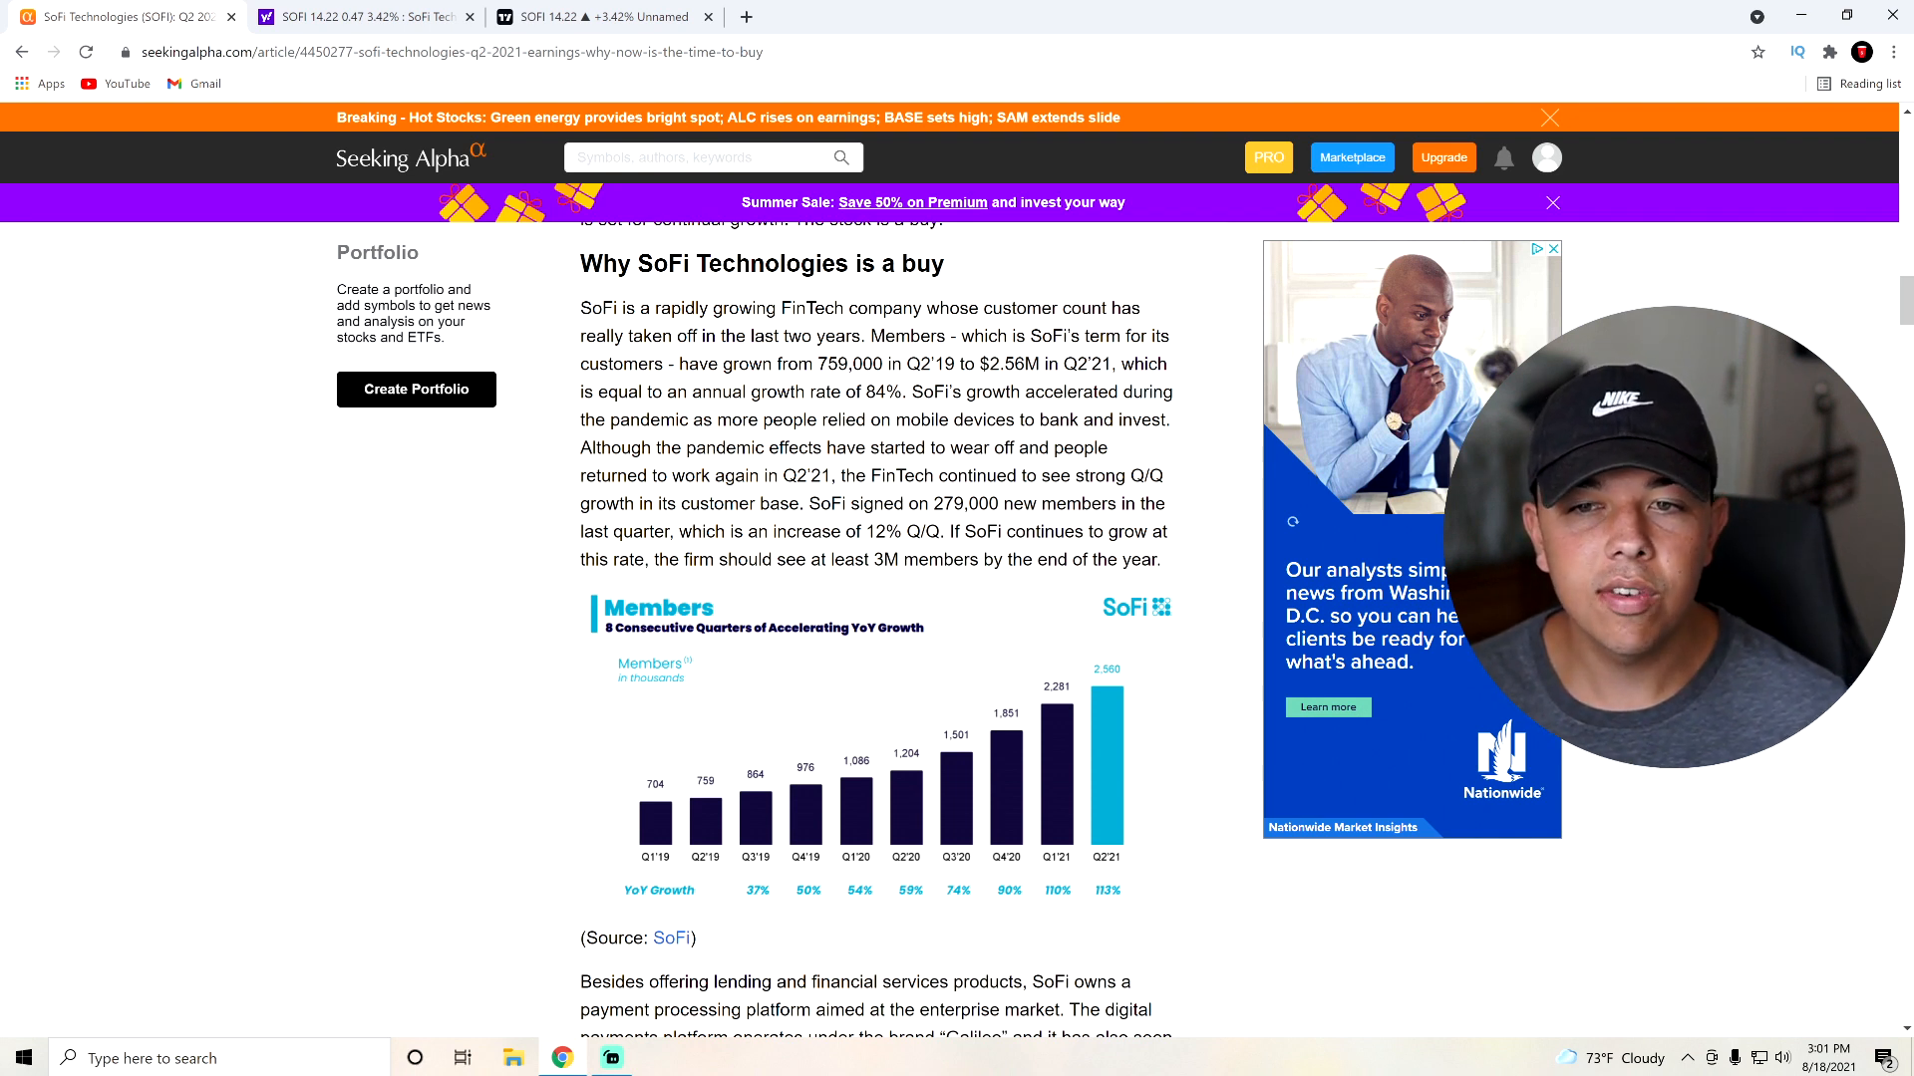
left_click_drag(1061, 504, 1148, 531)
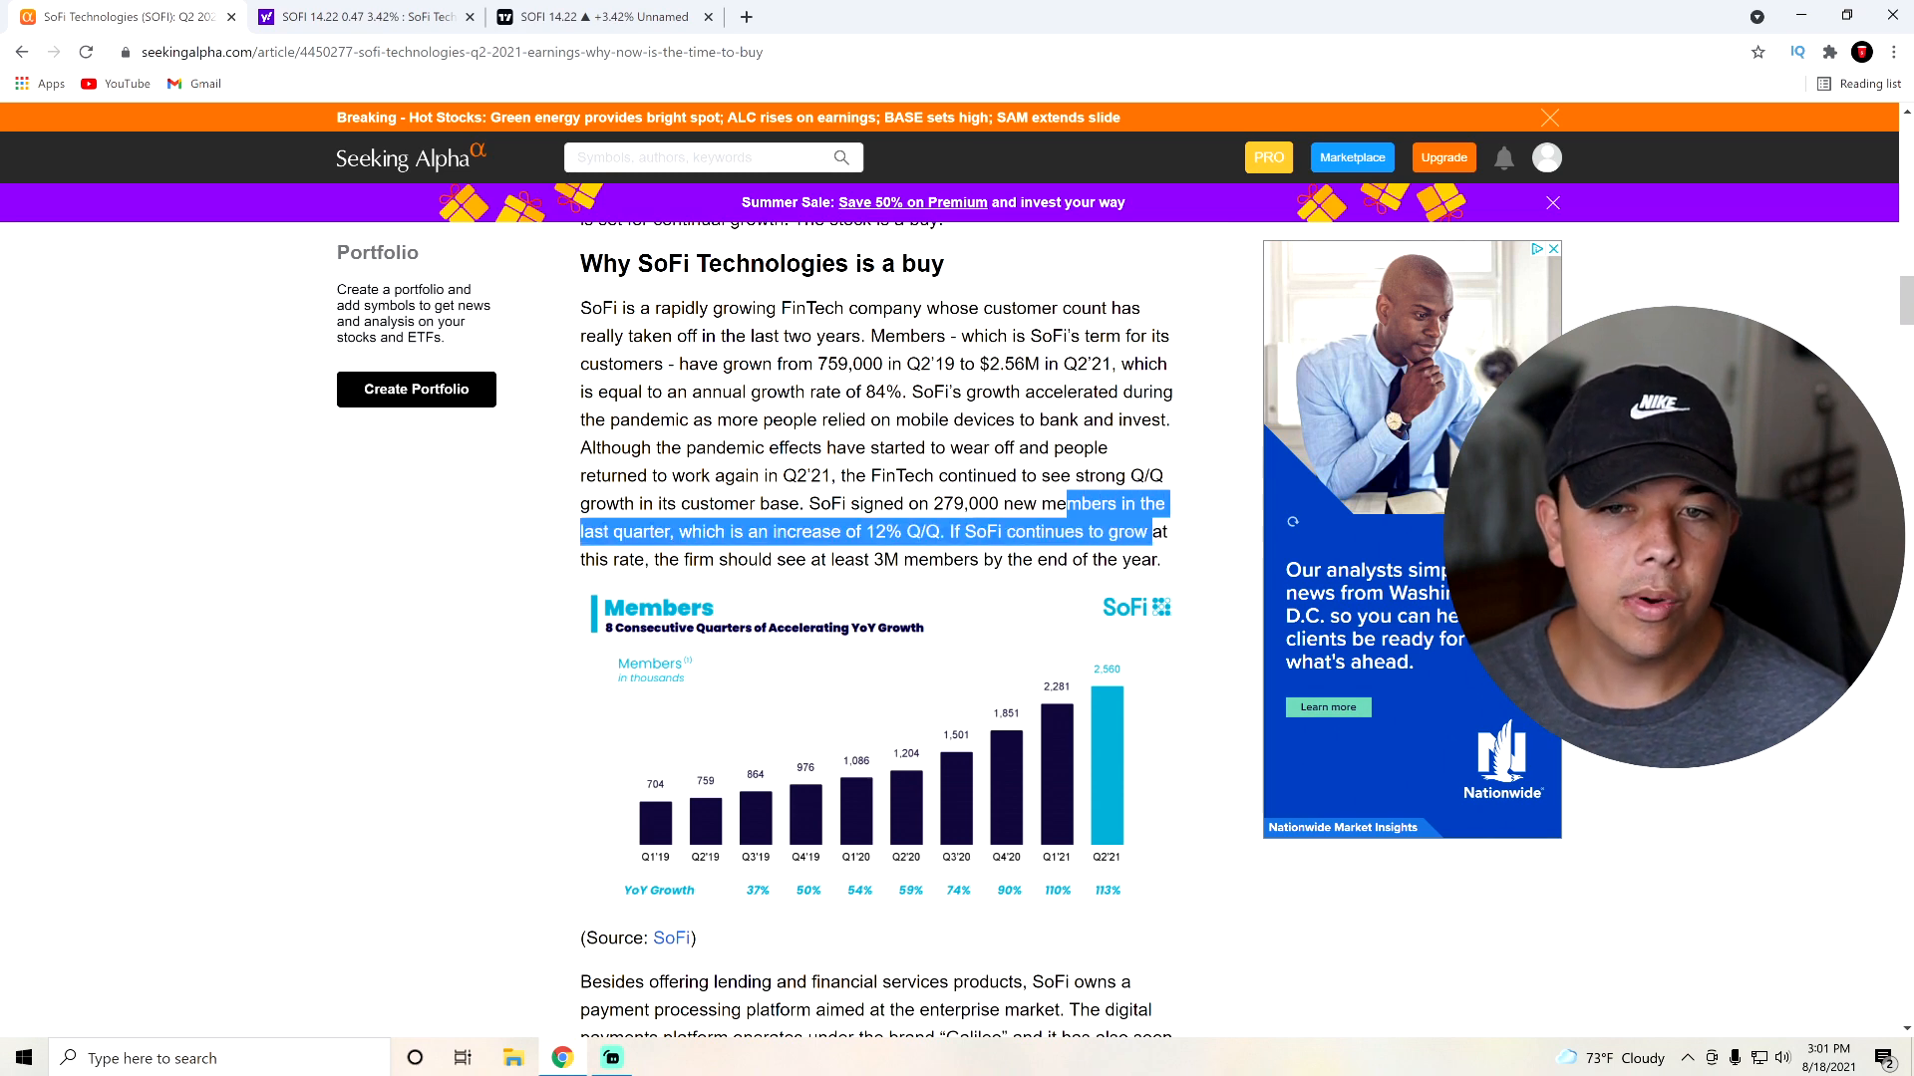
left_click(942, 531)
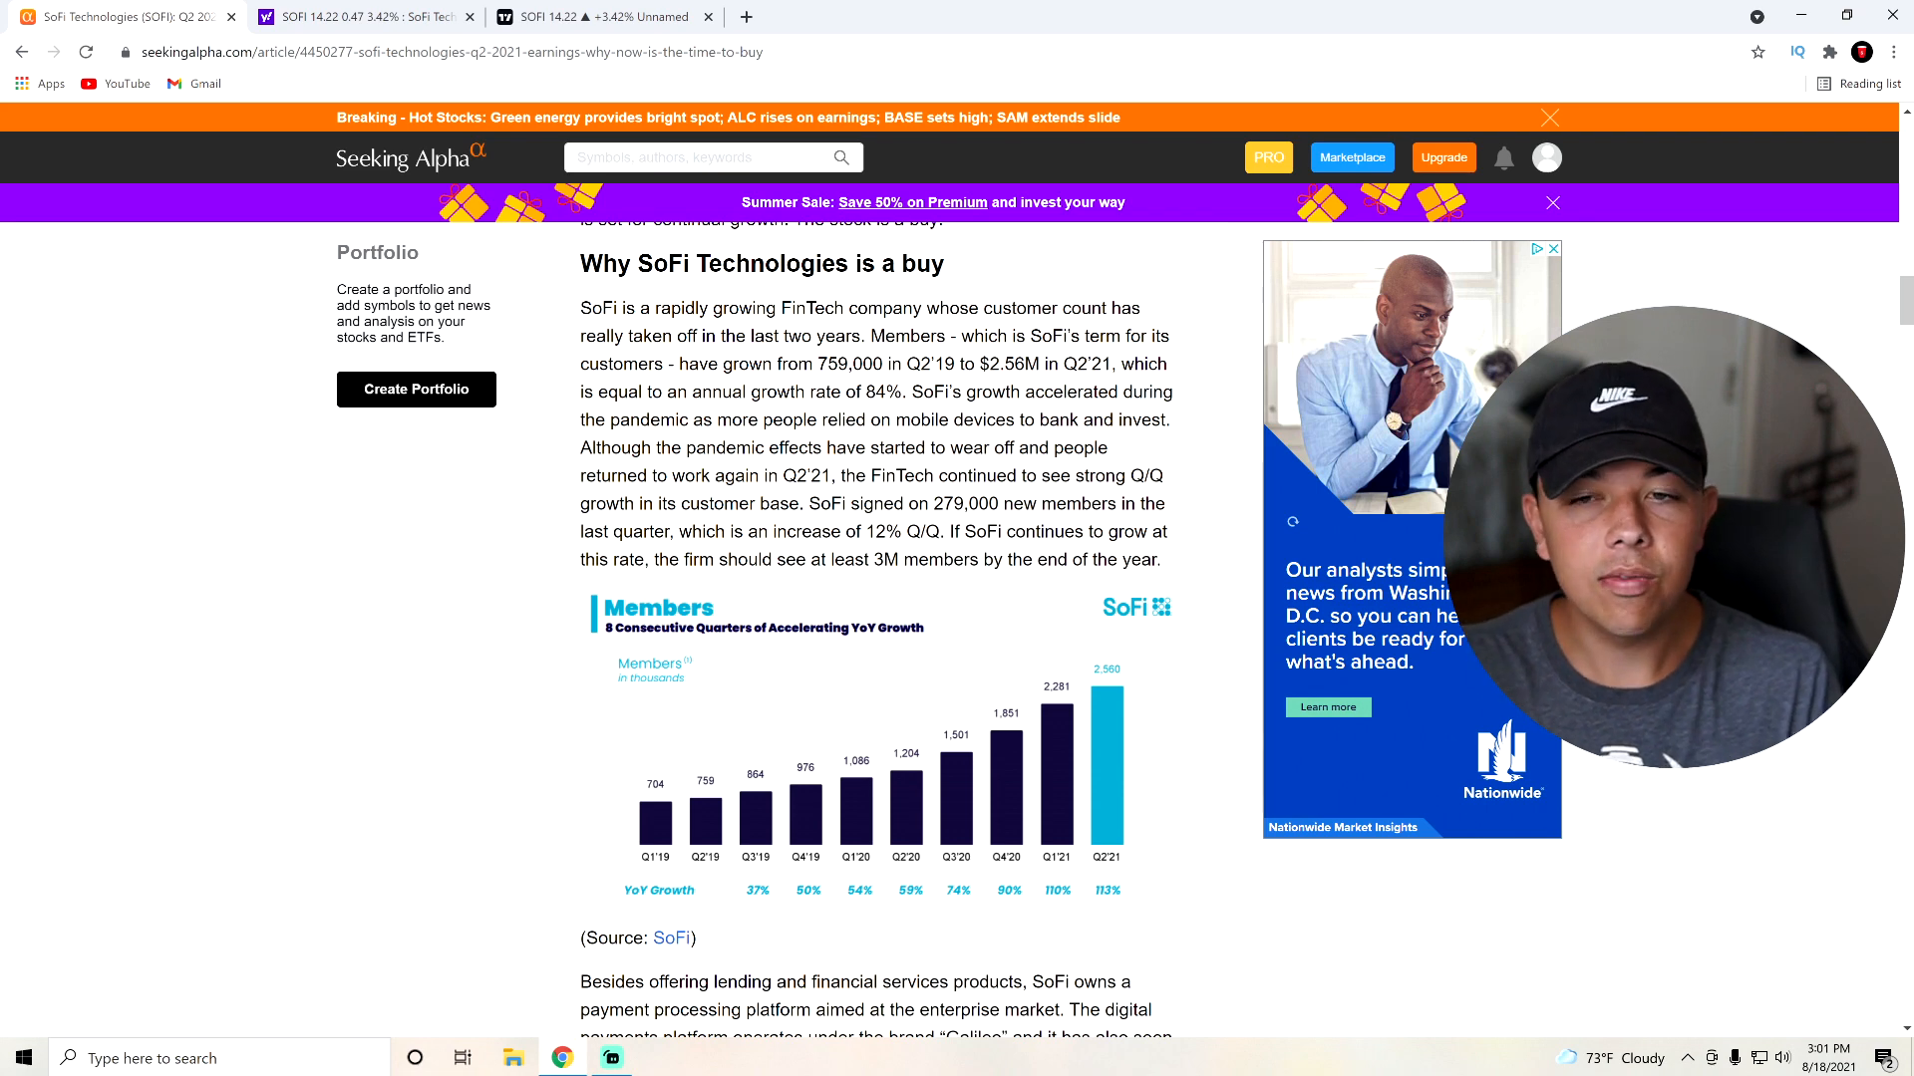
scroll("down", 3)
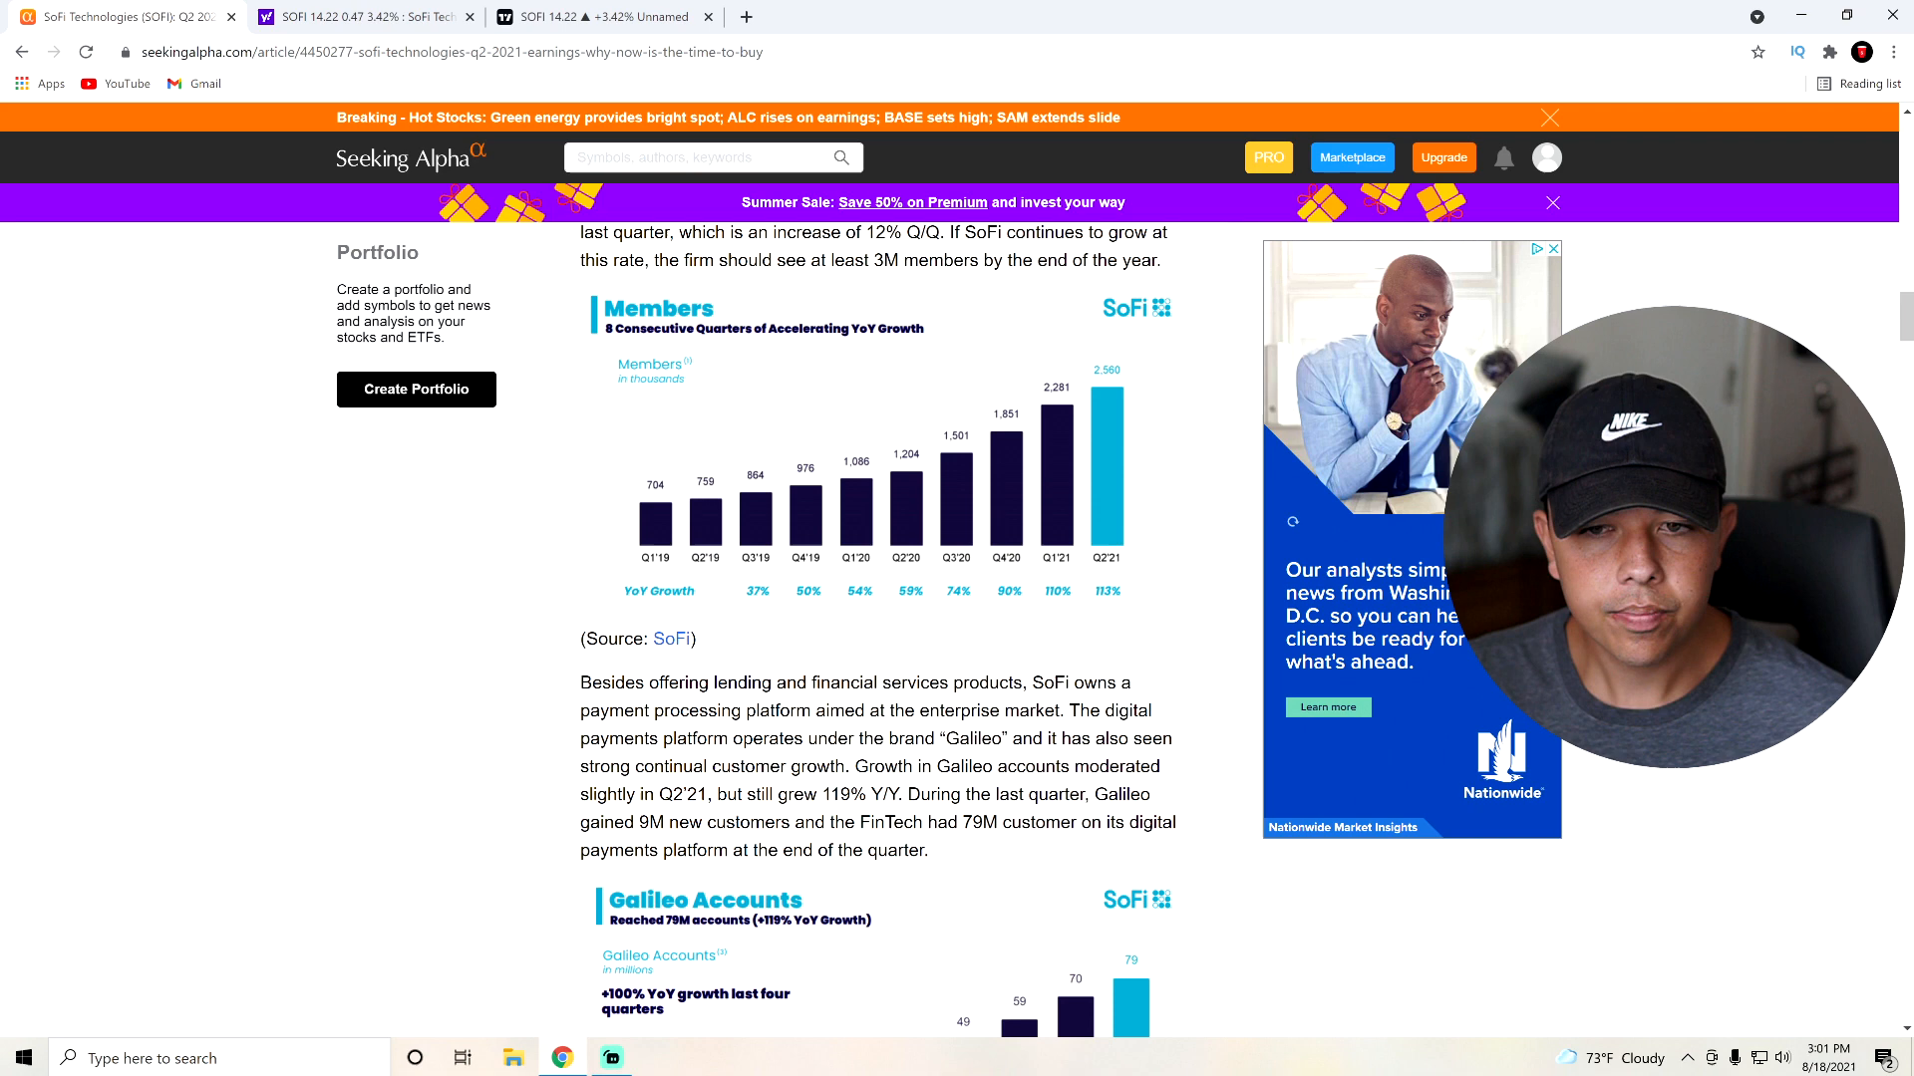
Reach the Galileo Accounts chart and highlight the Galileo customer growth paragraph above it
scroll("down", 3)
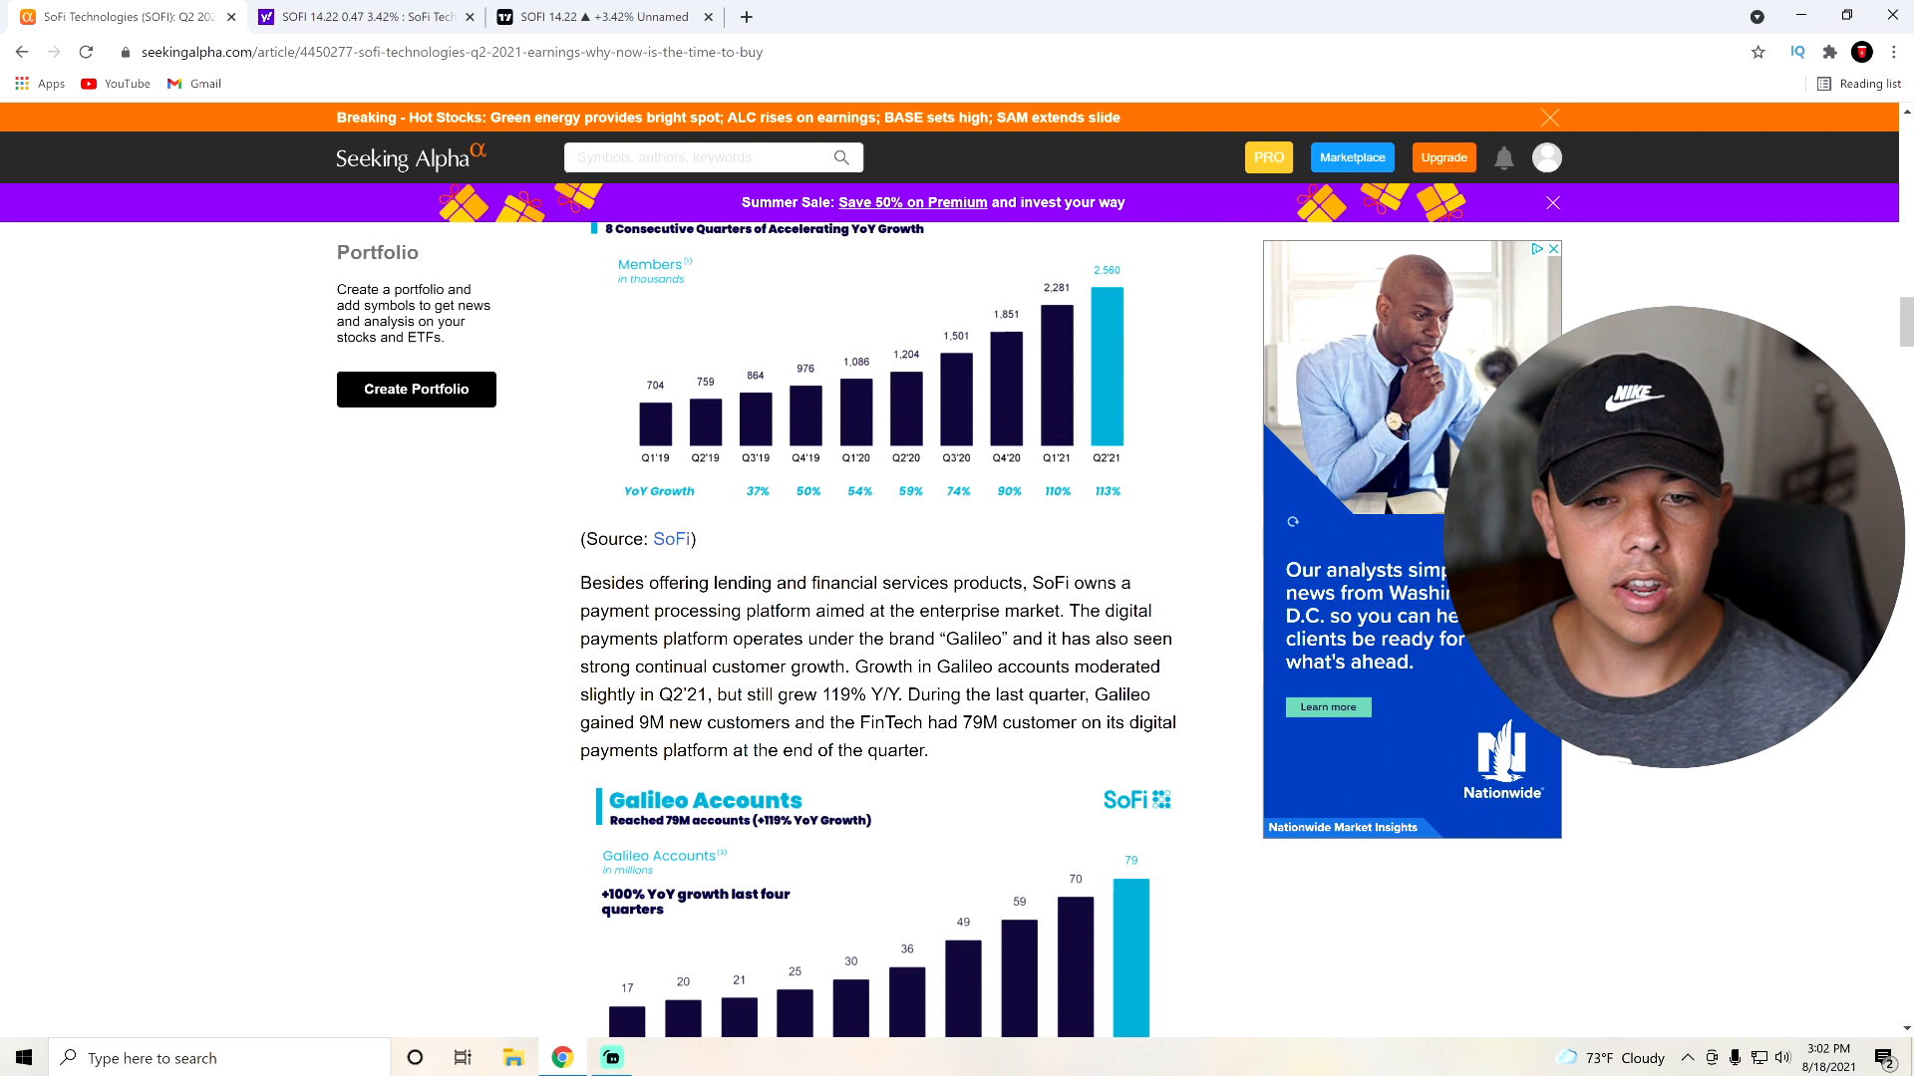
scroll("down", 3)
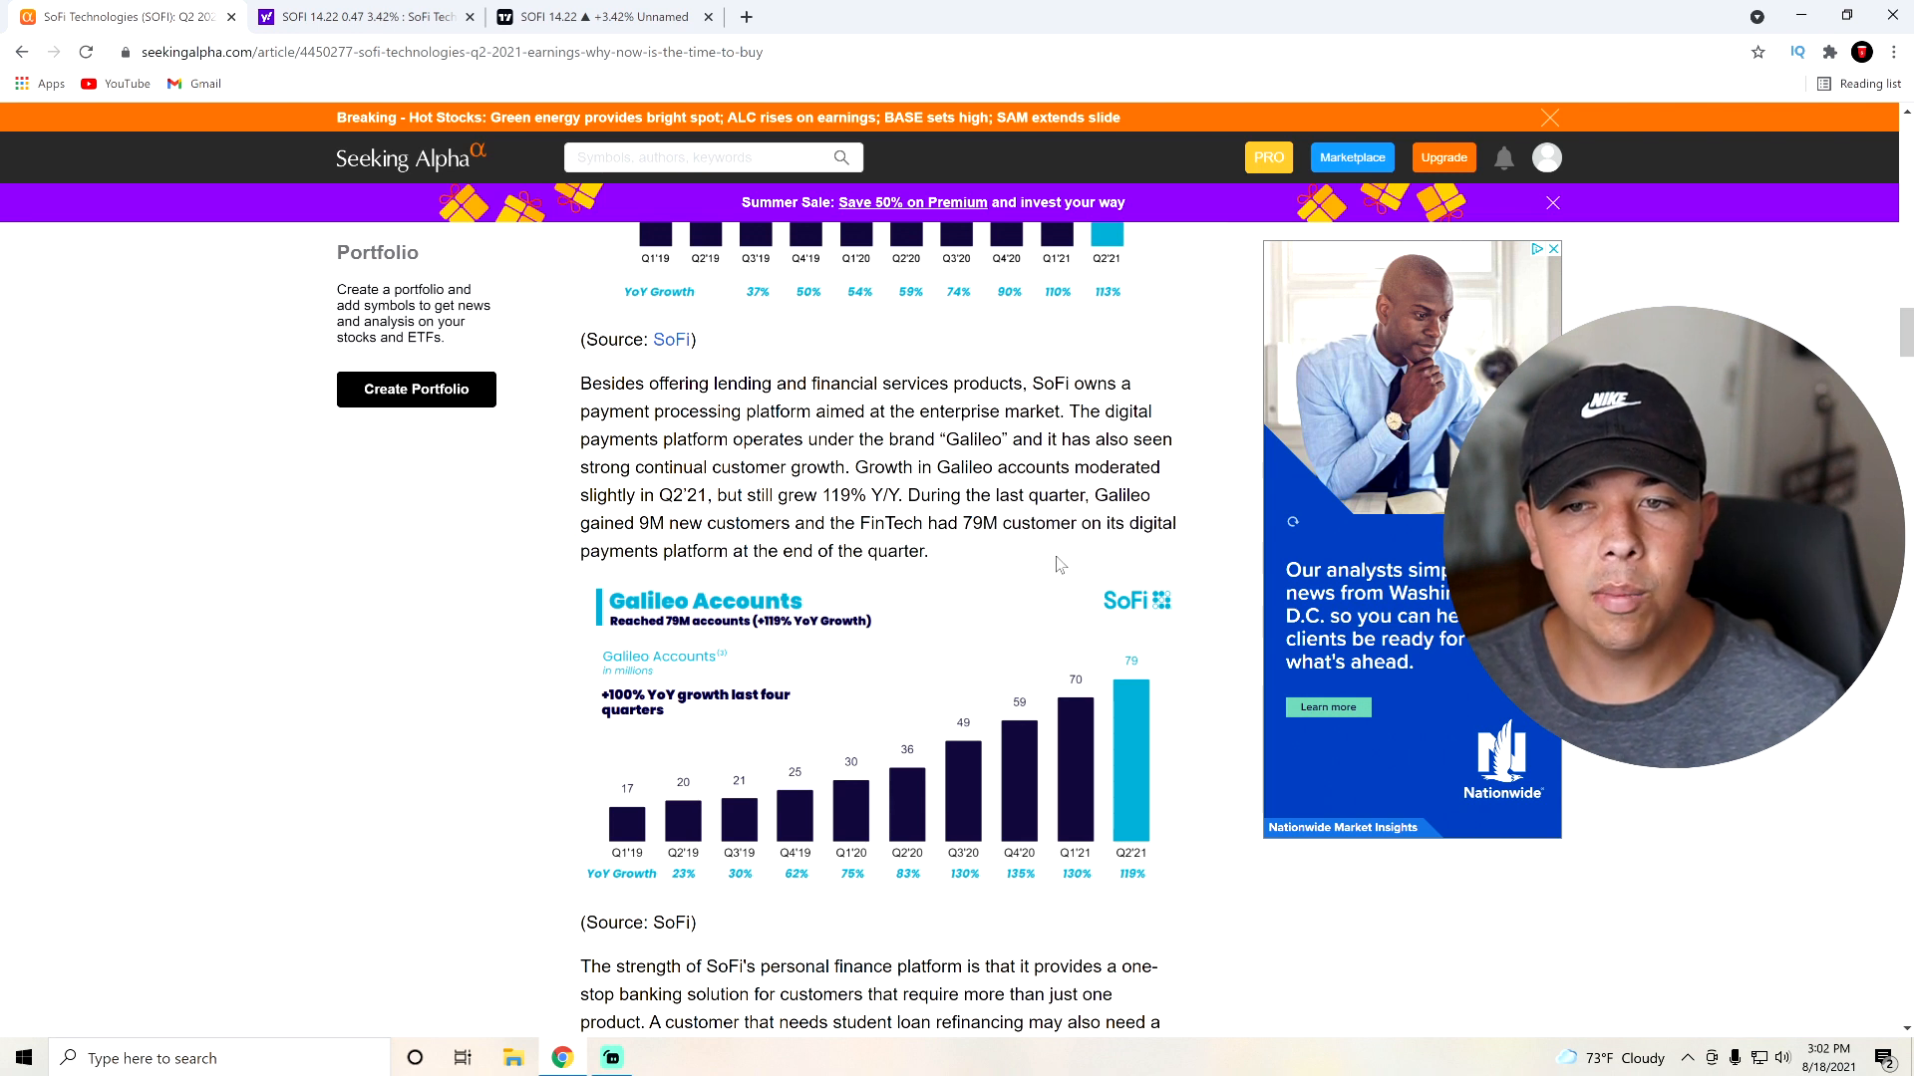
left_click_drag(581, 382, 926, 550)
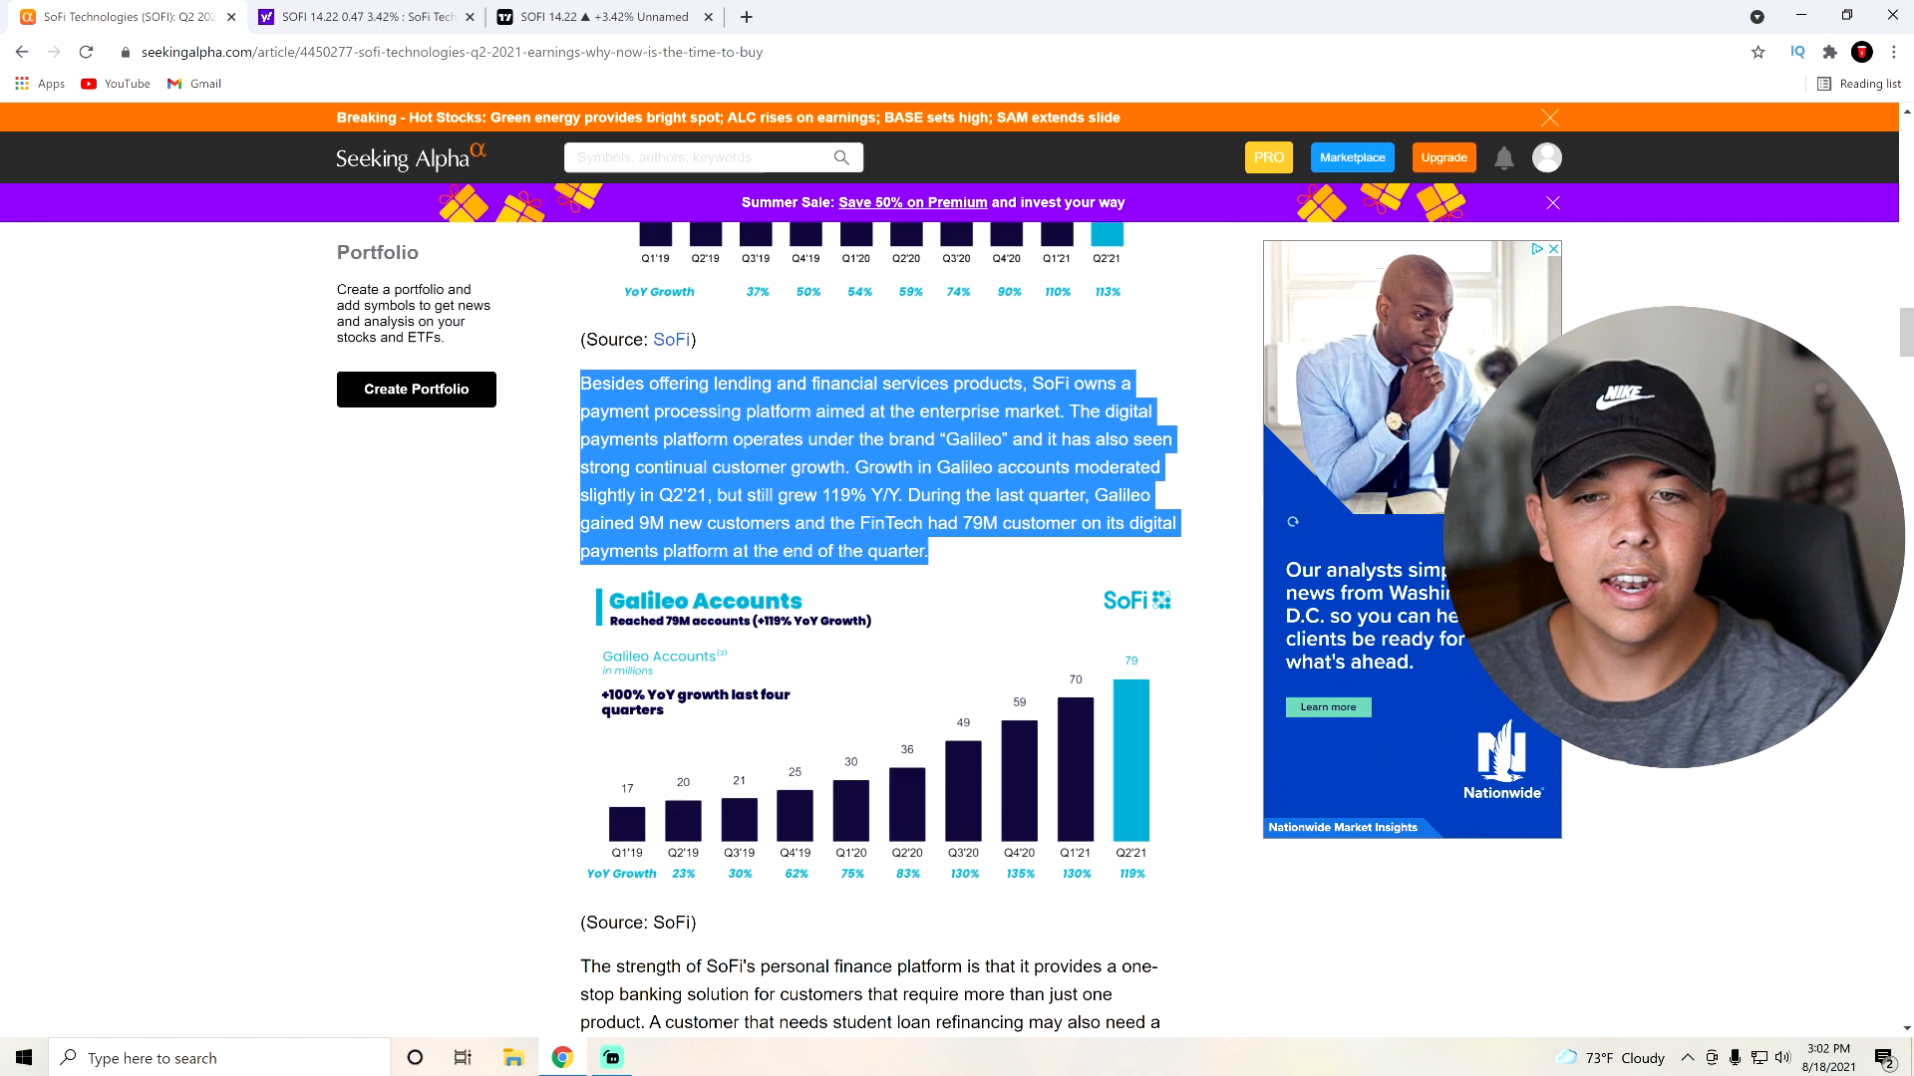
Highlight the 'Strong liquidity, low debt' passage, then continue past the balance sheet to 'Risks with SoFi'
scroll("down", 3)
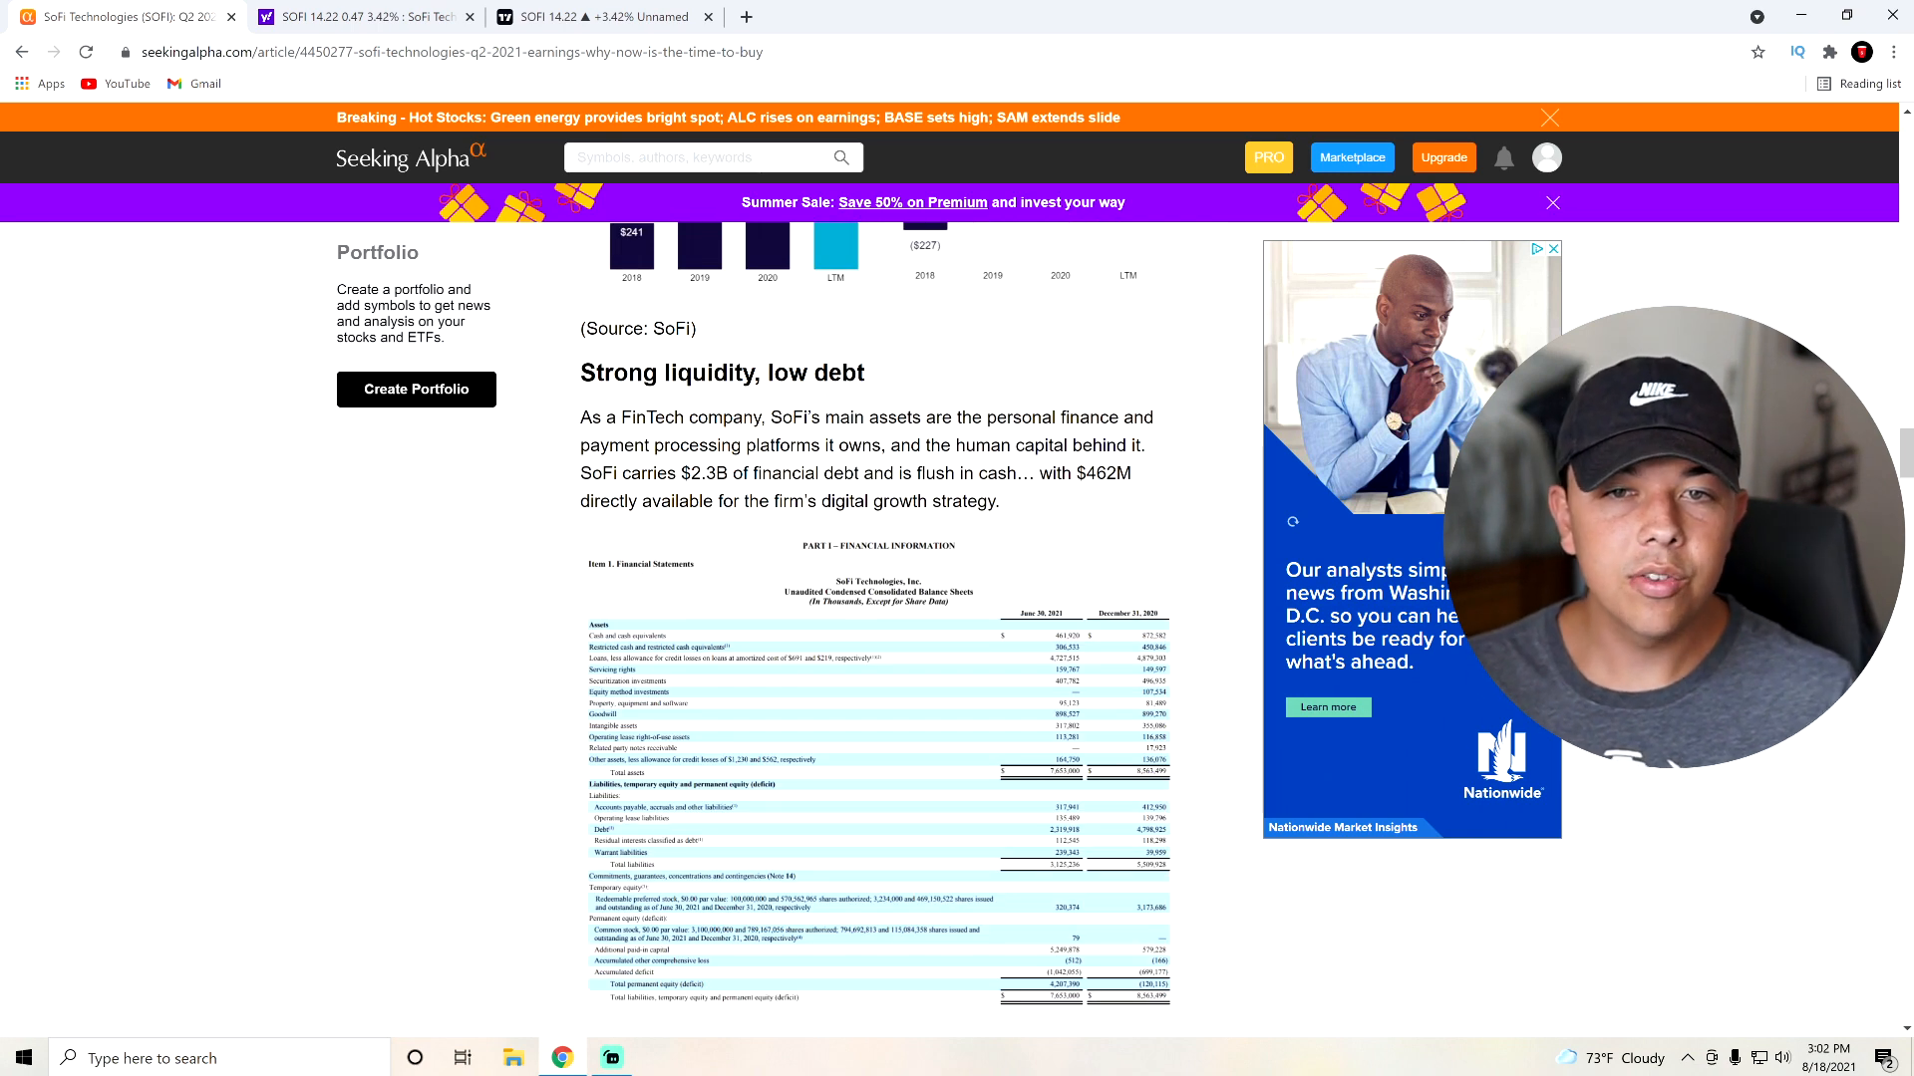
left_click_drag(582, 372, 998, 501)
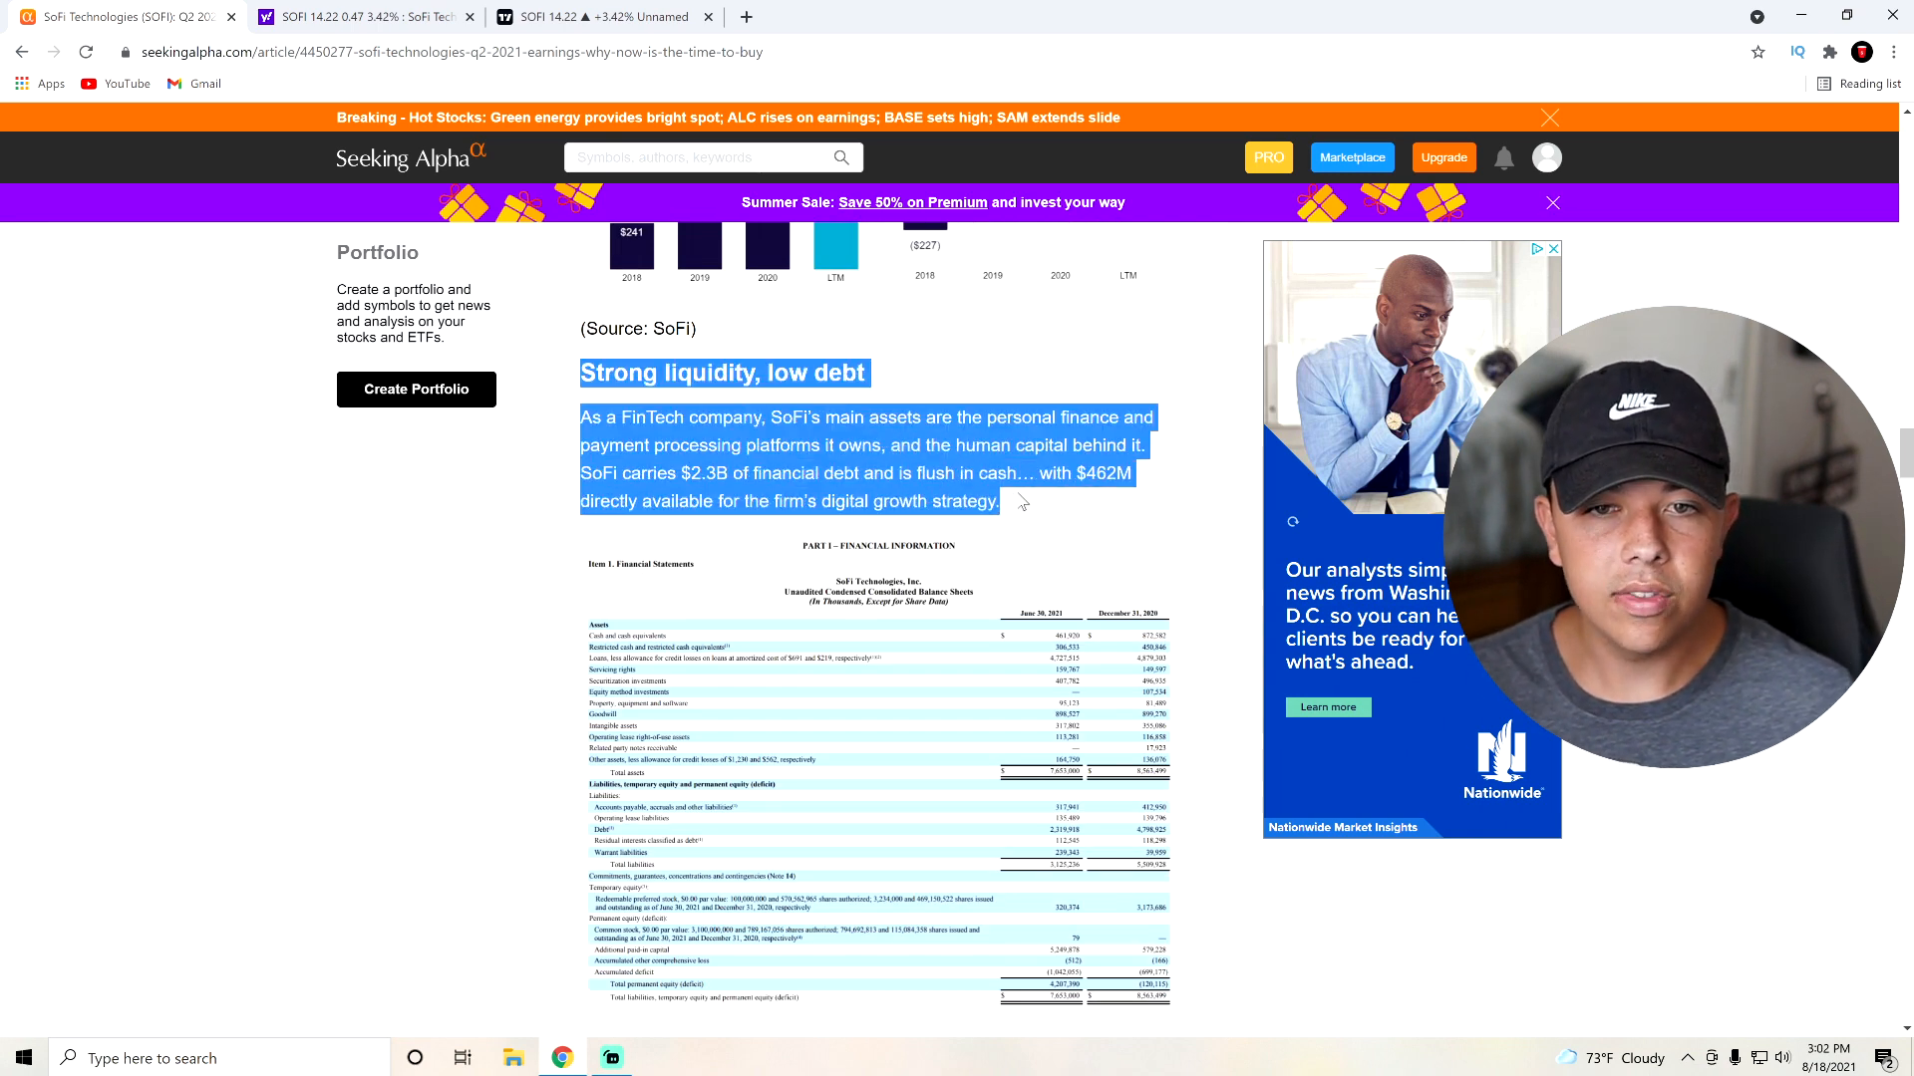
left_click(610, 549)
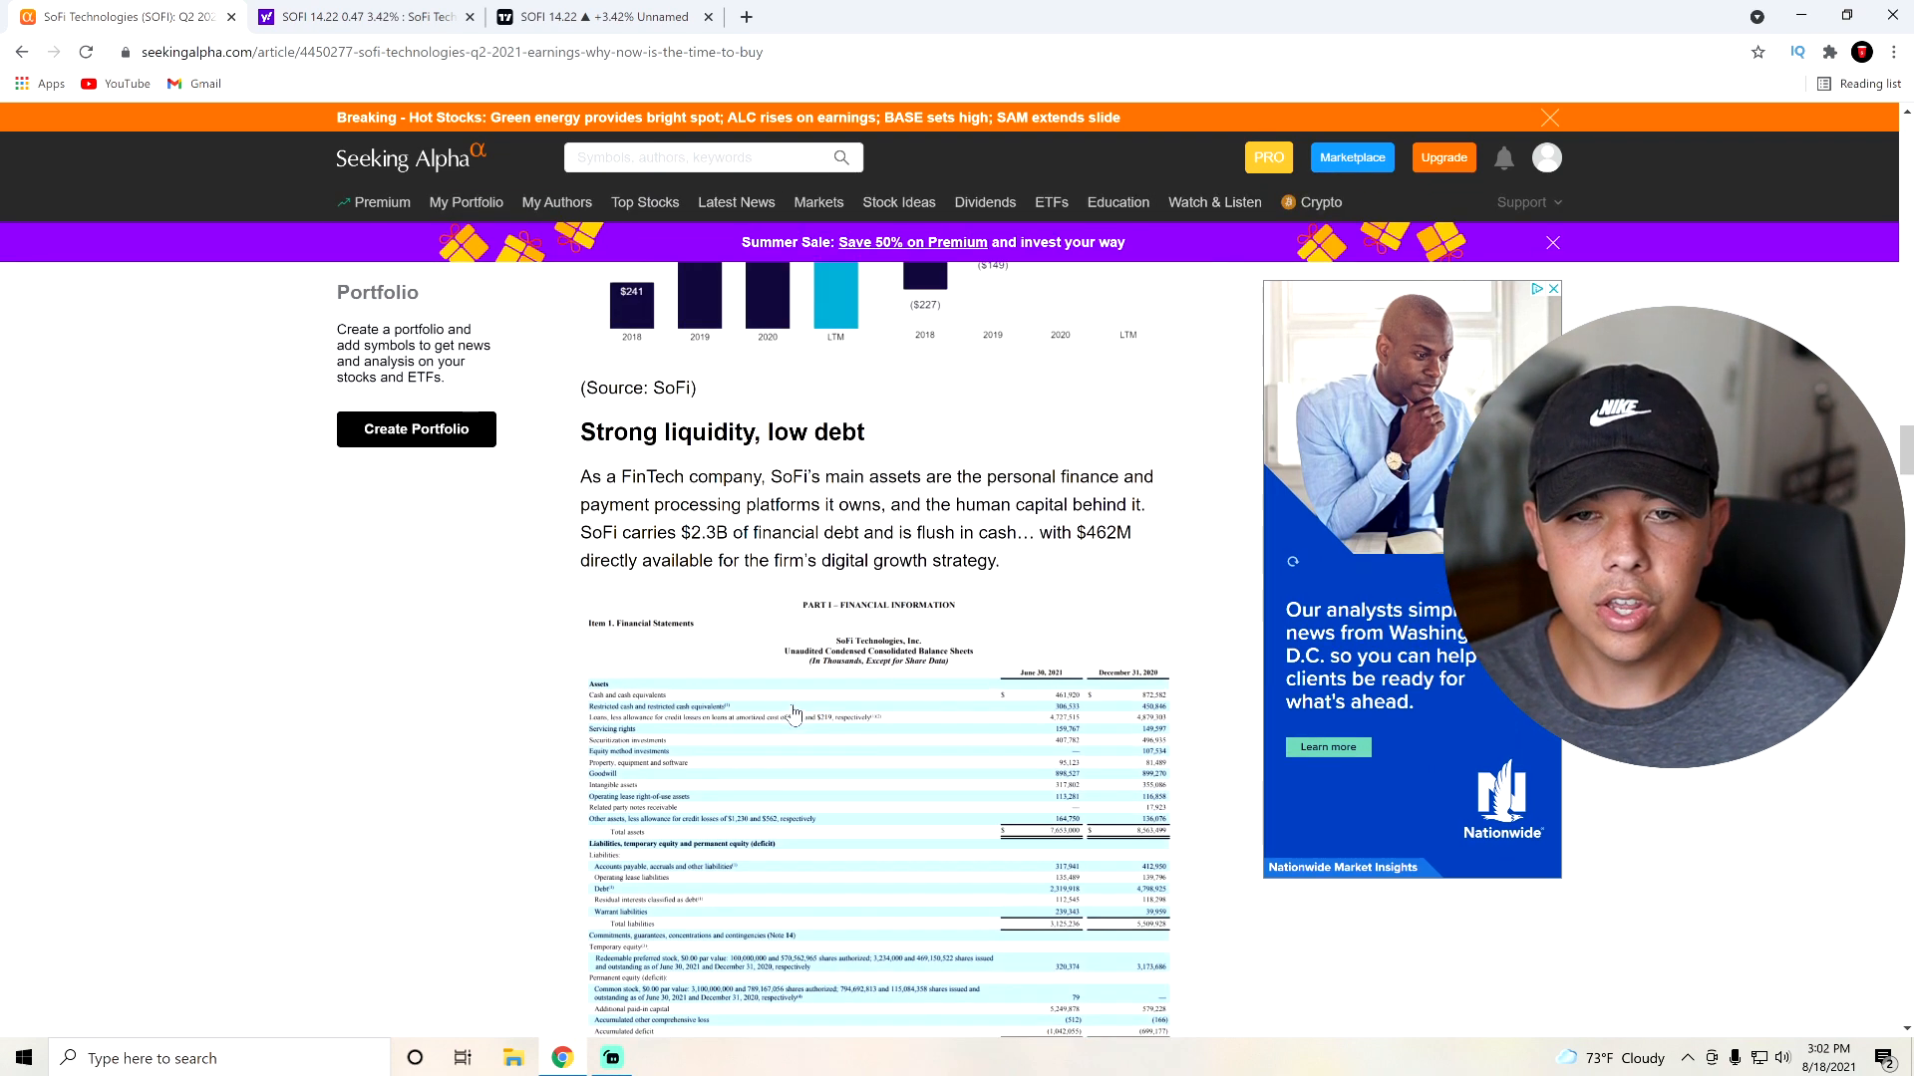
scroll("down", 3)
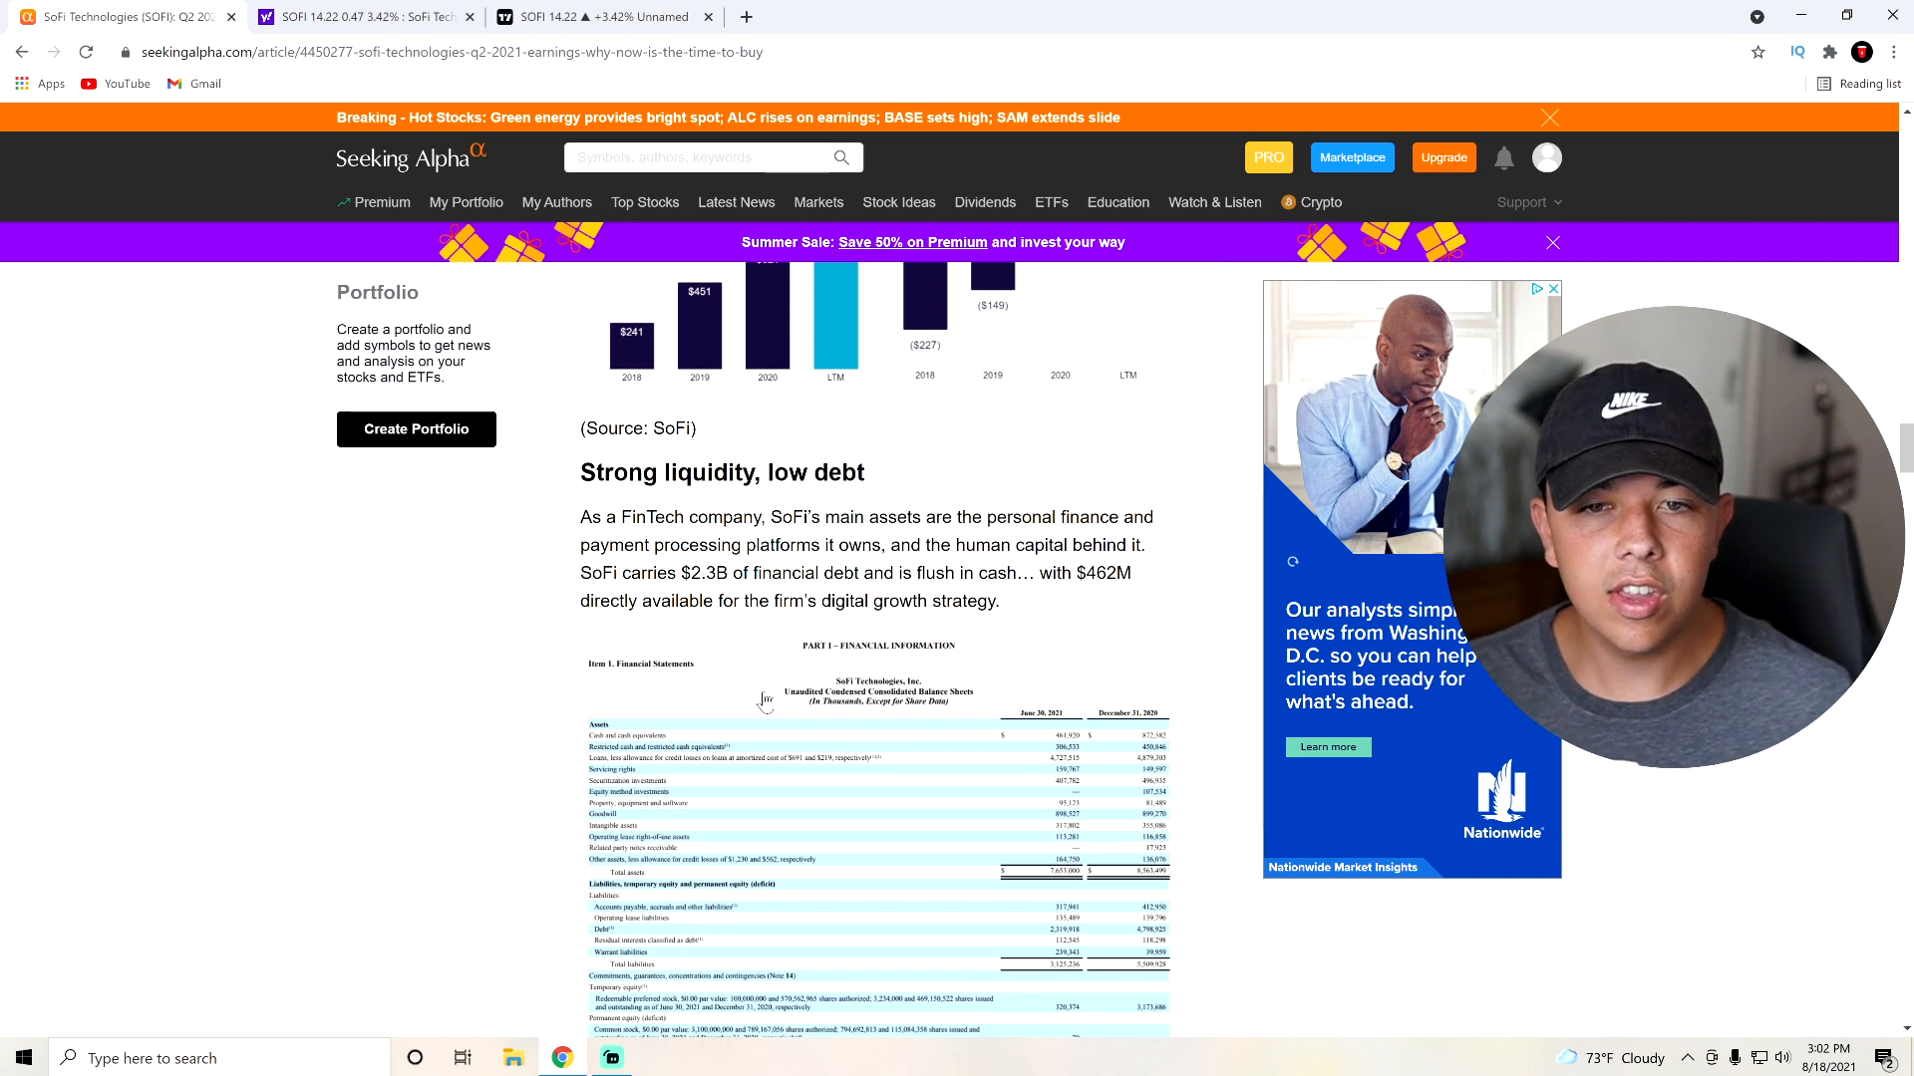
scroll("down", 3)
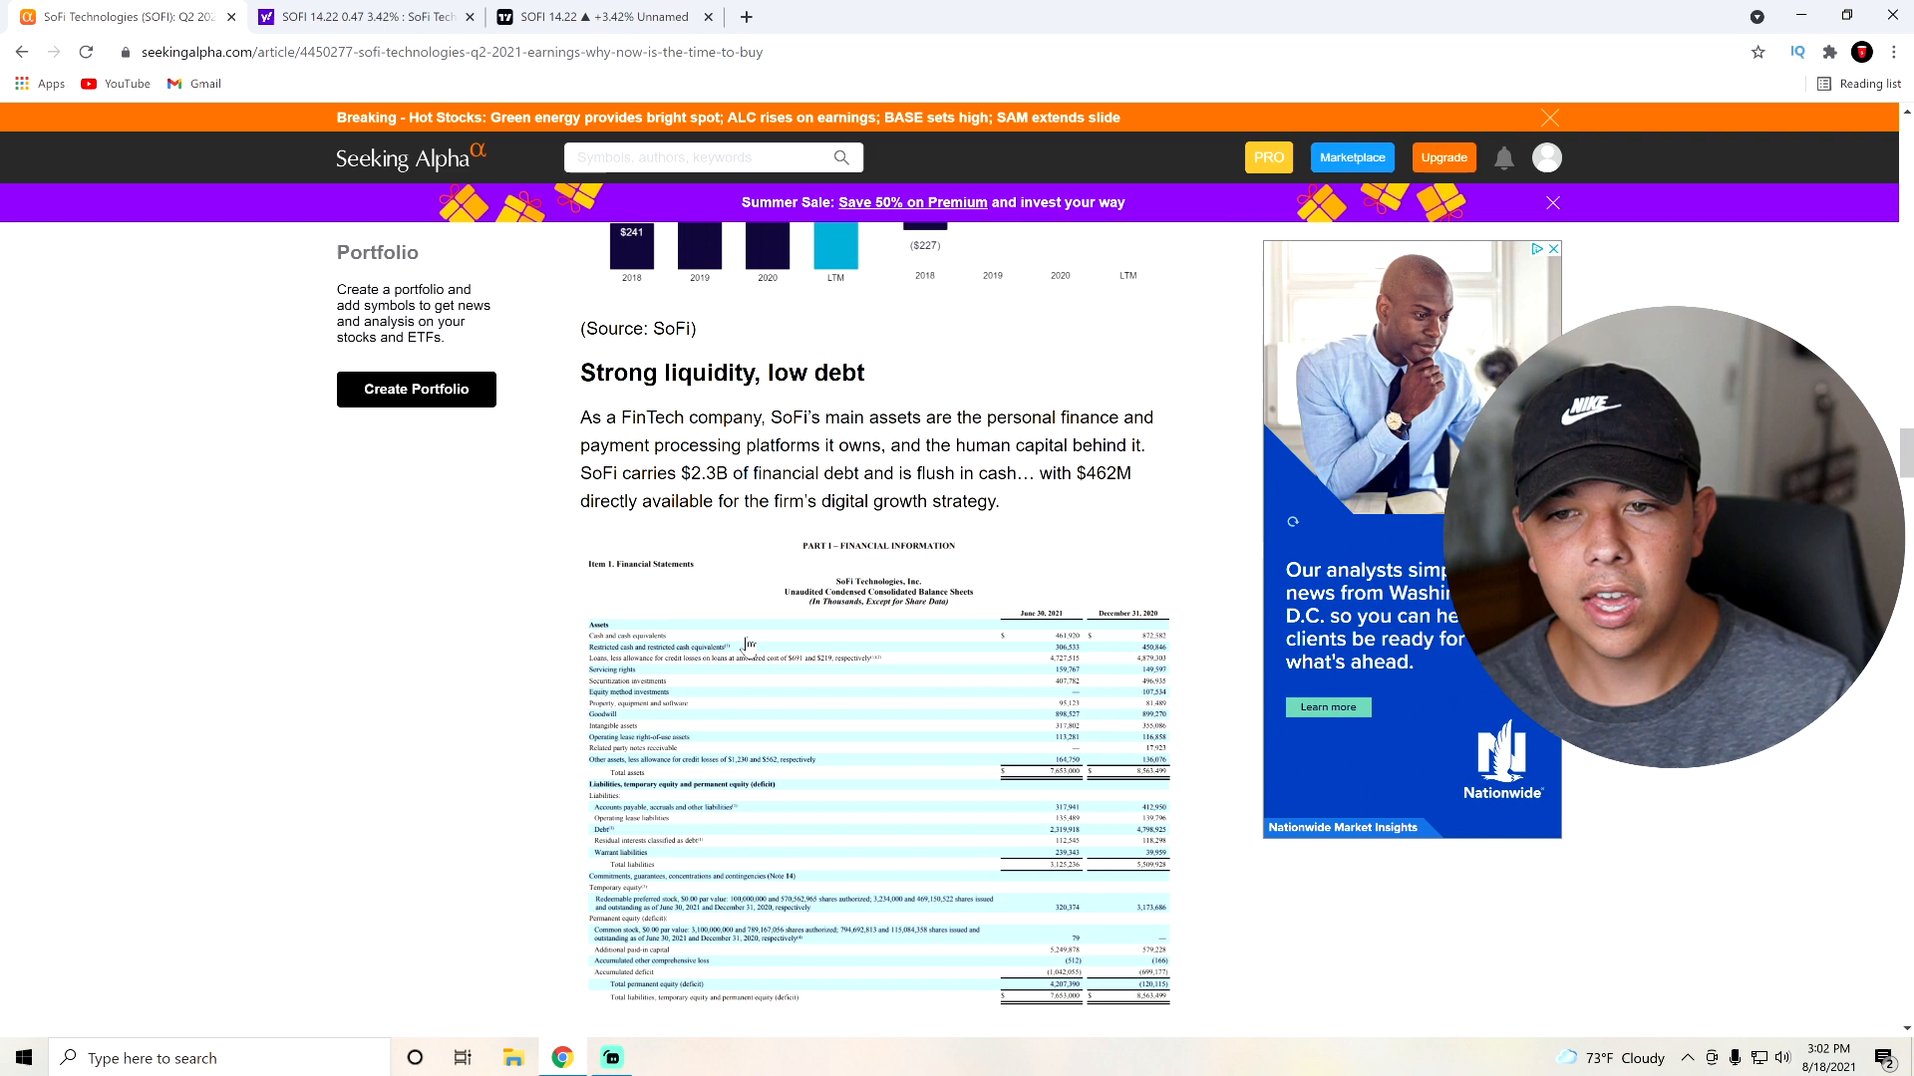
scroll("down", 3)
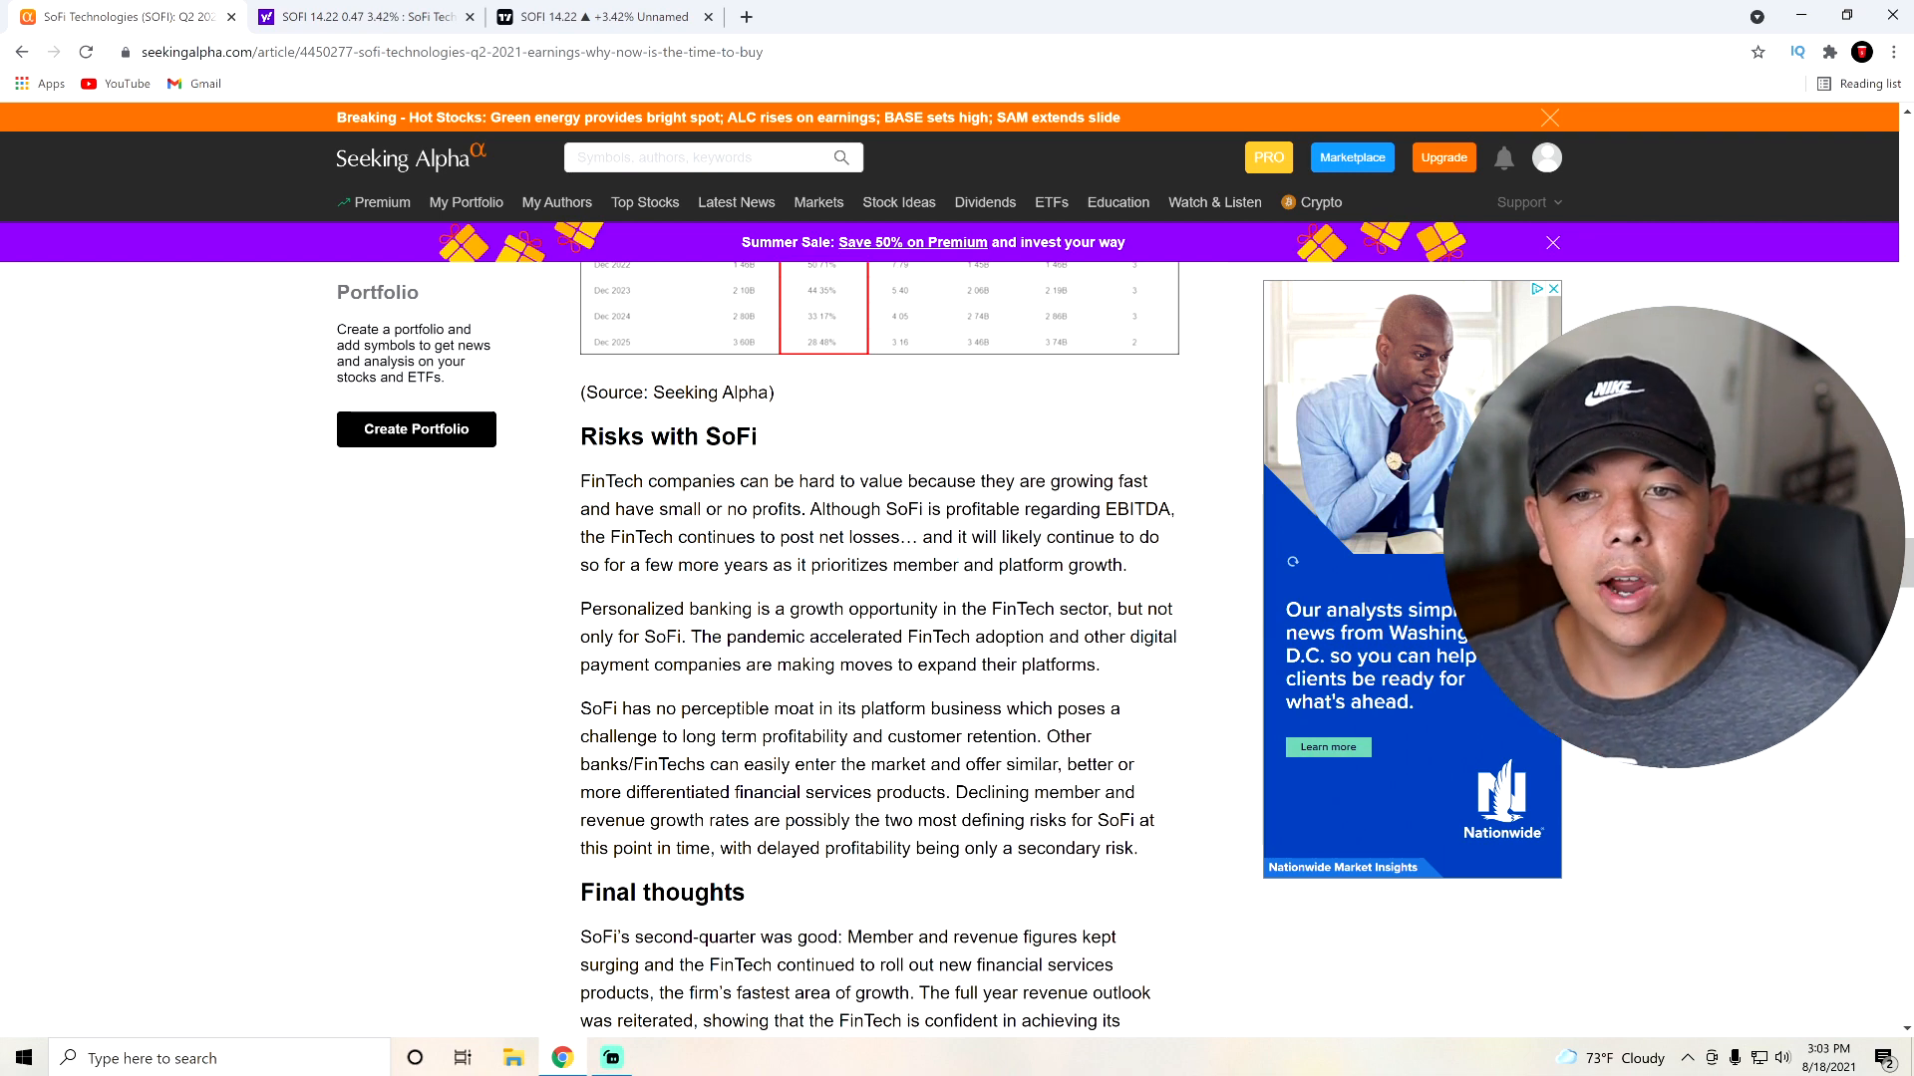
Highlight the risks and final-thoughts passages while moving toward the article's conclusion
left_click_drag(581, 435, 1128, 565)
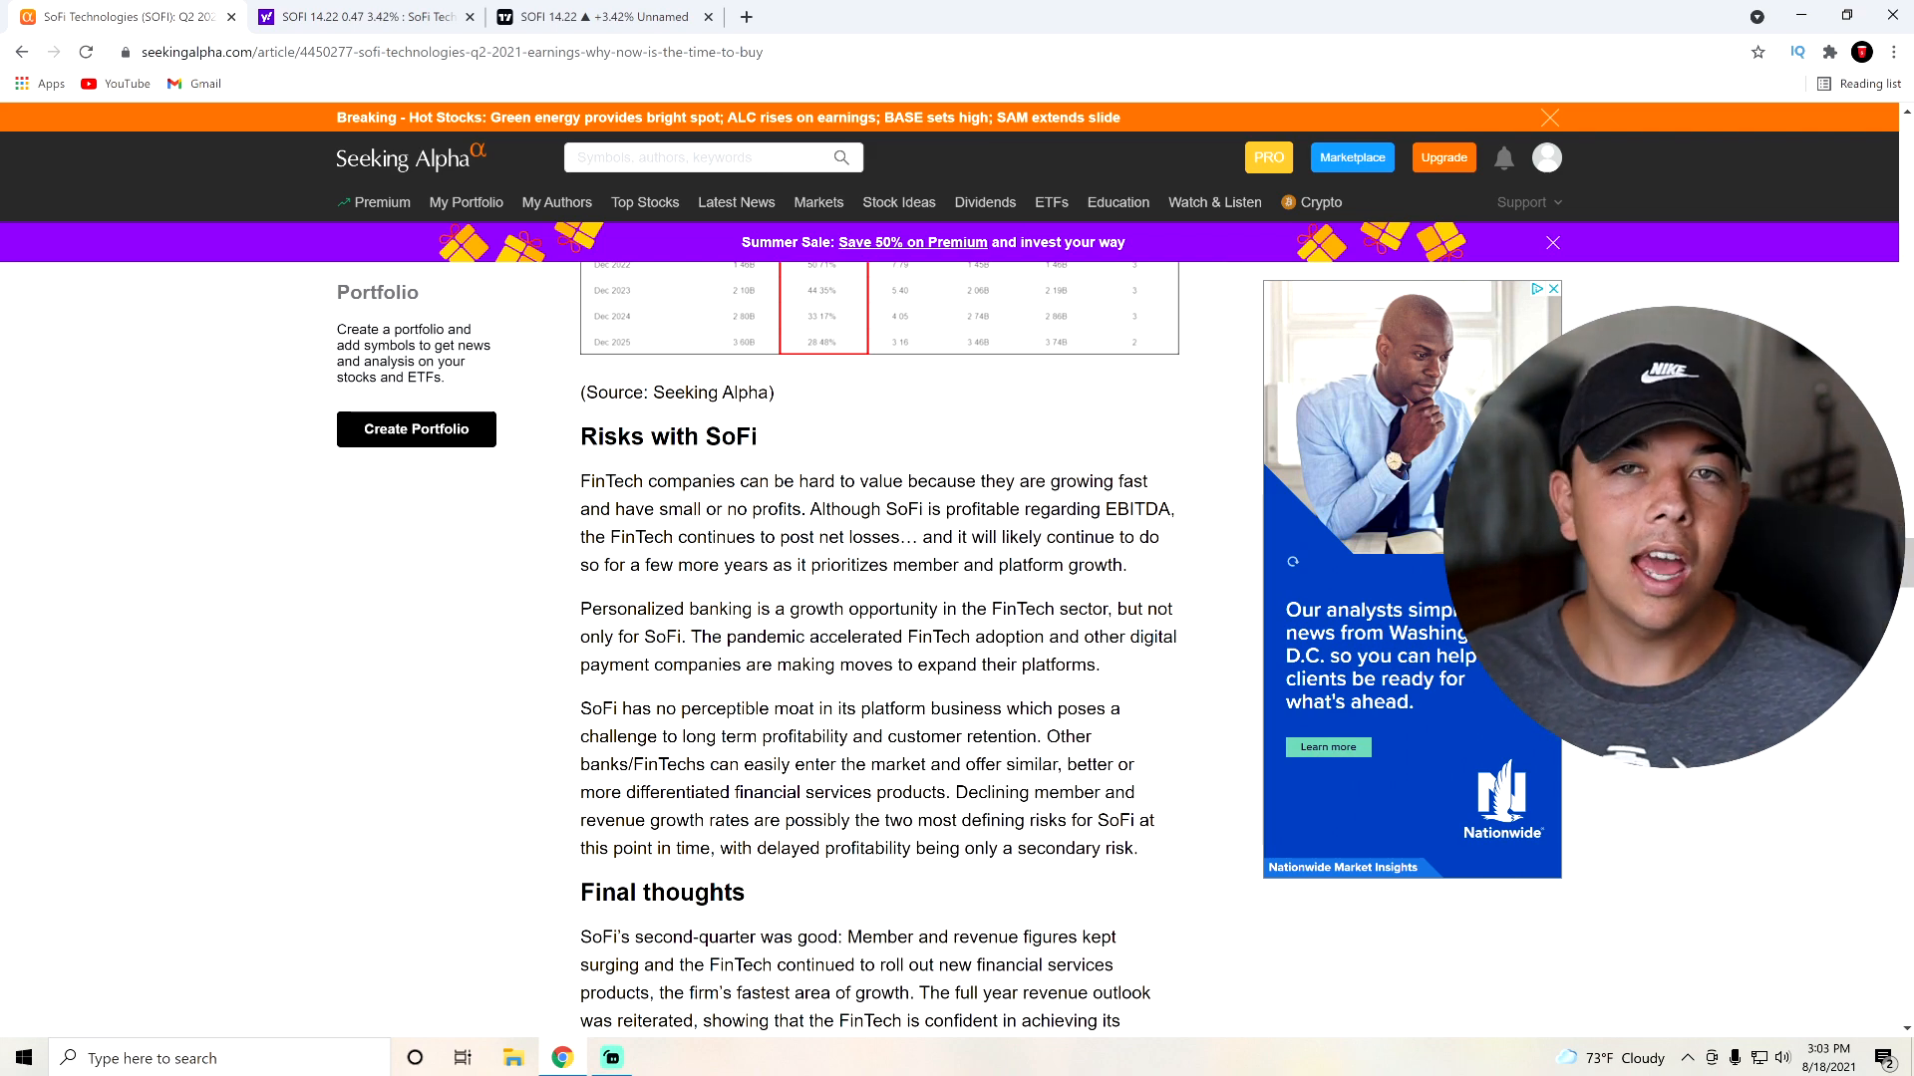
scroll("down", 3)
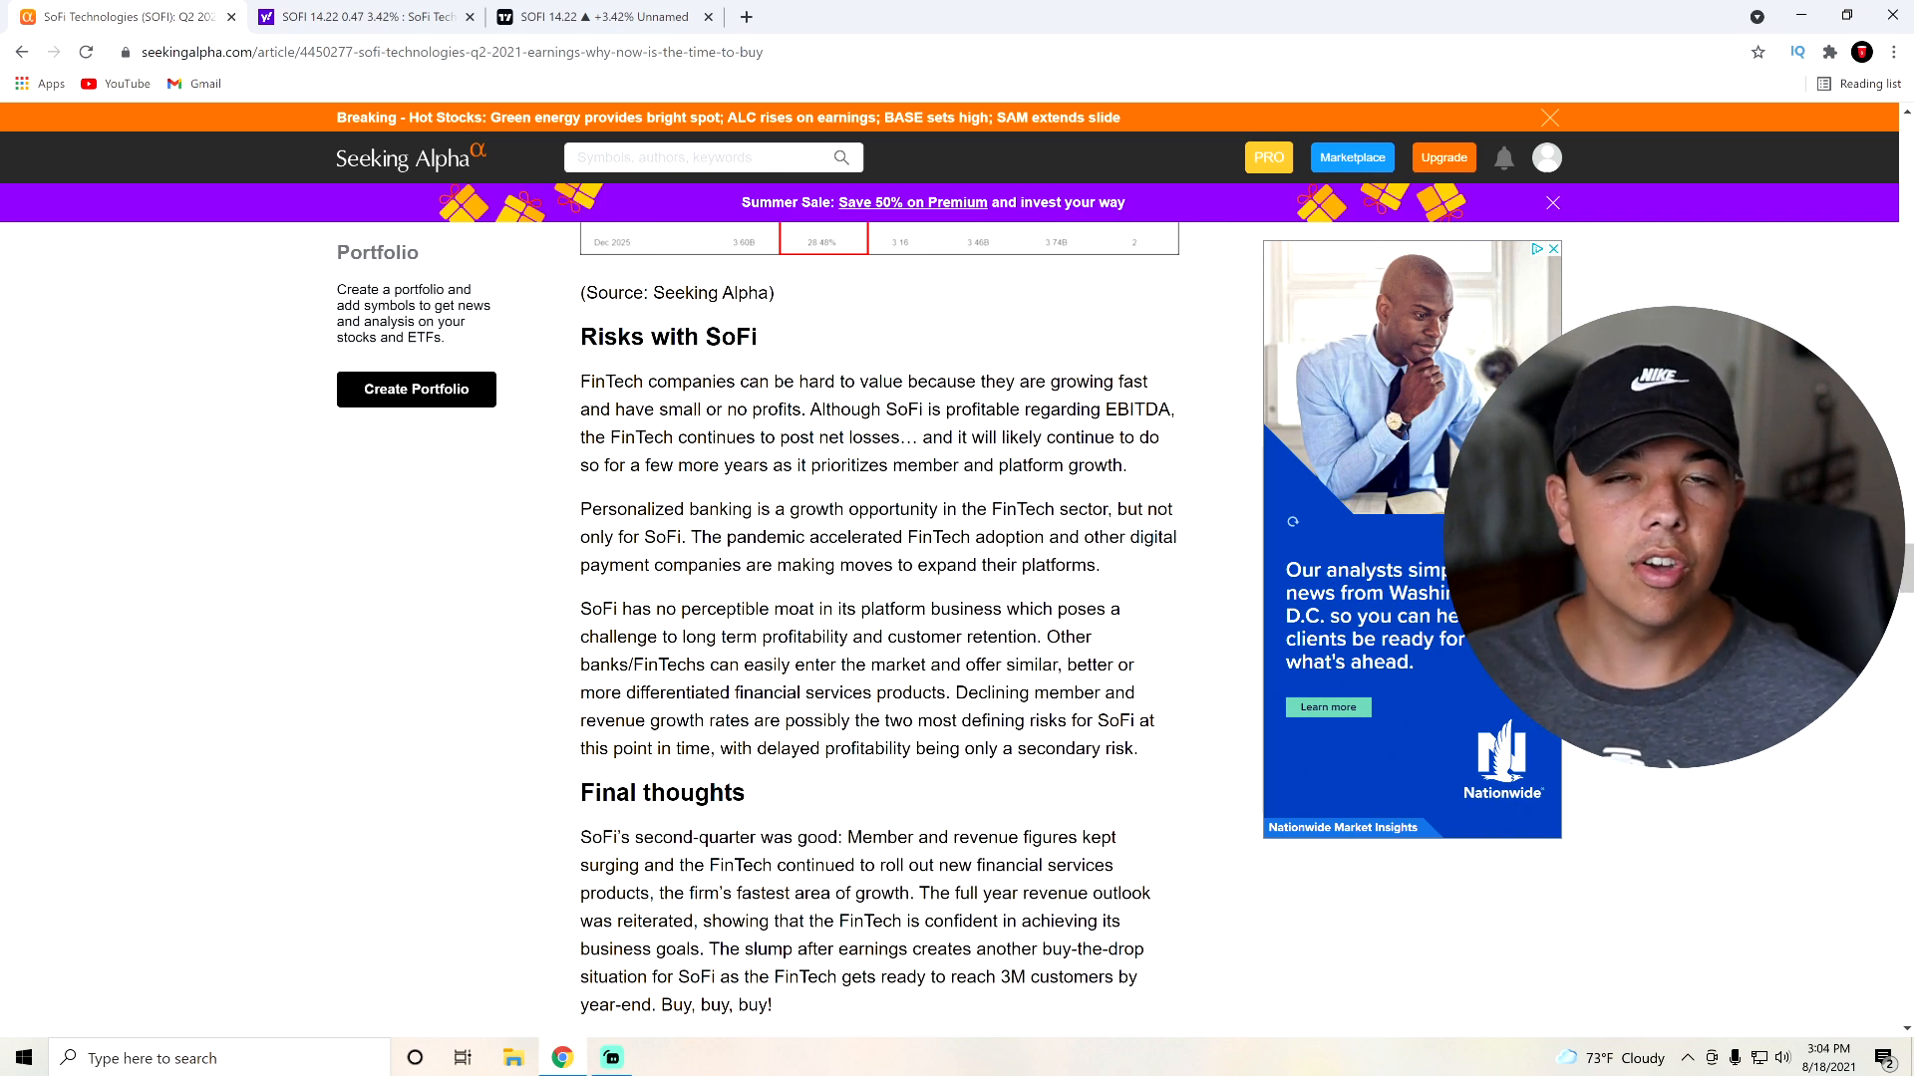
scroll("down", 3)
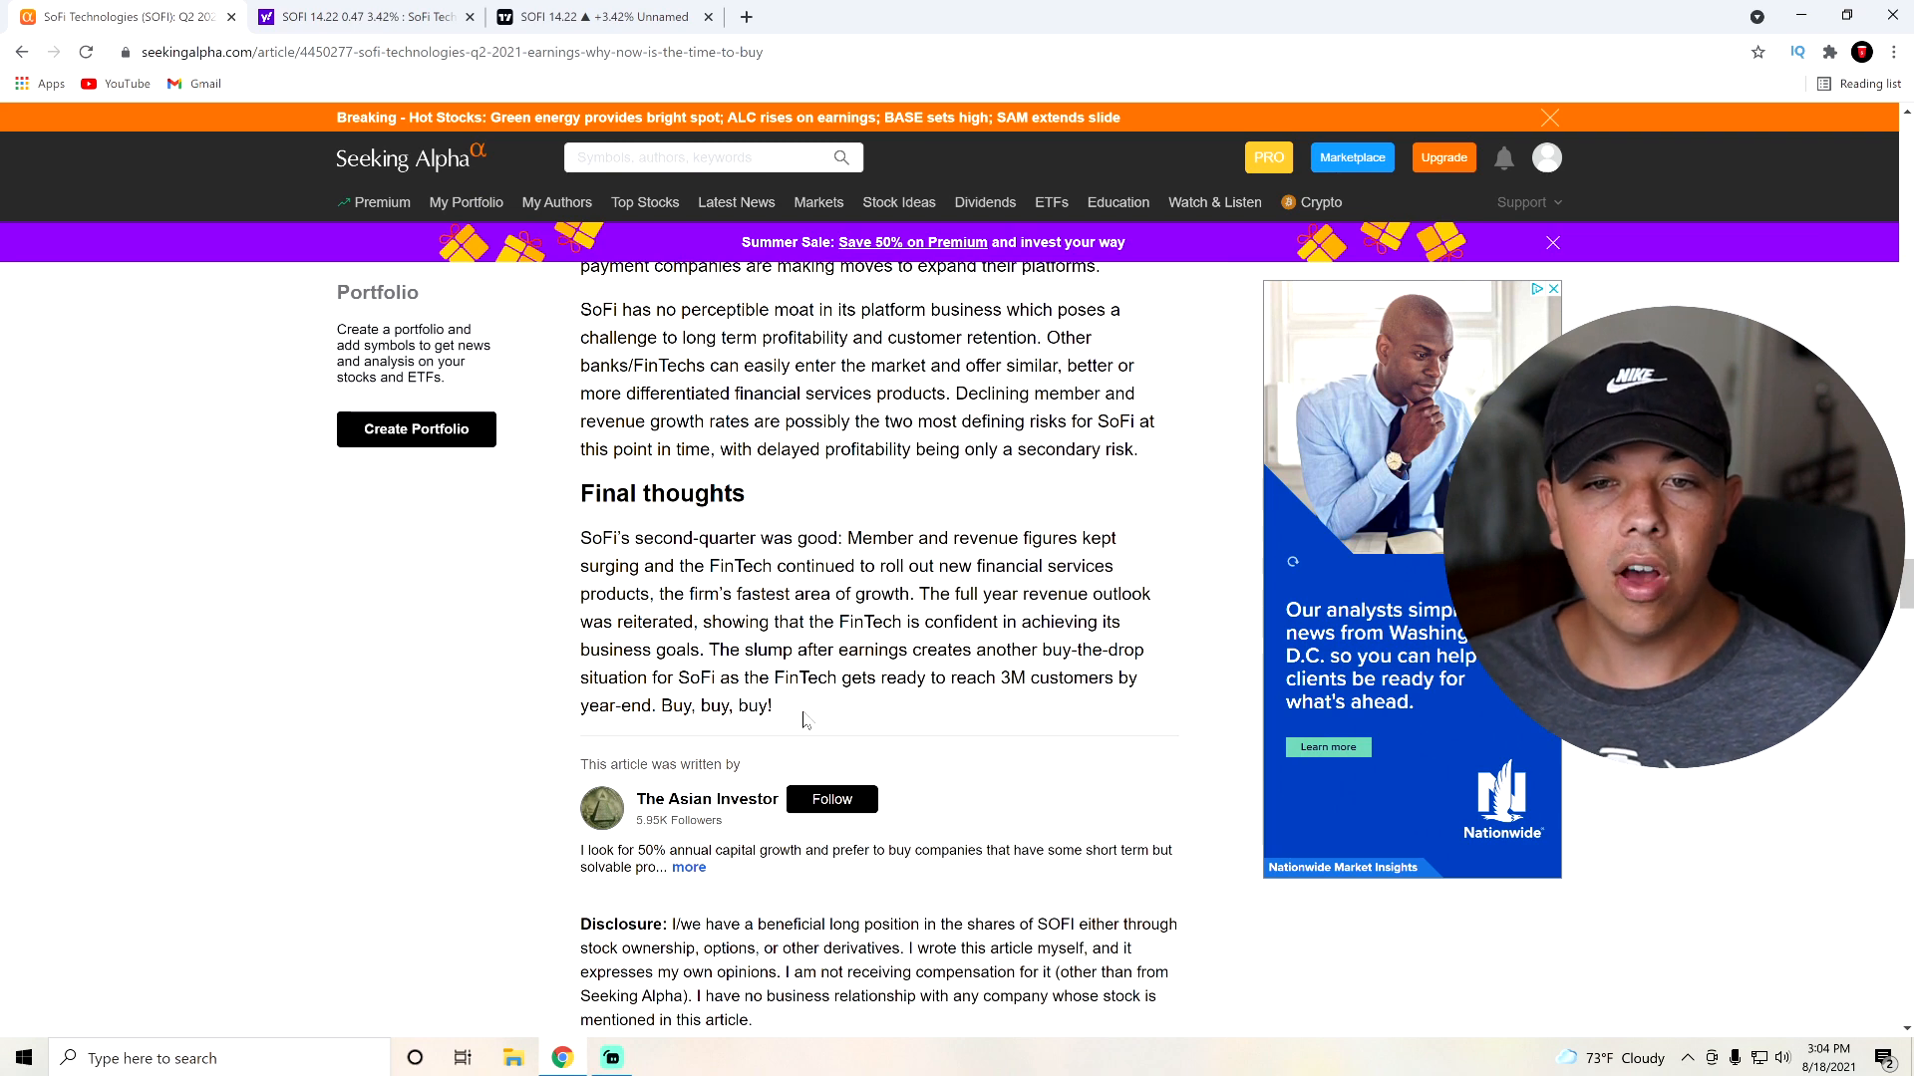
left_click_drag(582, 538, 772, 707)
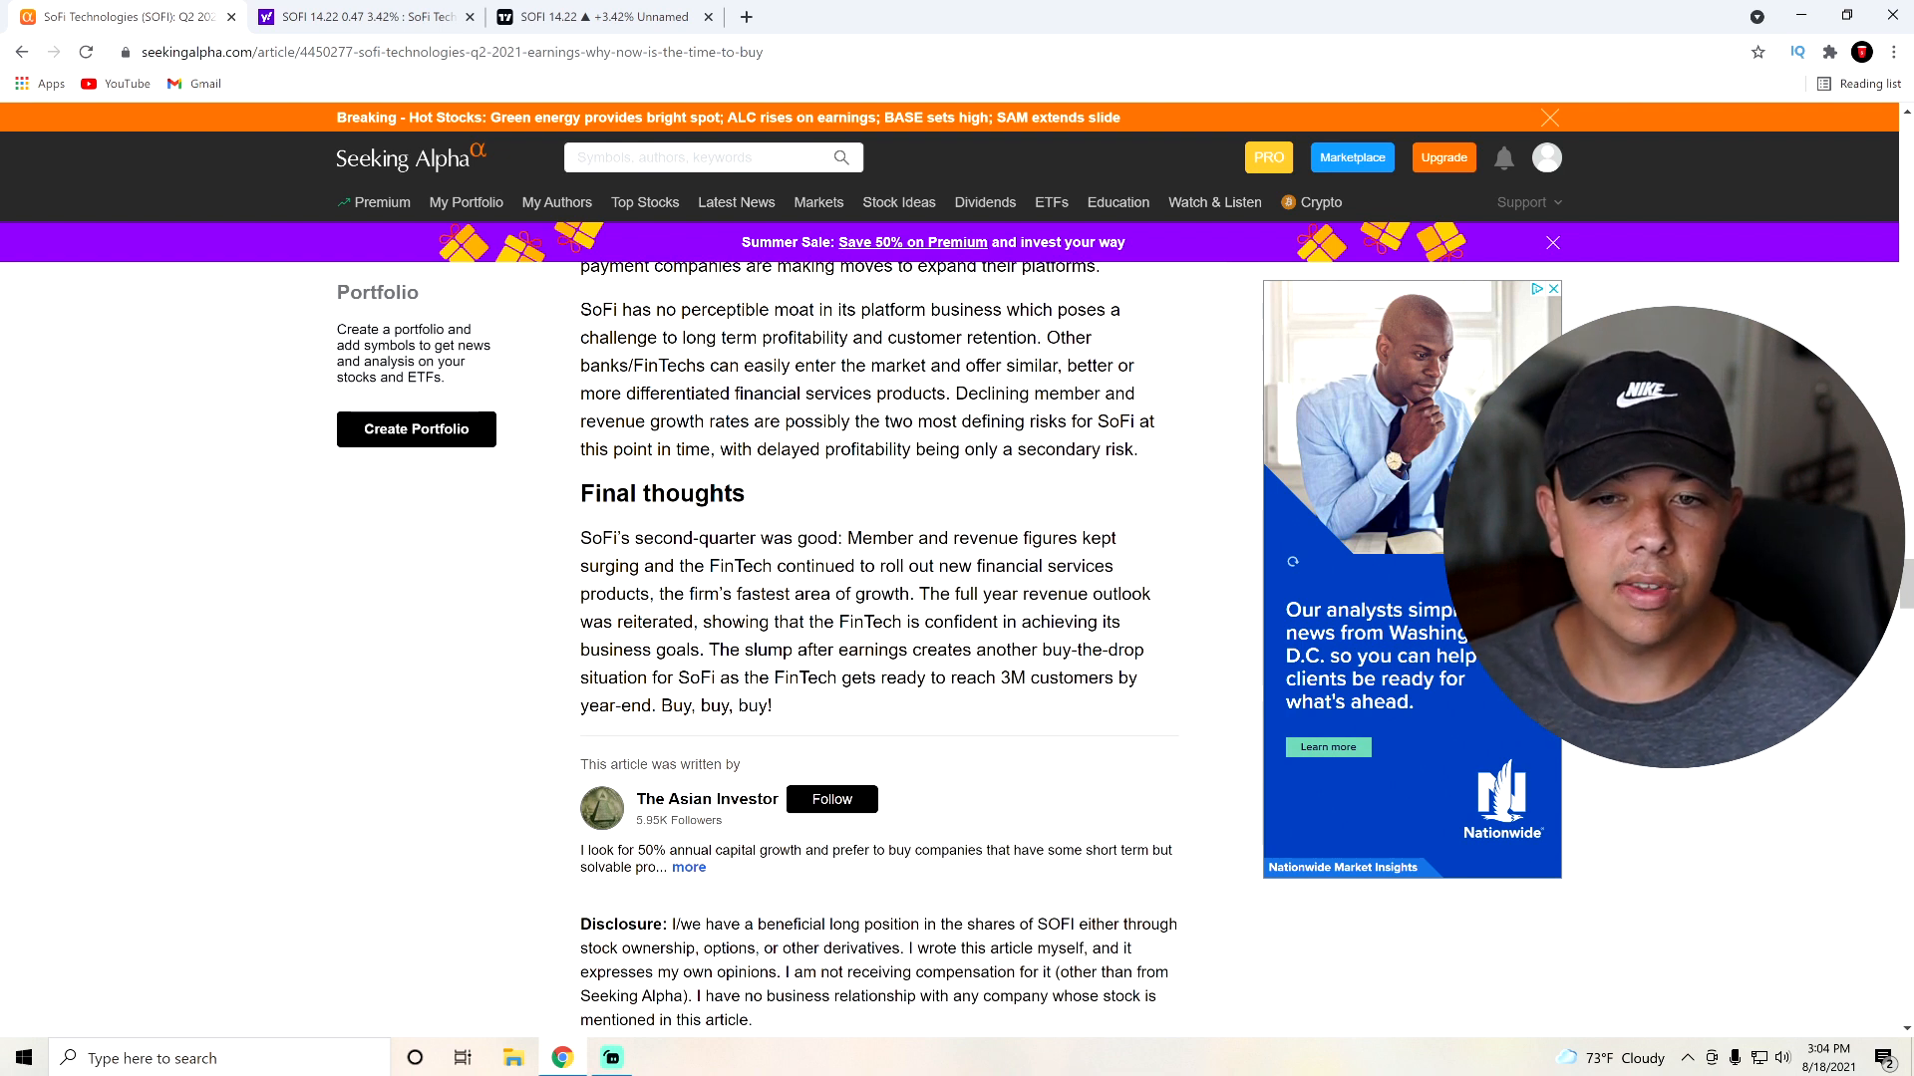
Highlight the buy-the-drop conclusion sentence and review the 2021 guidance table
left_click_drag(714, 649, 1018, 677)
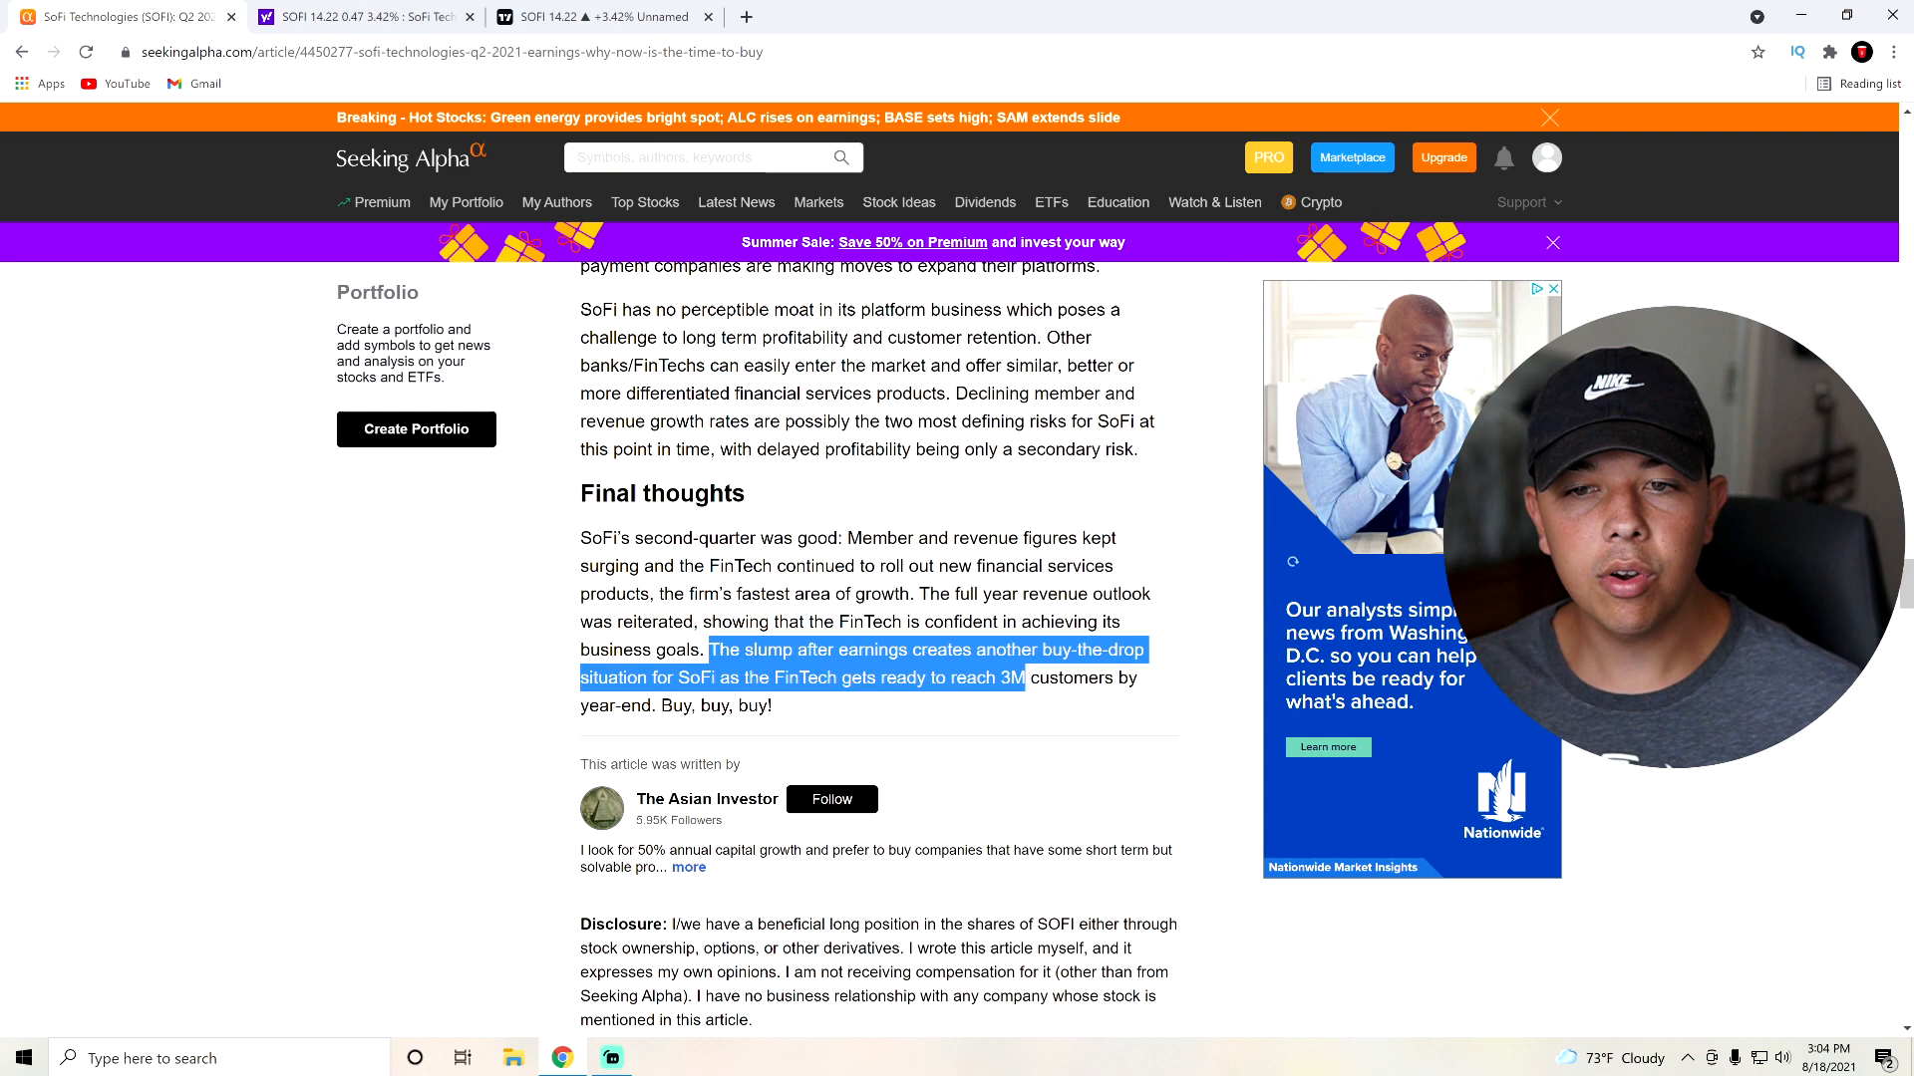
left_click(874, 664)
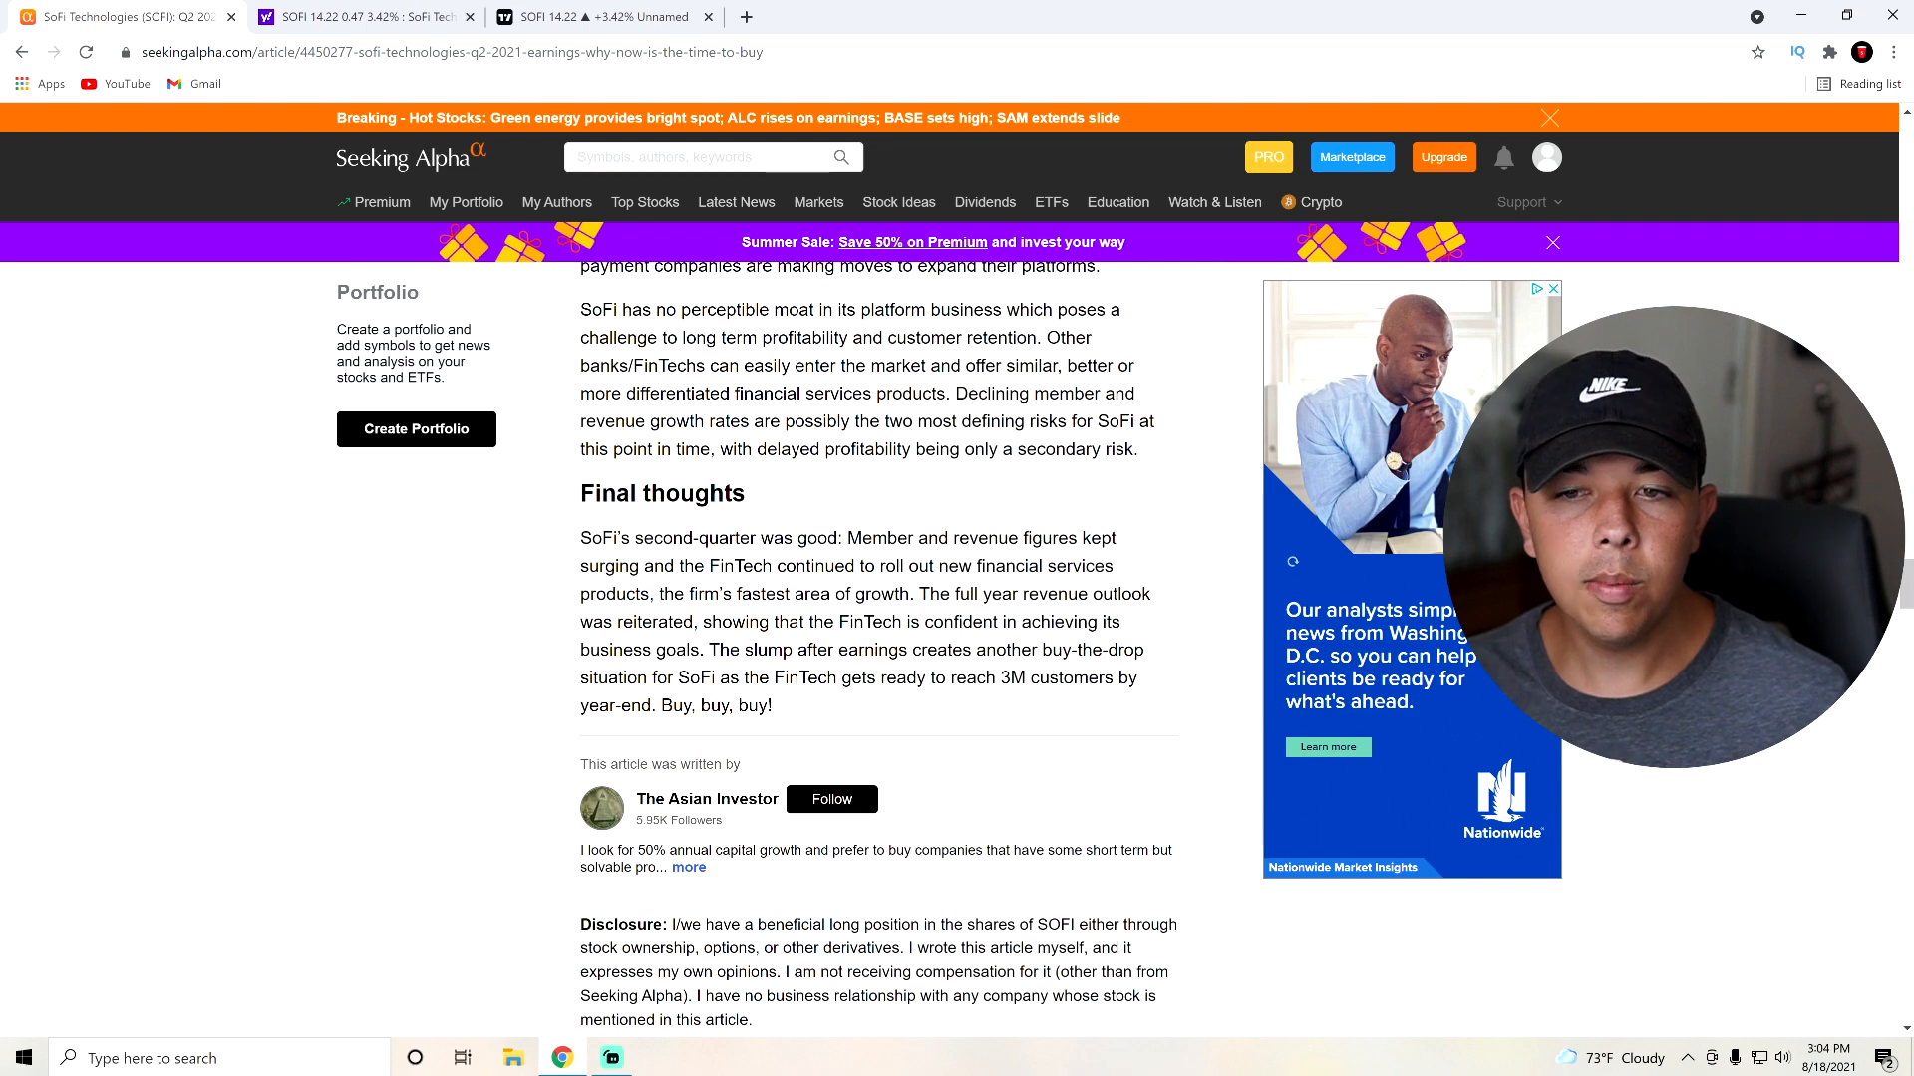
left_click_drag(581, 493, 773, 707)
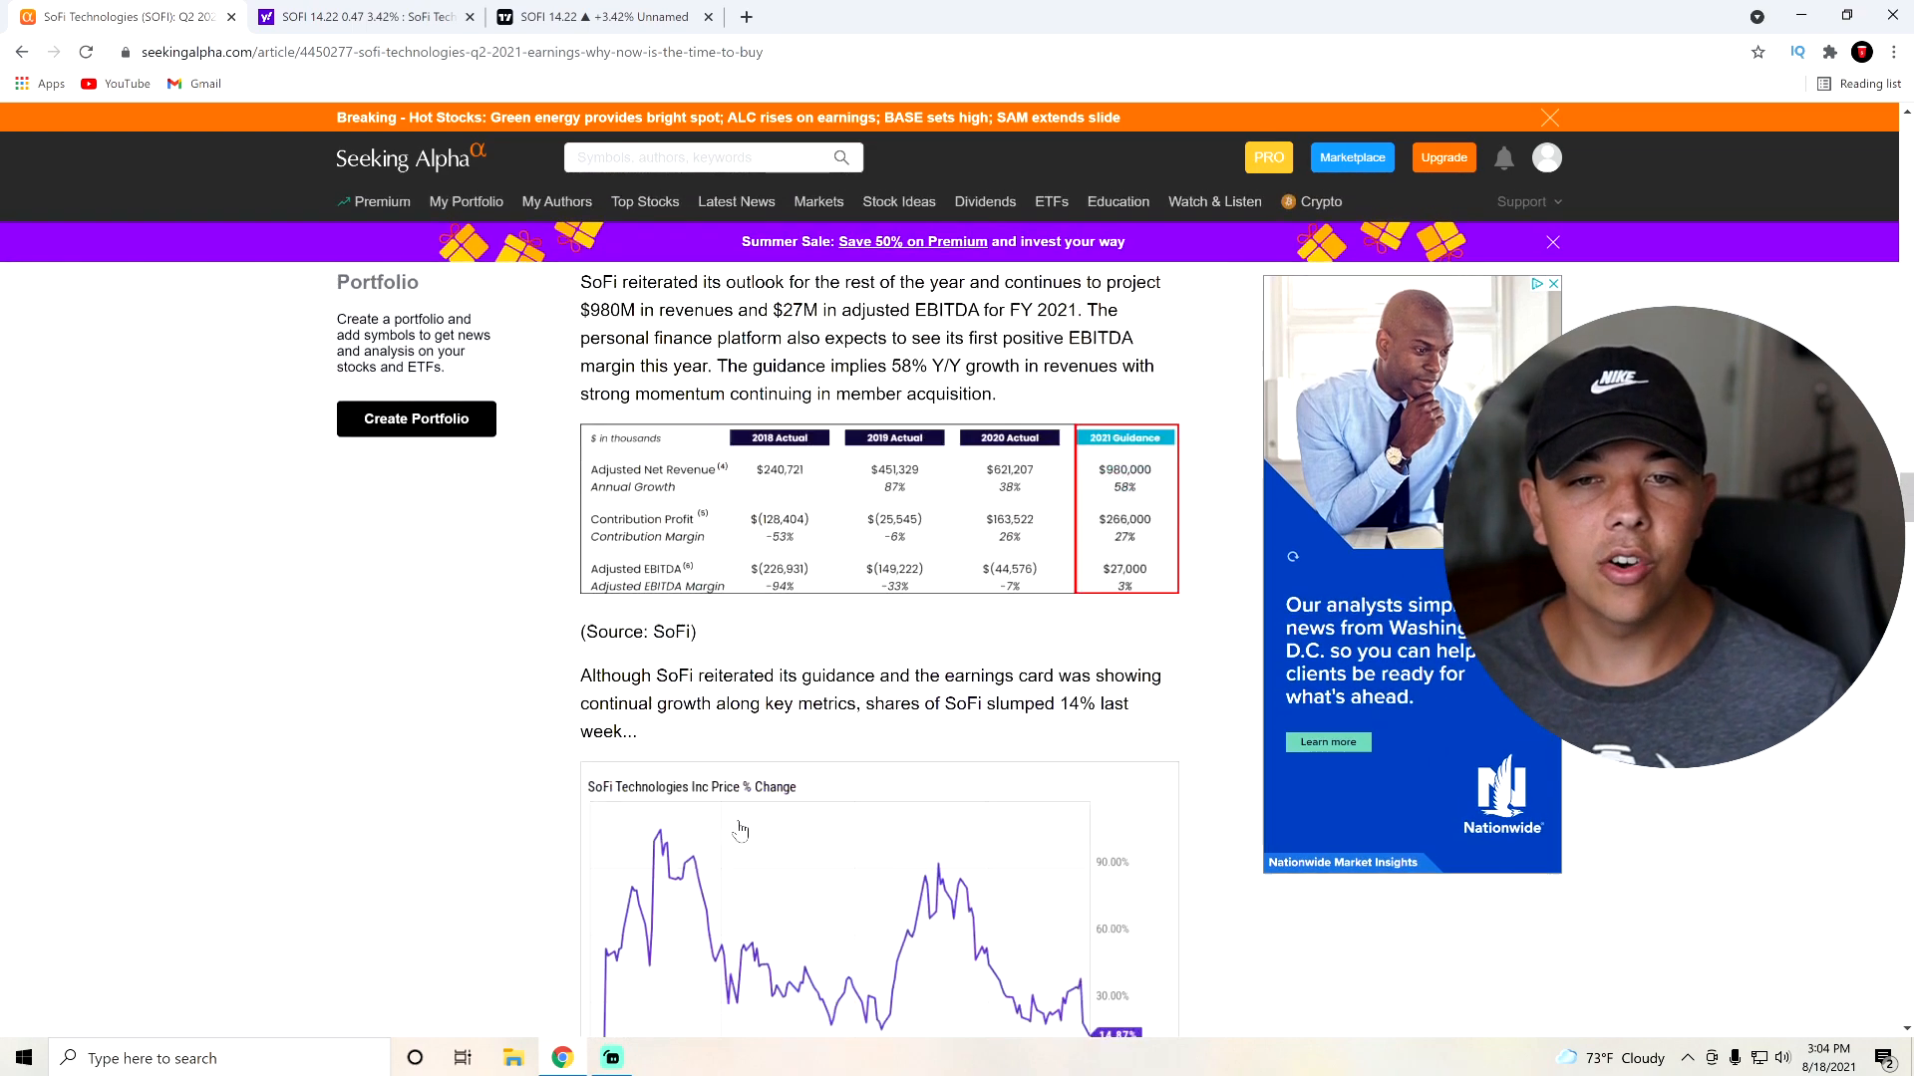
scroll("down", 3)
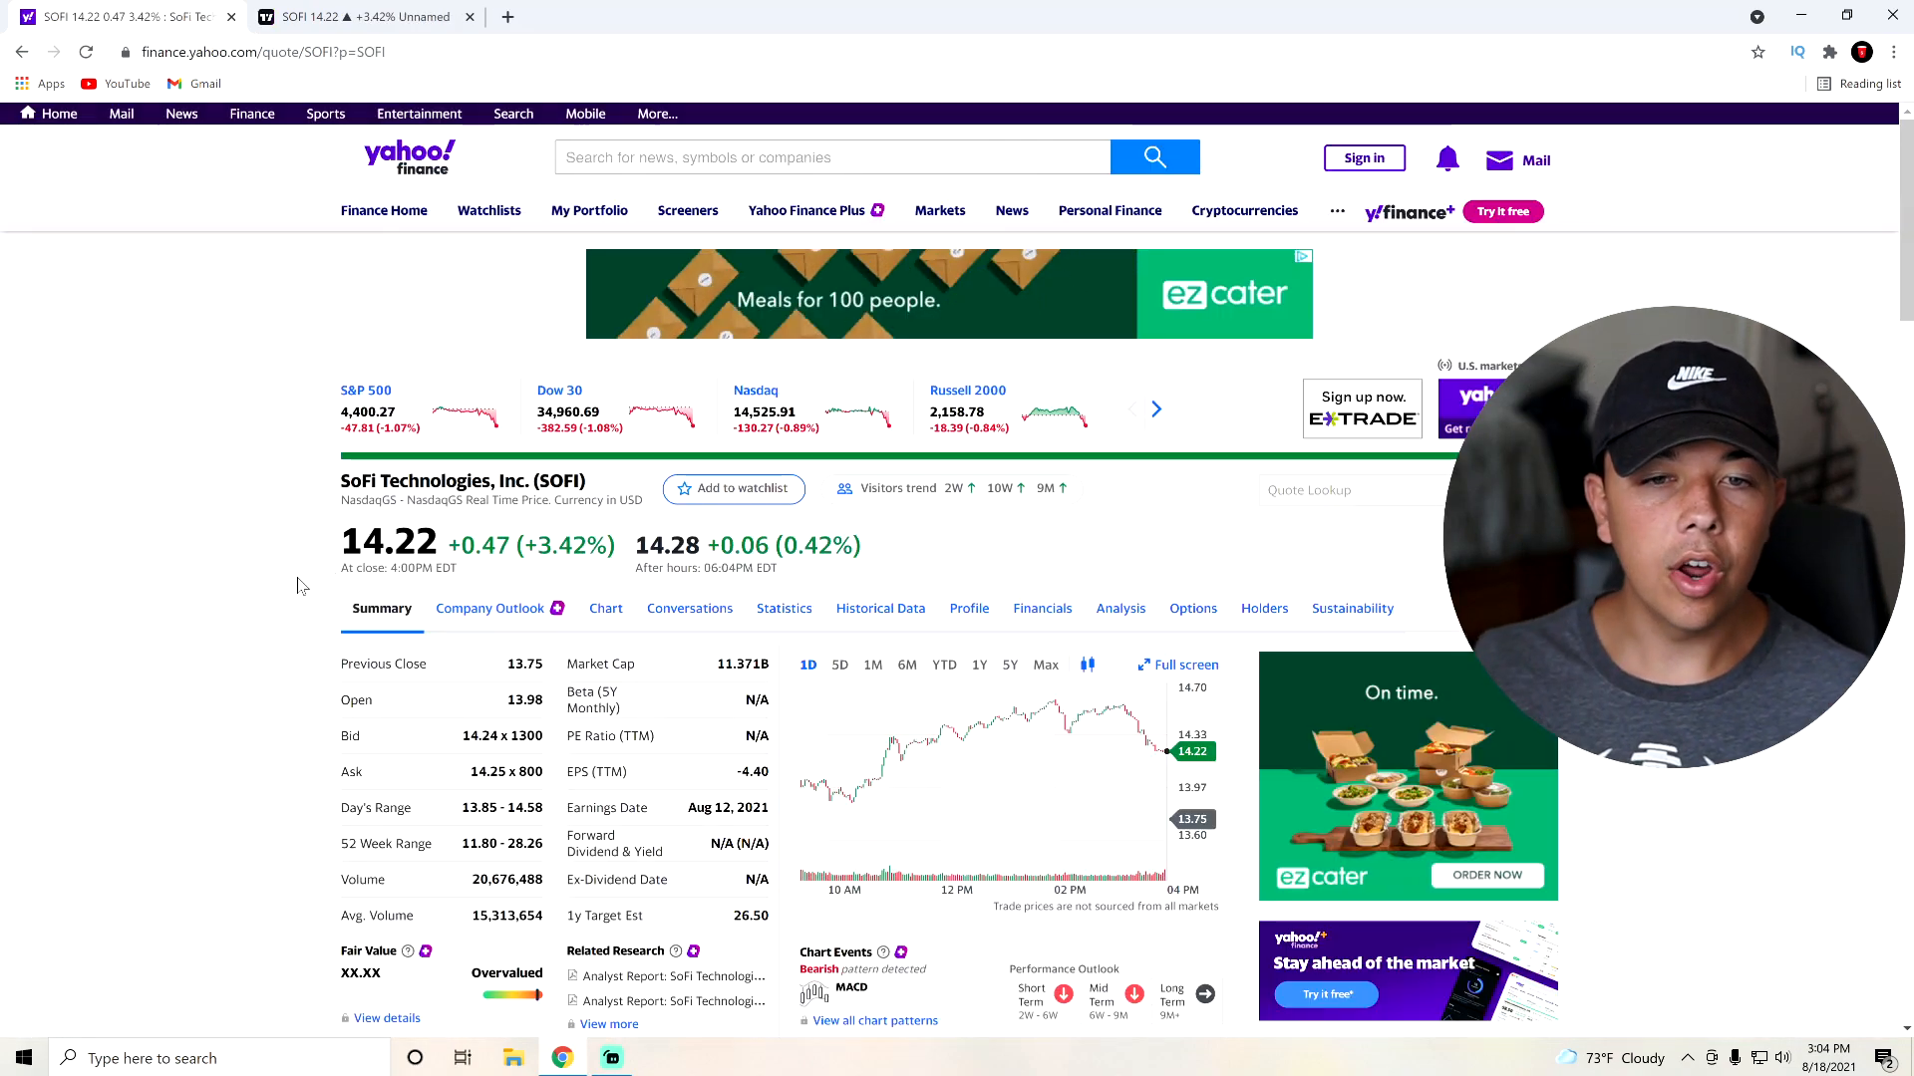
scroll("down", 3)
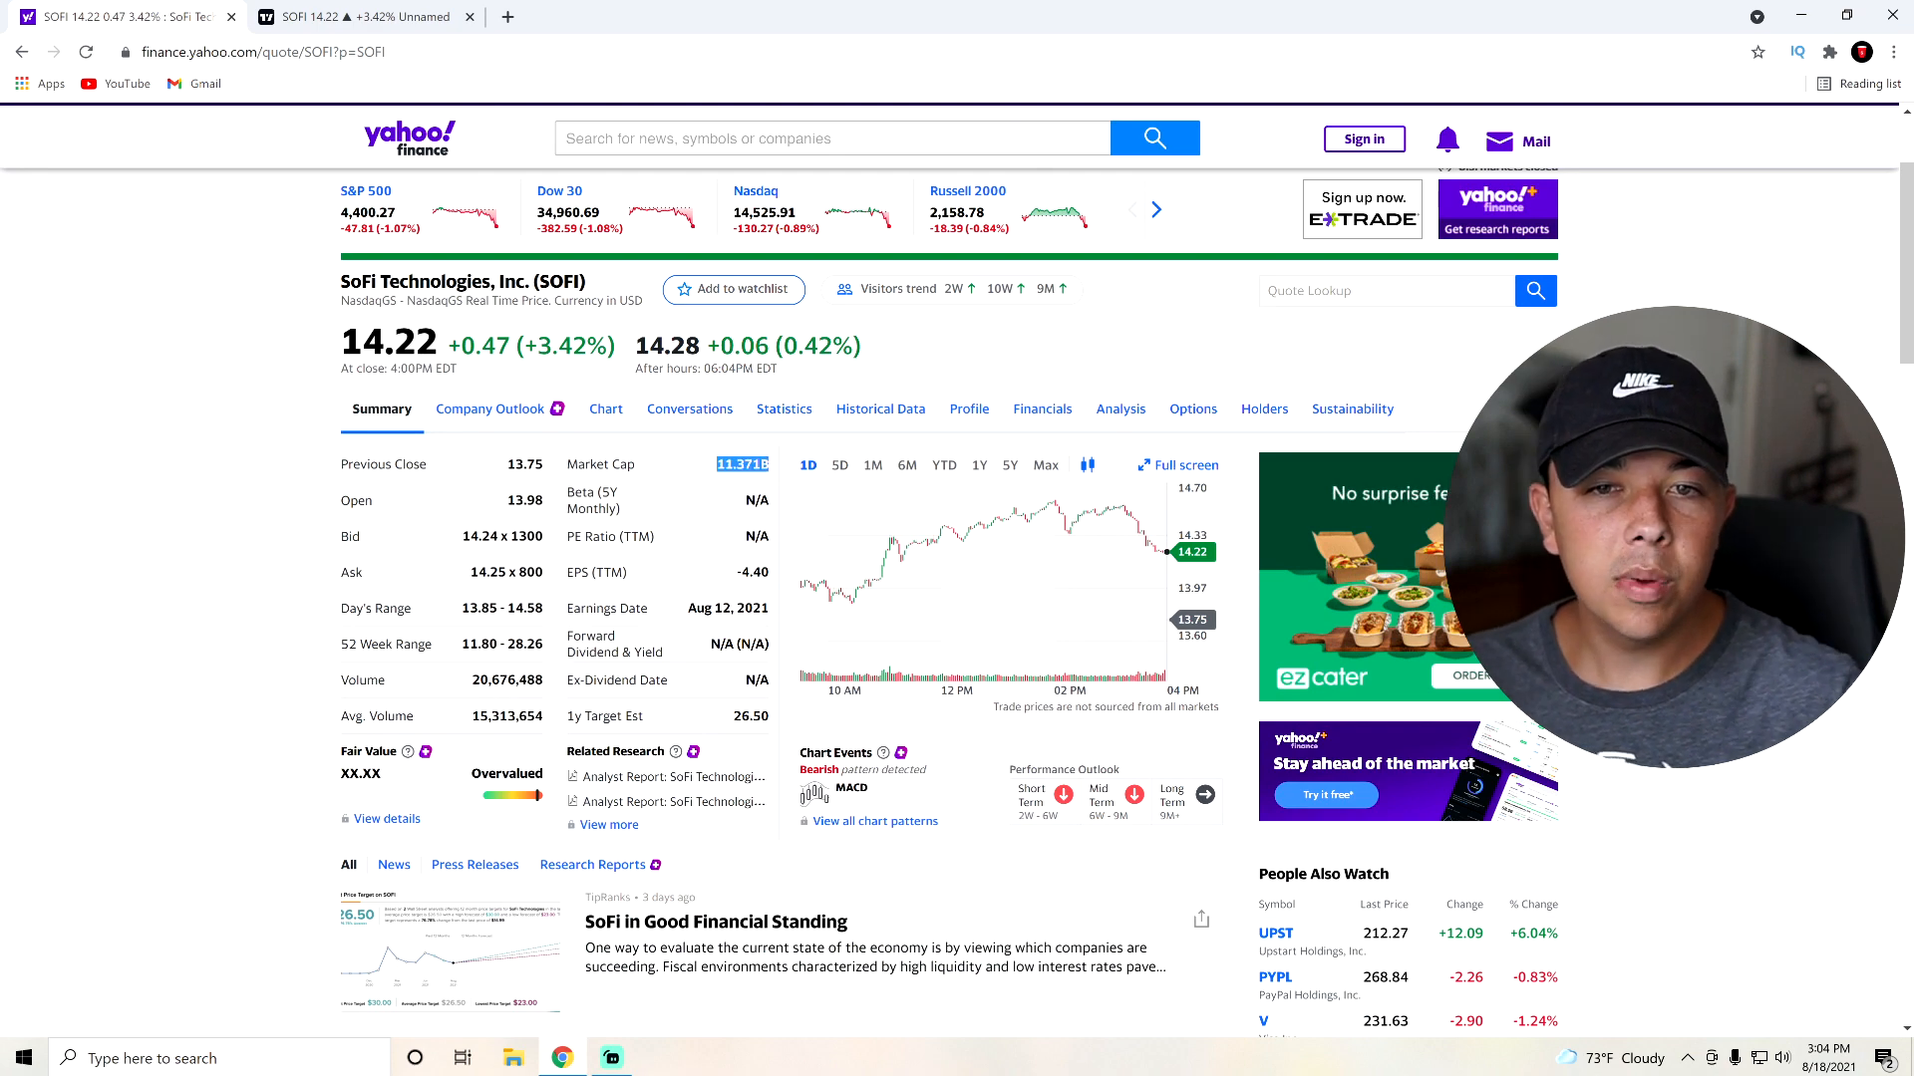
left_click(782, 408)
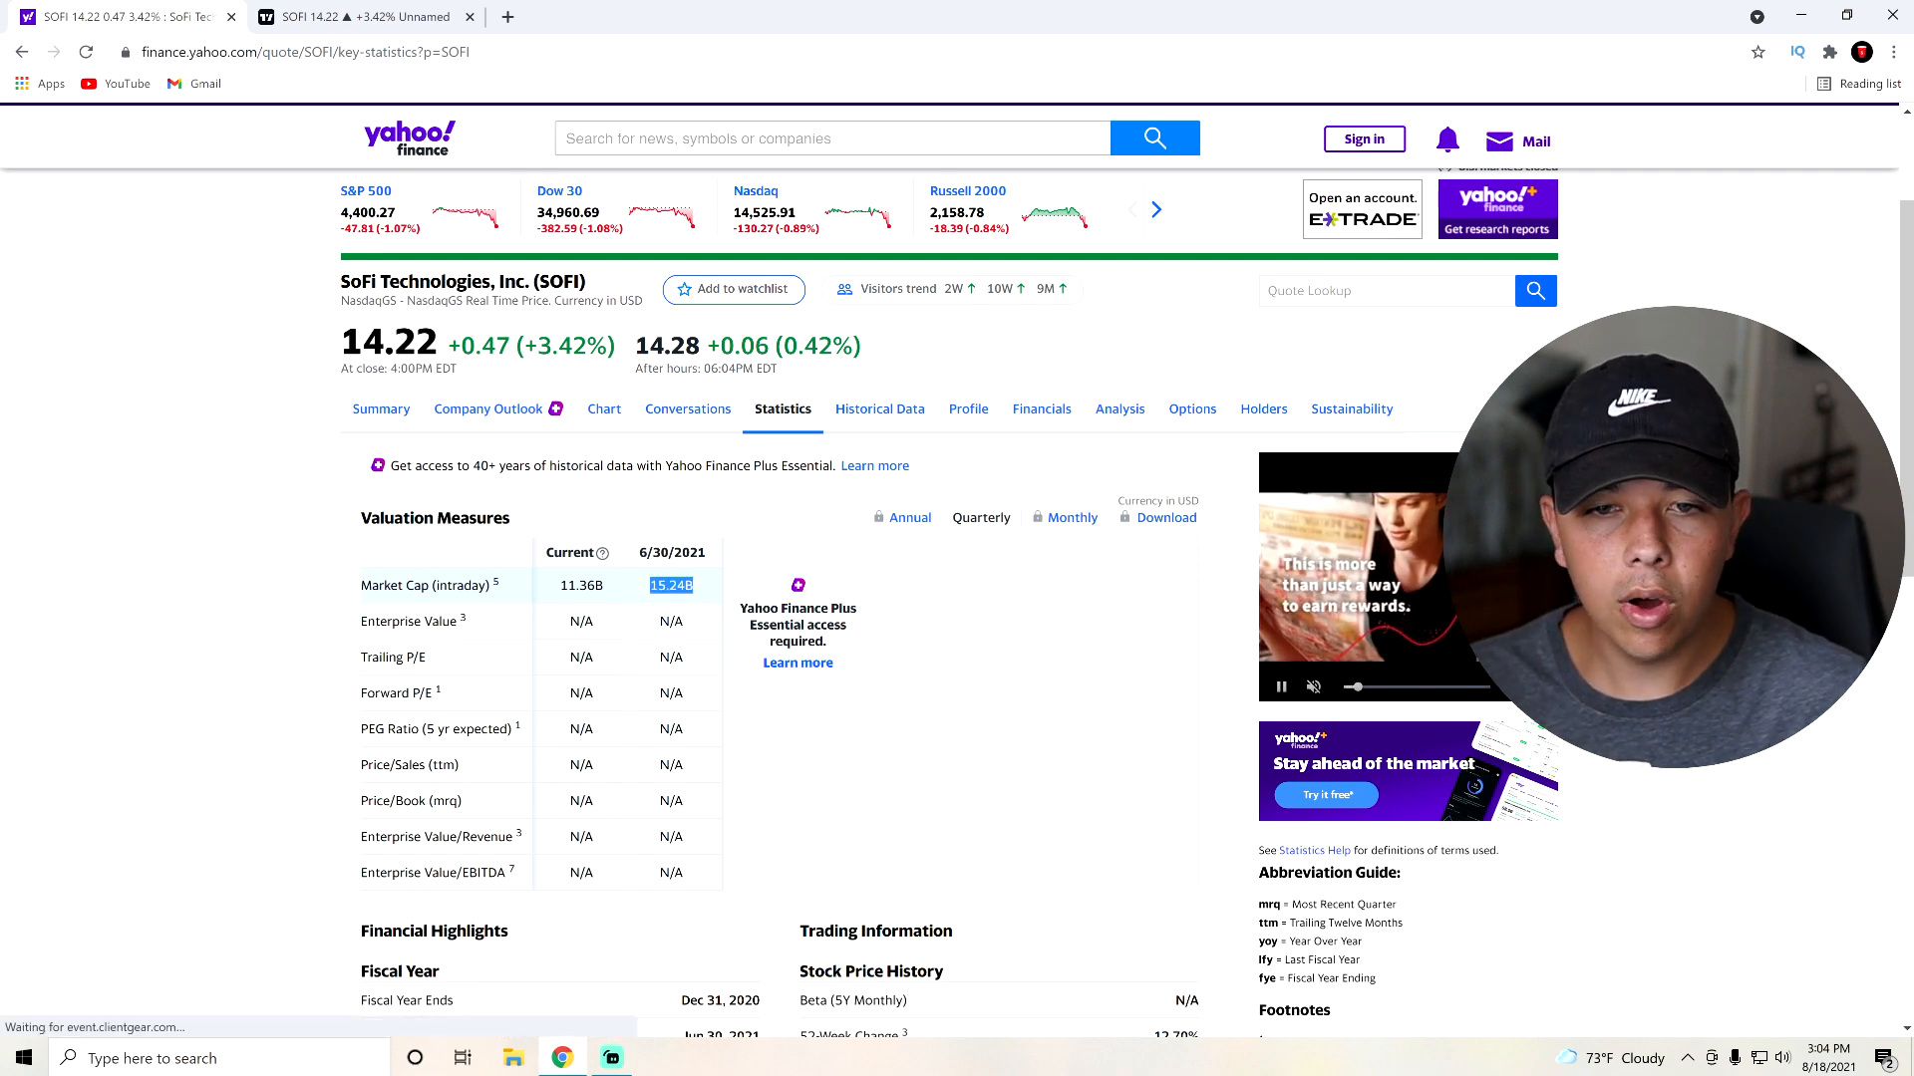
left_click(381, 407)
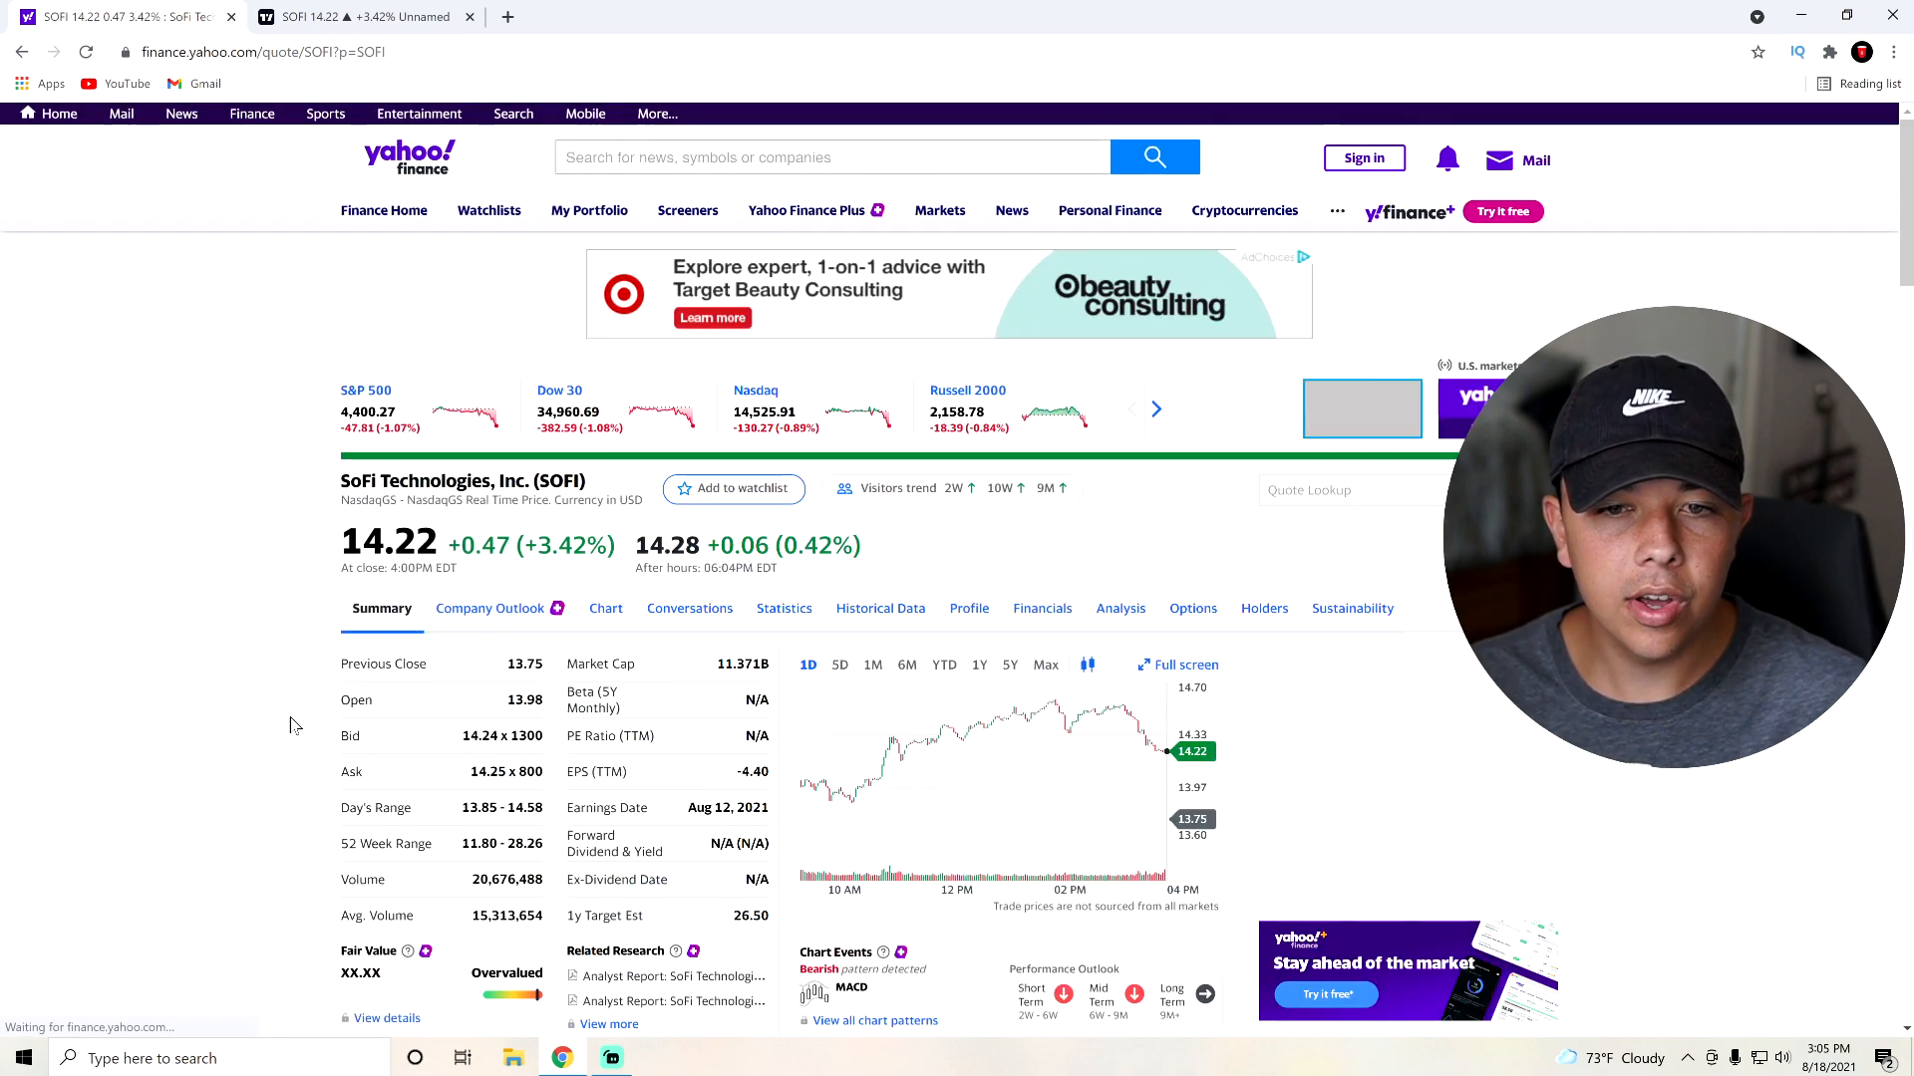
Scroll the Summary page through SoFi news, Financials chart and Recommendation Trends
scroll("down", 3)
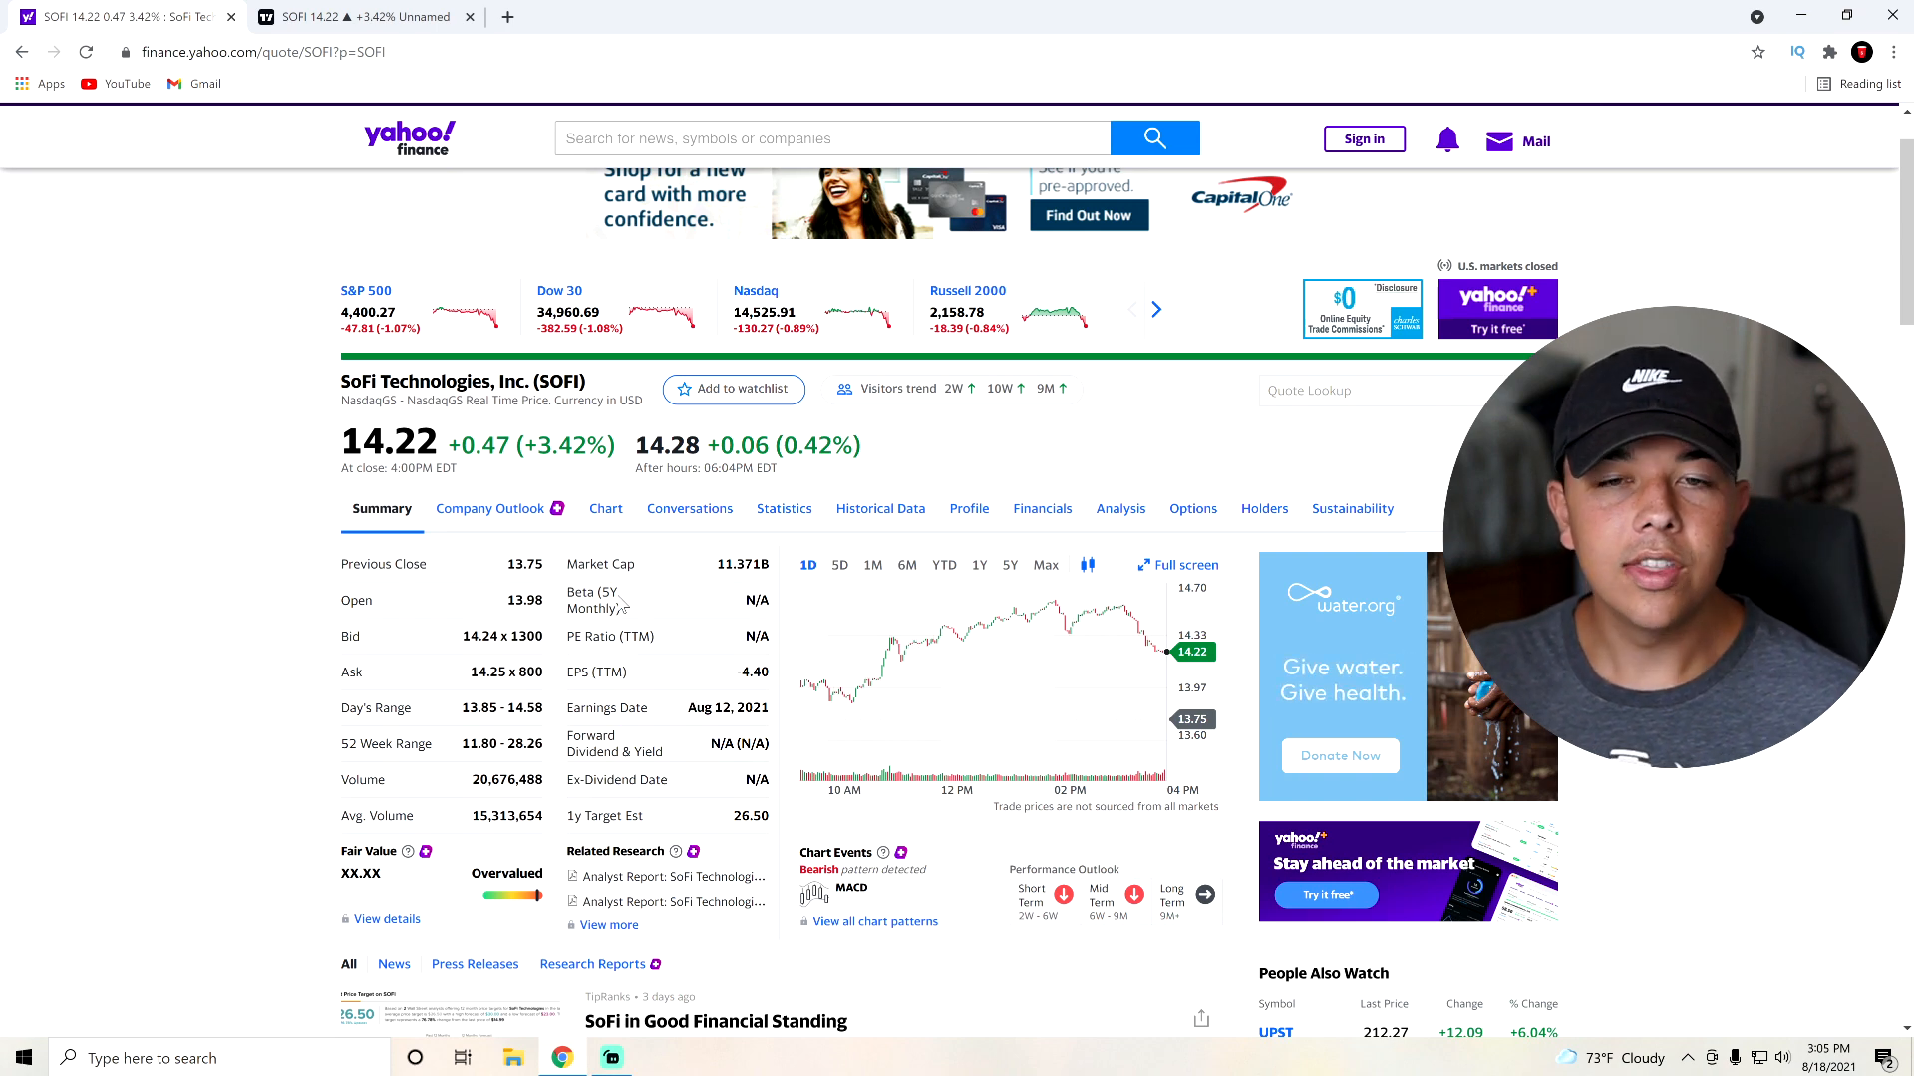
scroll("down", 3)
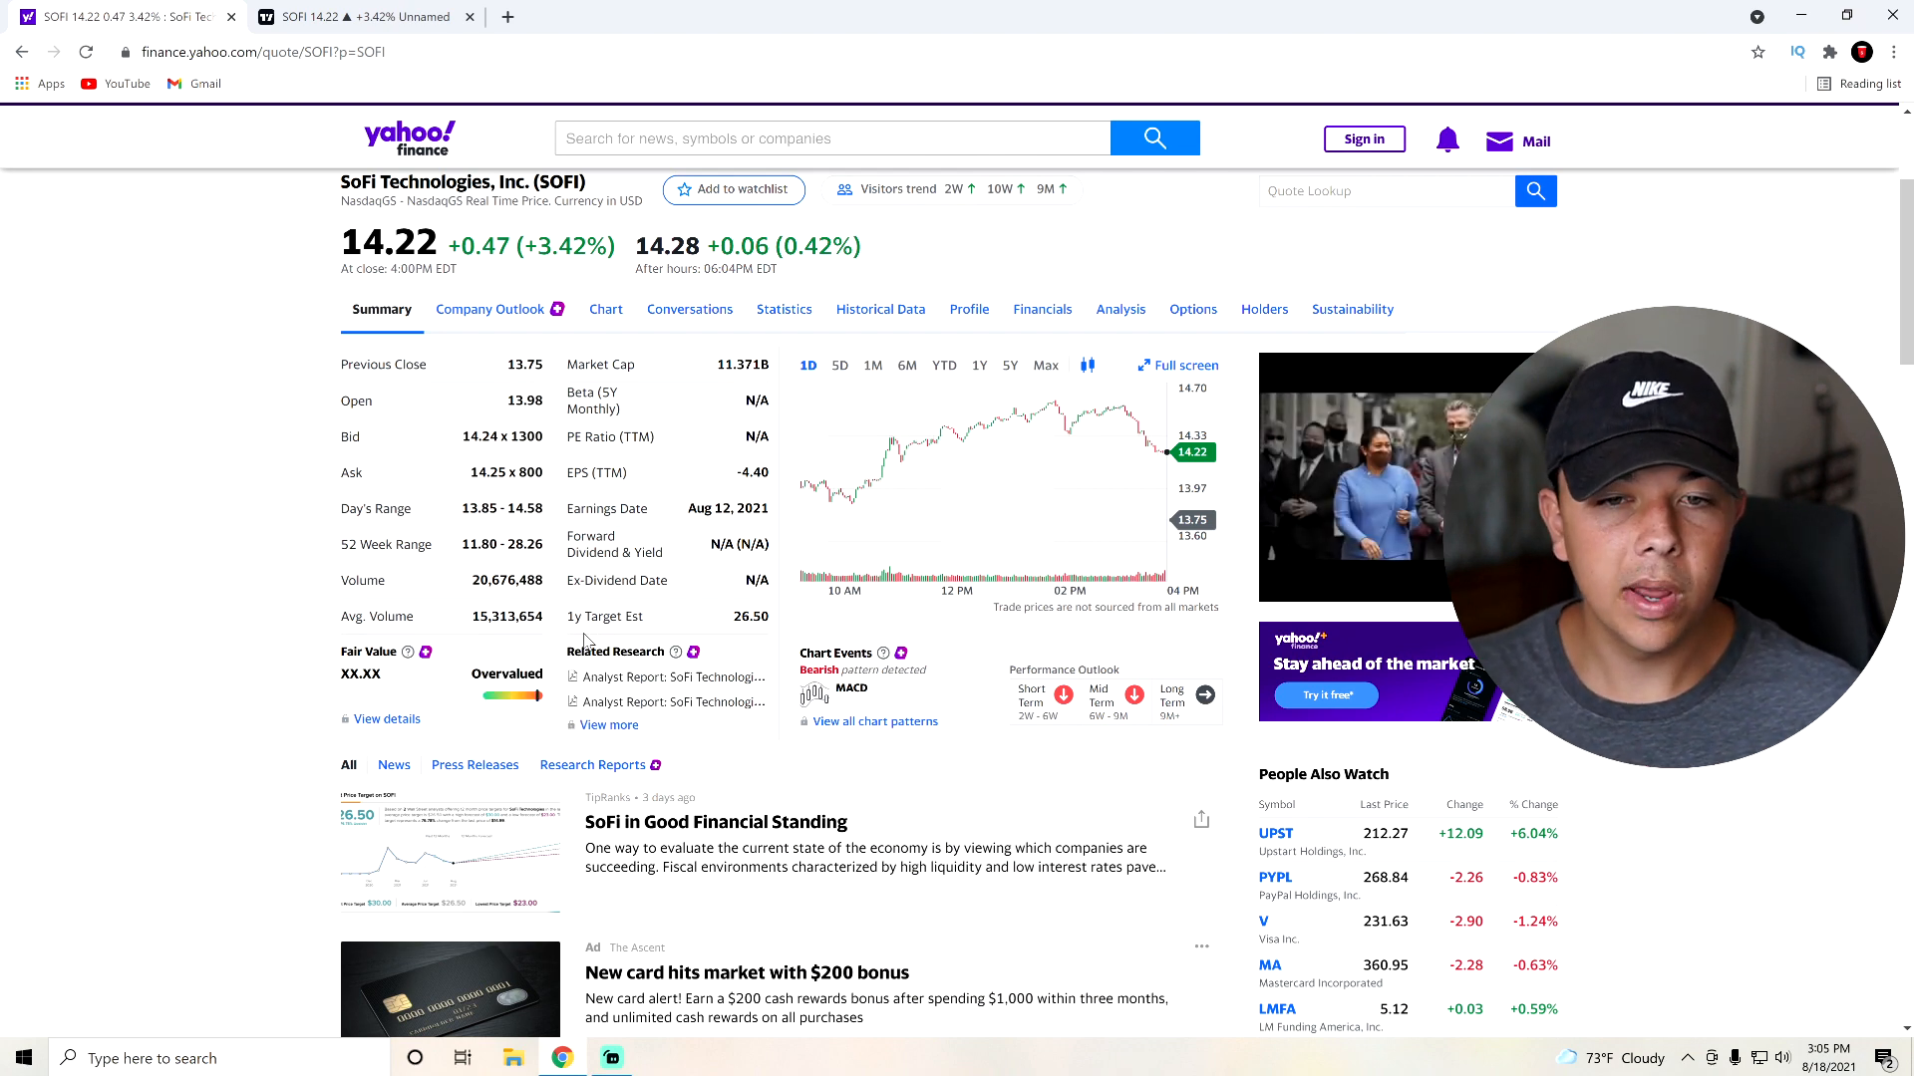
scroll("down", 3)
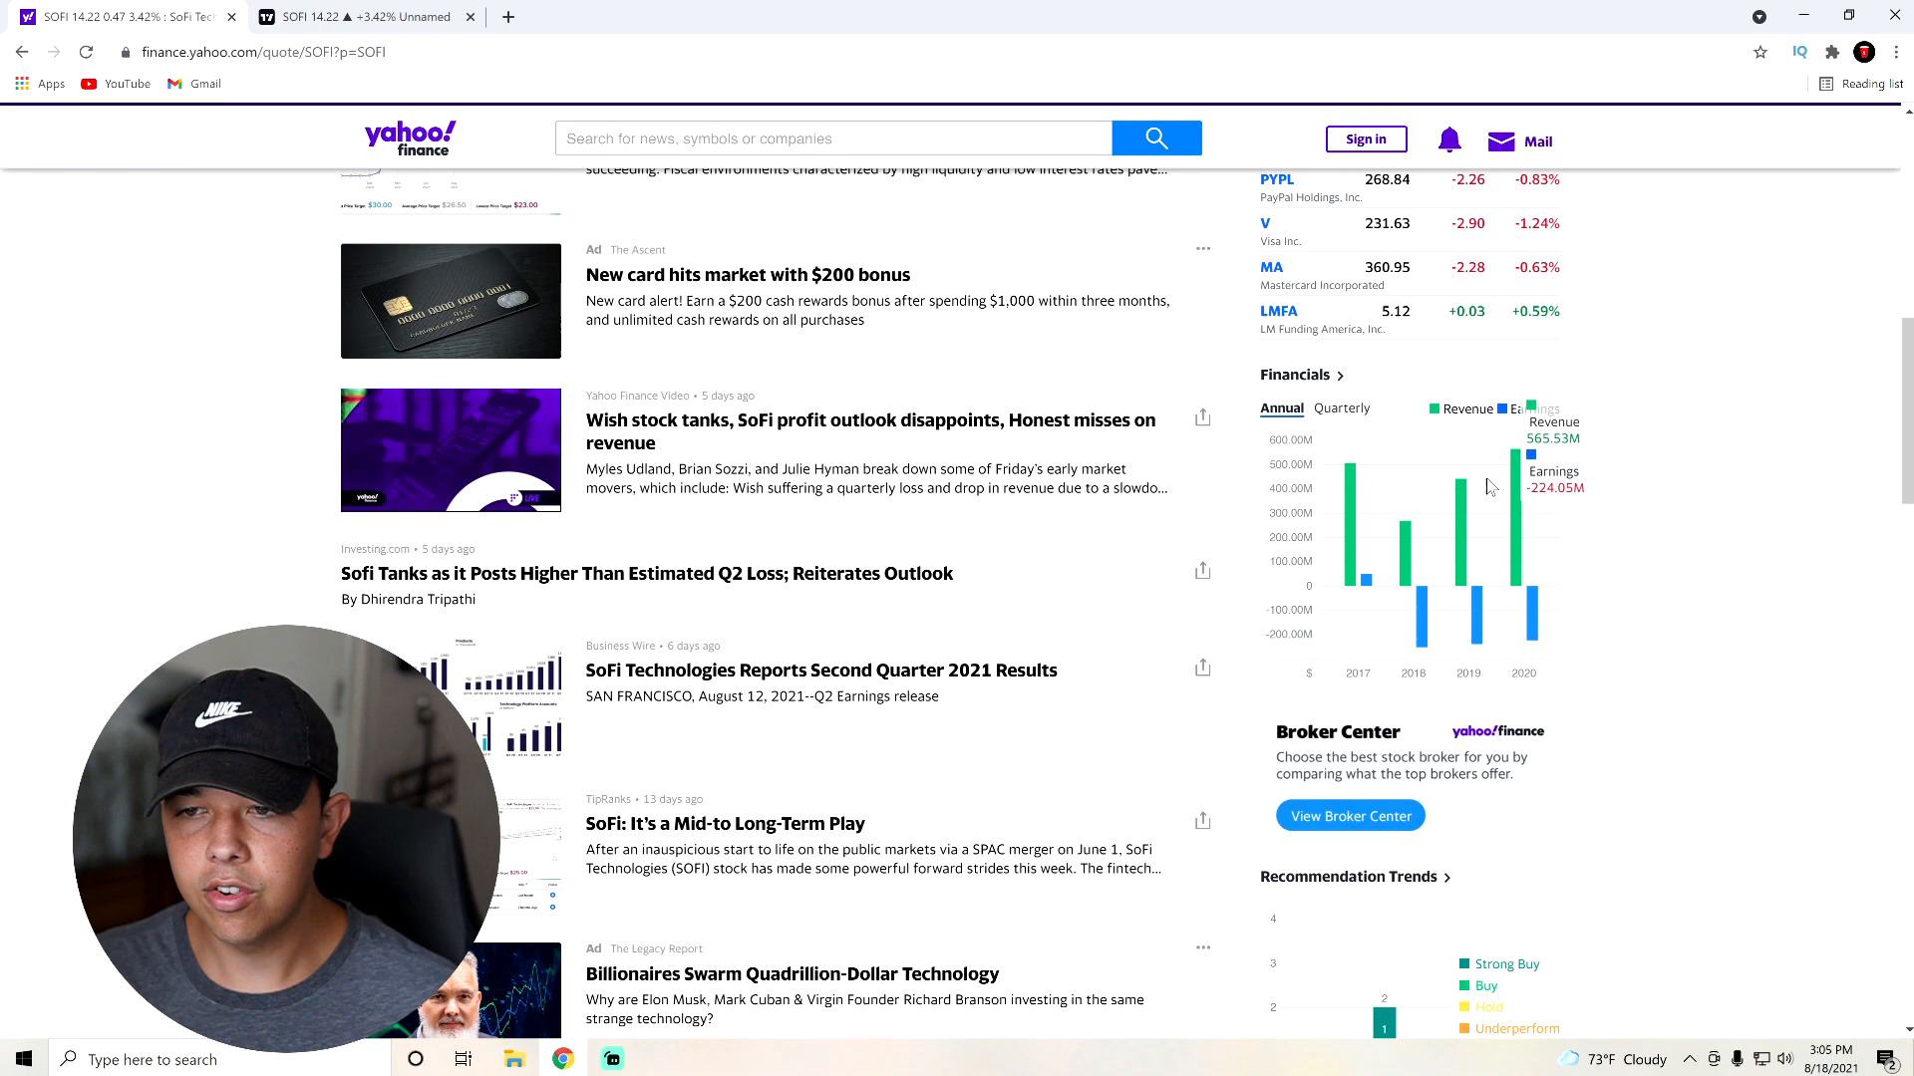
scroll("down", 3)
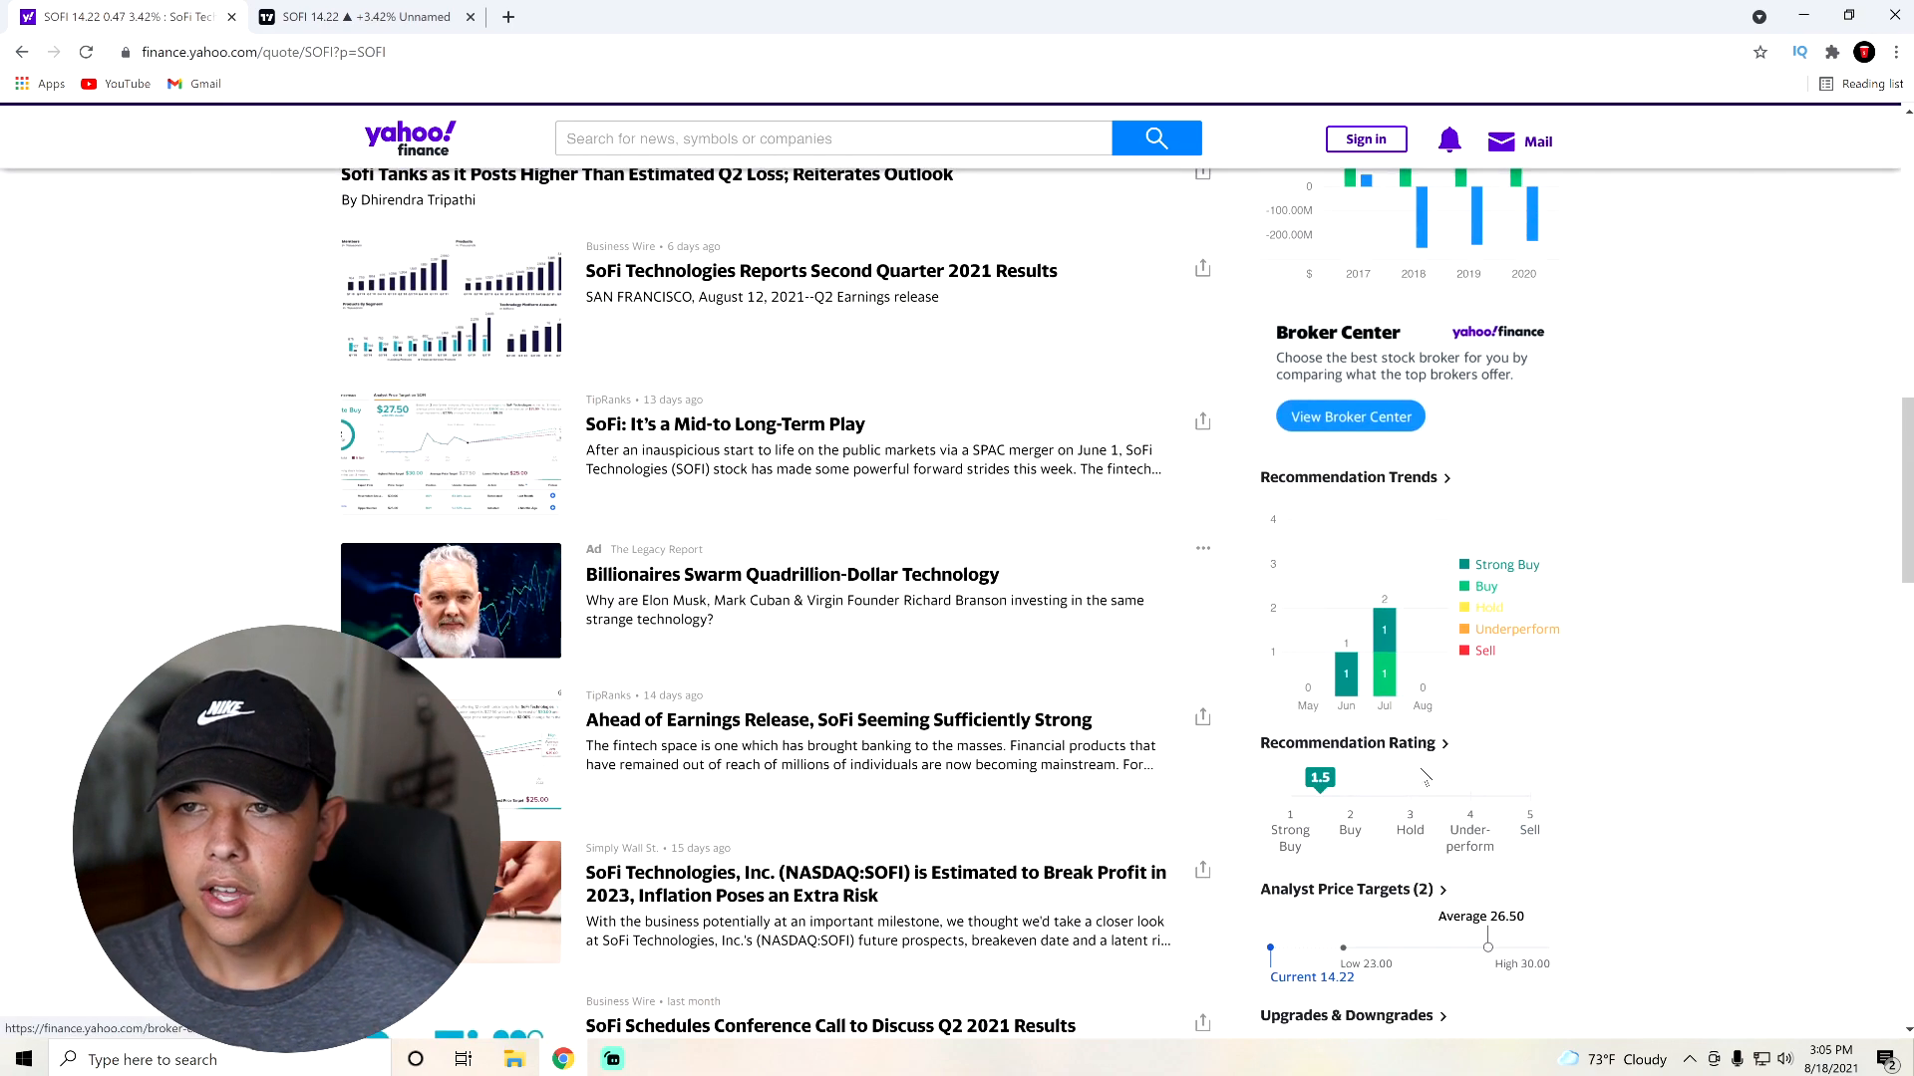
scroll("down", 3)
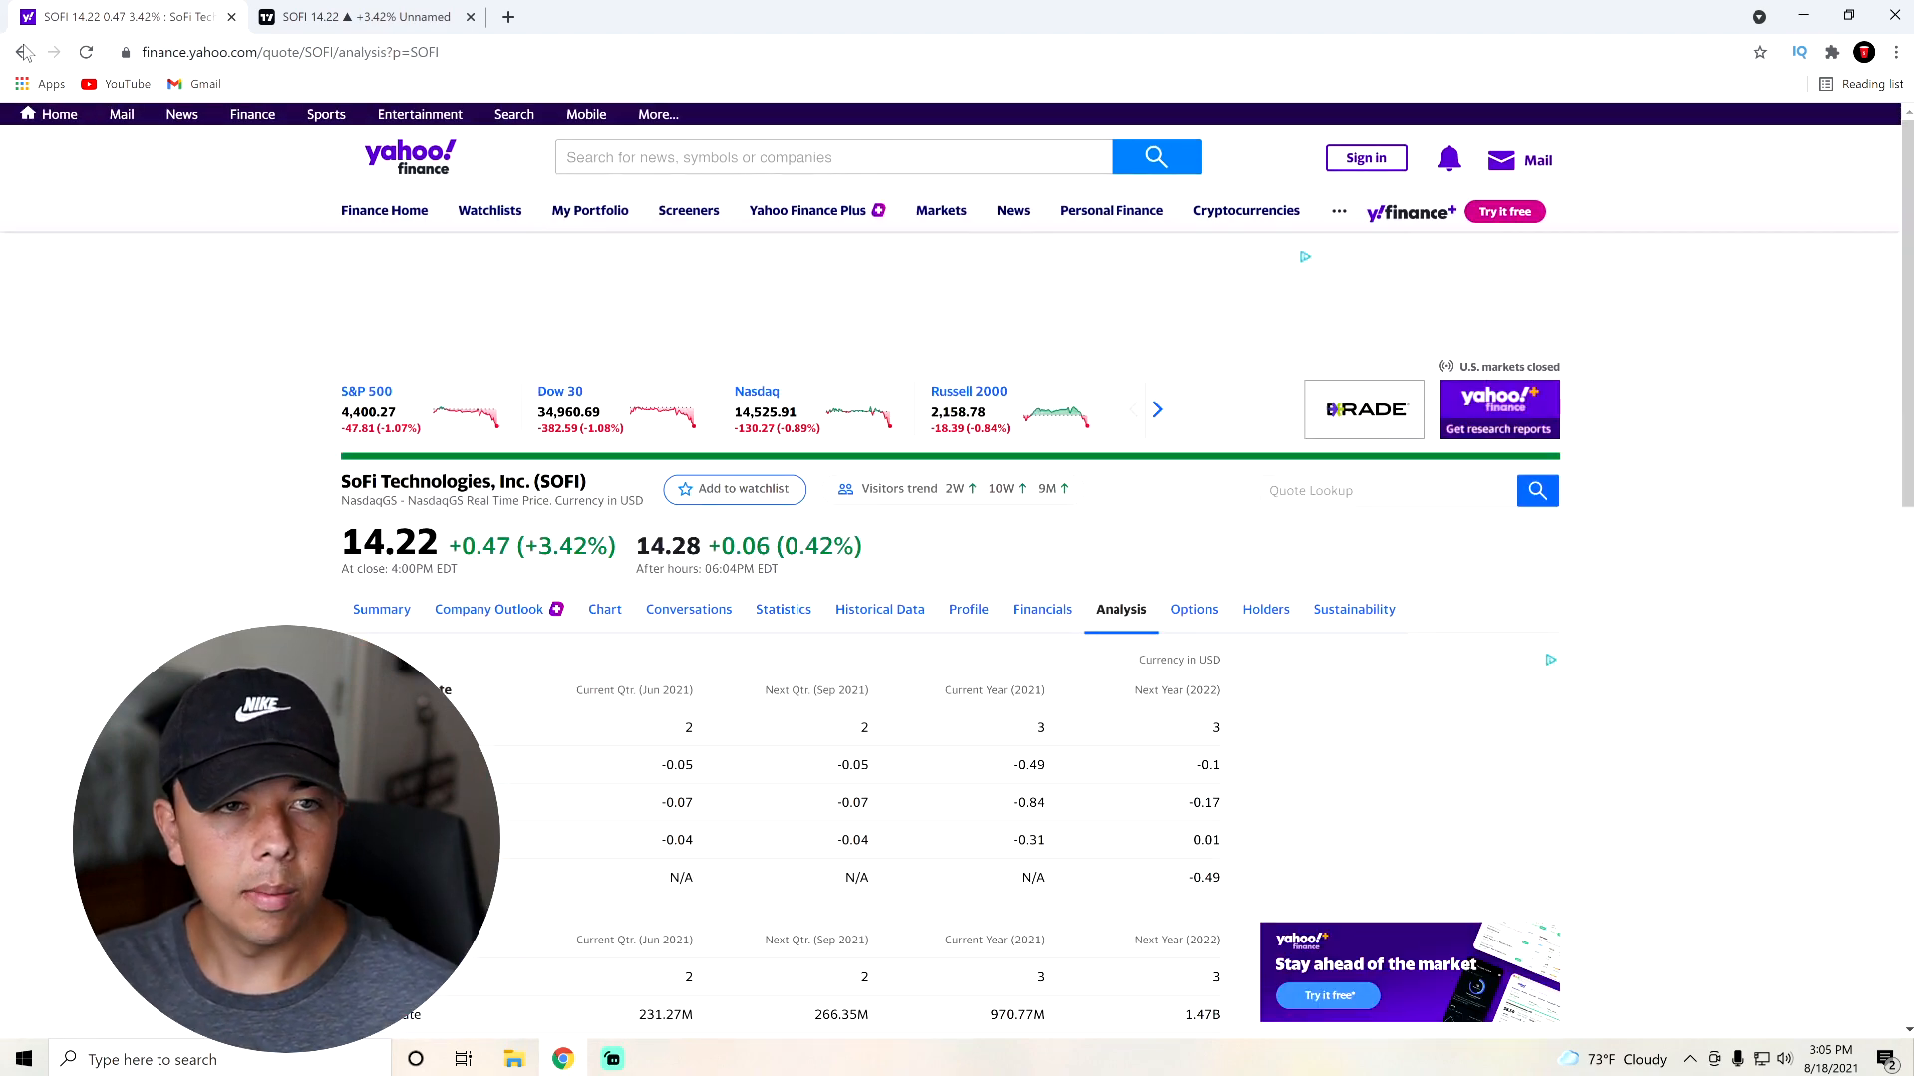
View SoFi's 6/30/2021 balance sheet, then switch to the TradingView SoFi chart
left_click(21, 51)
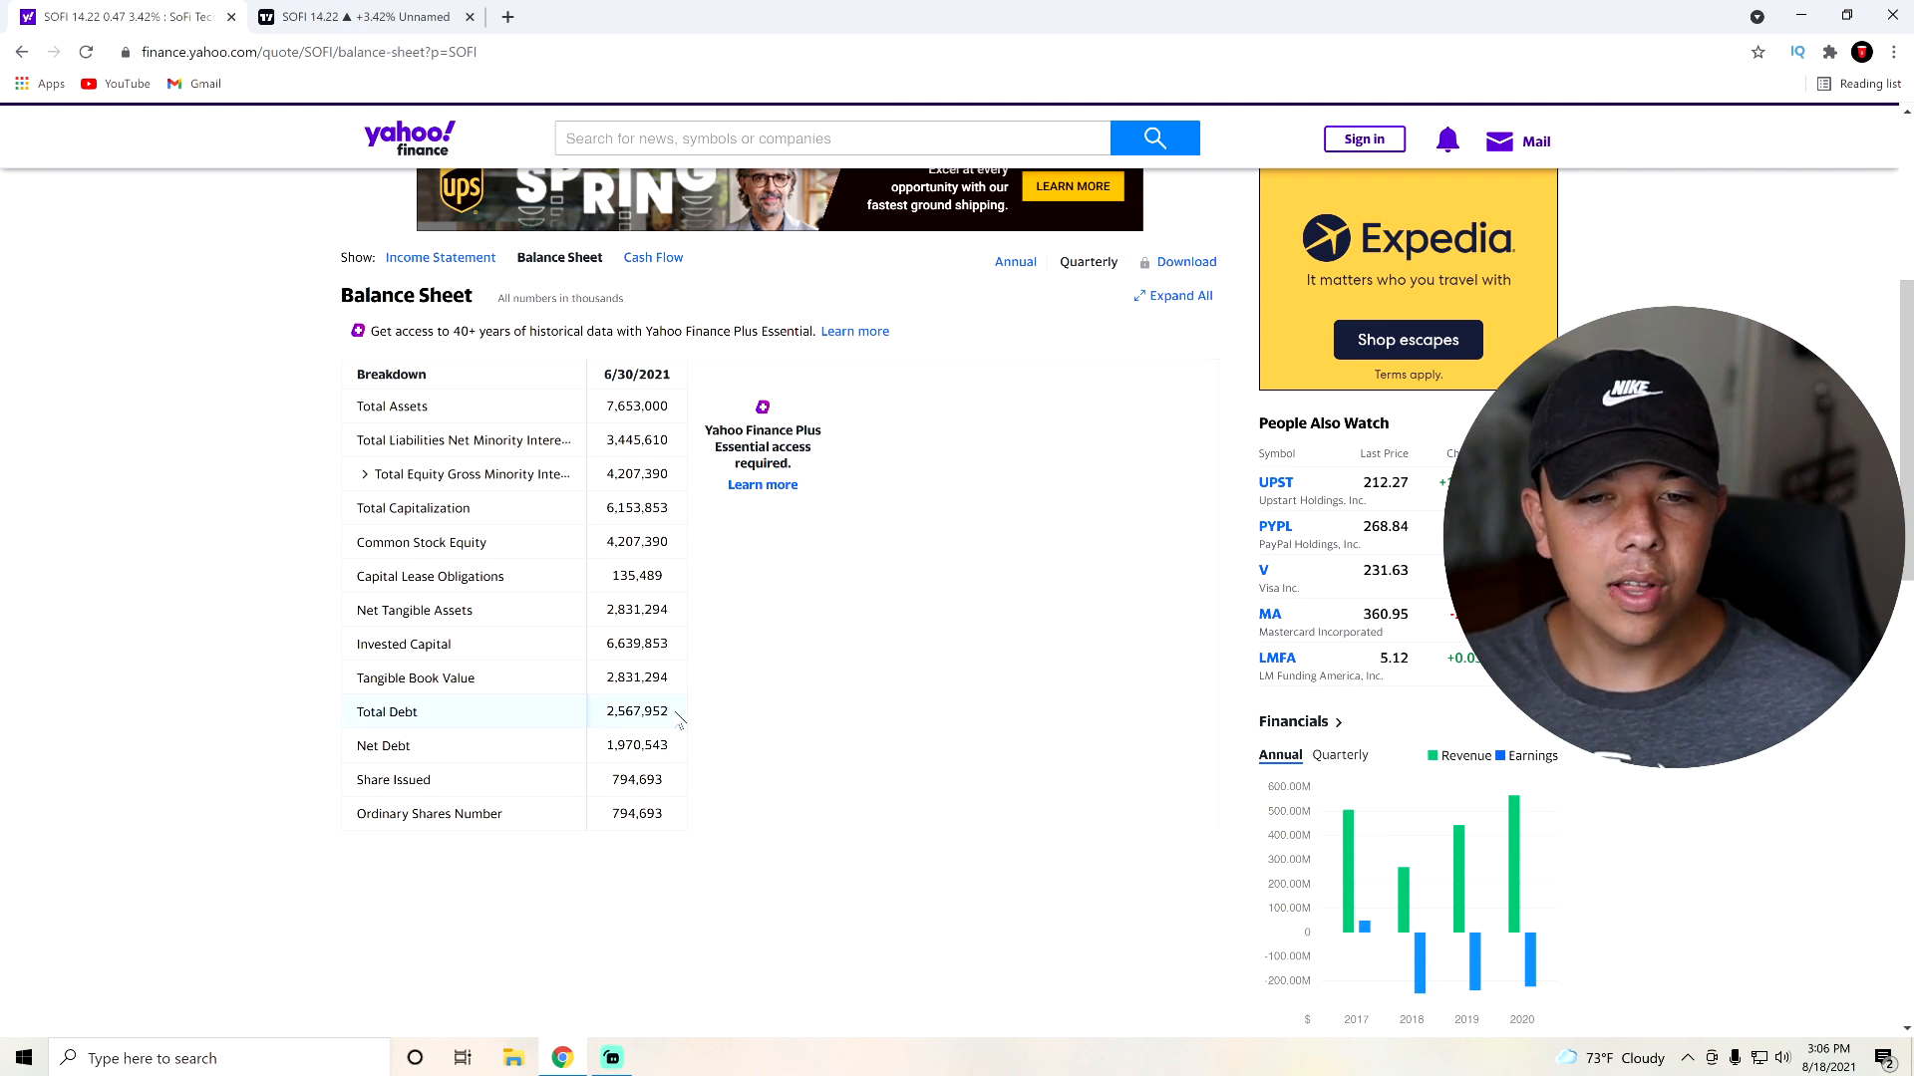
mouse_move(874, 760)
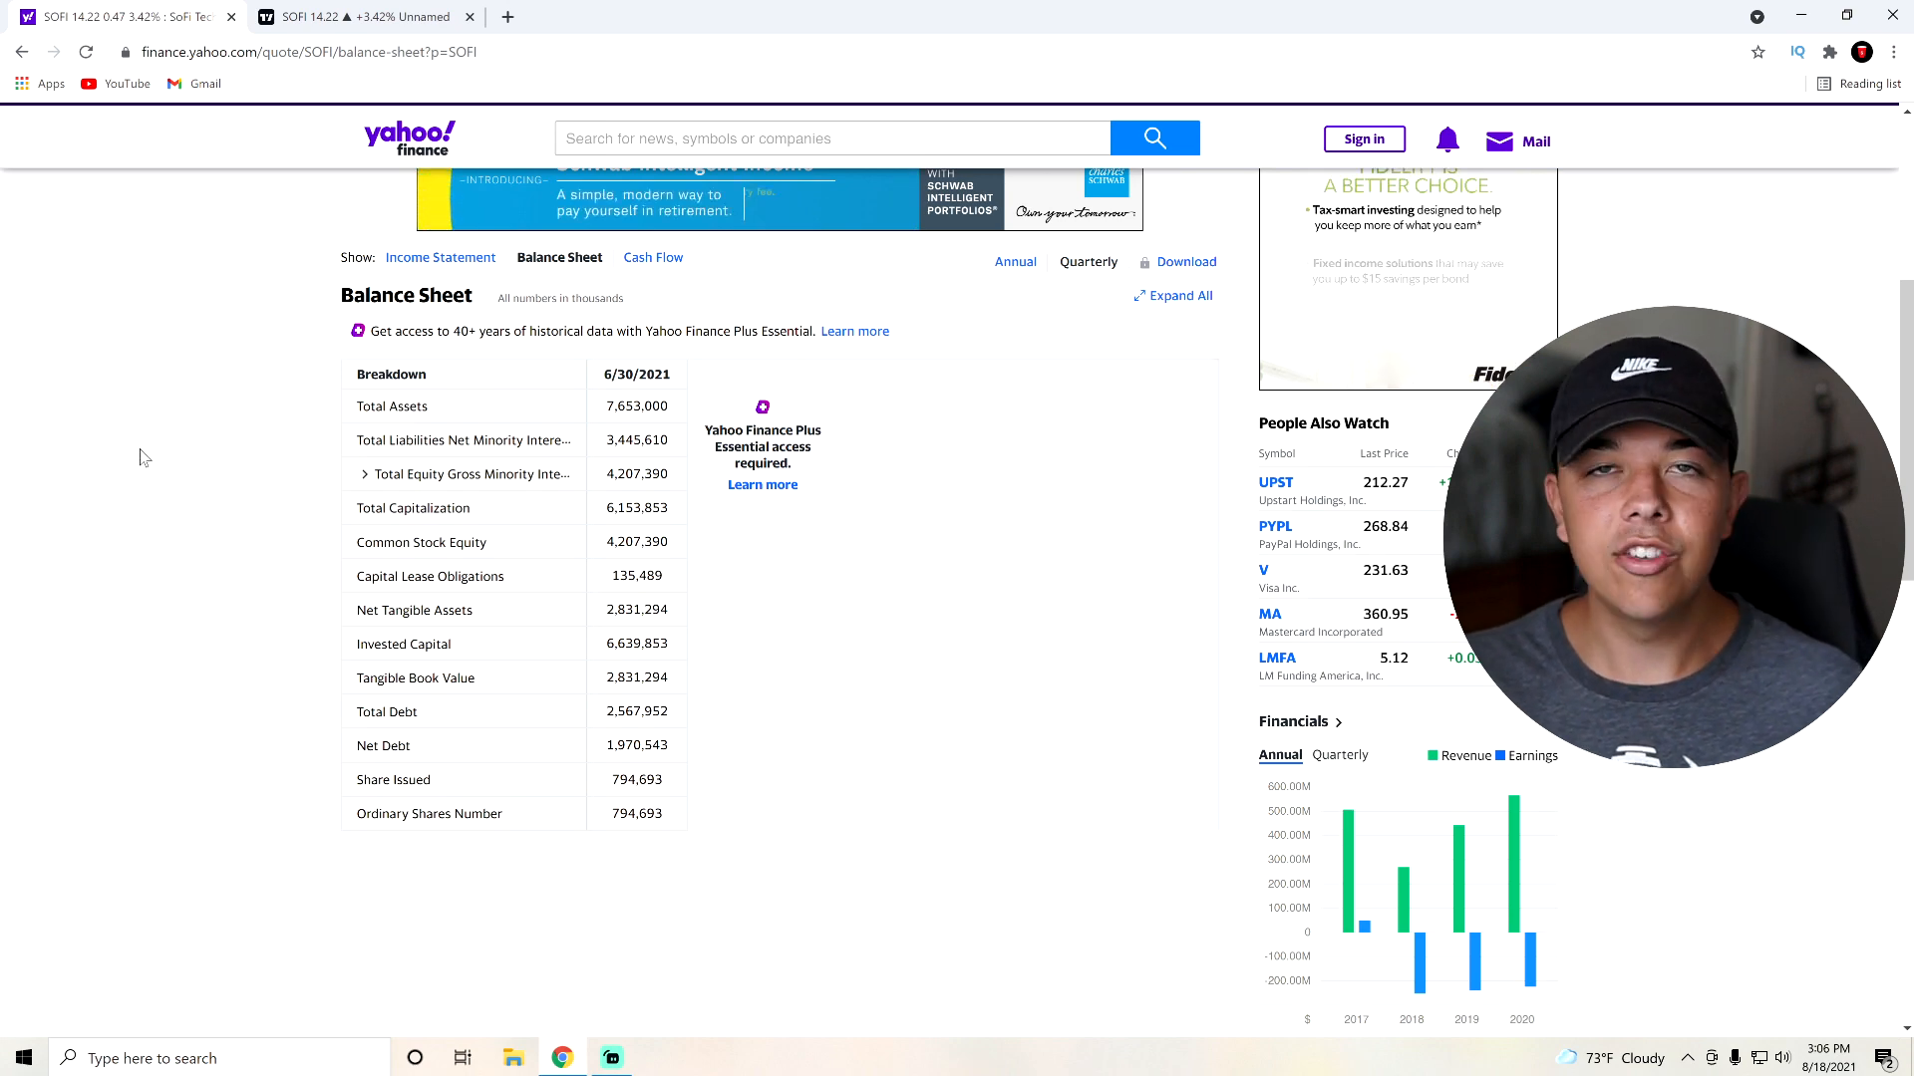
left_click(230, 16)
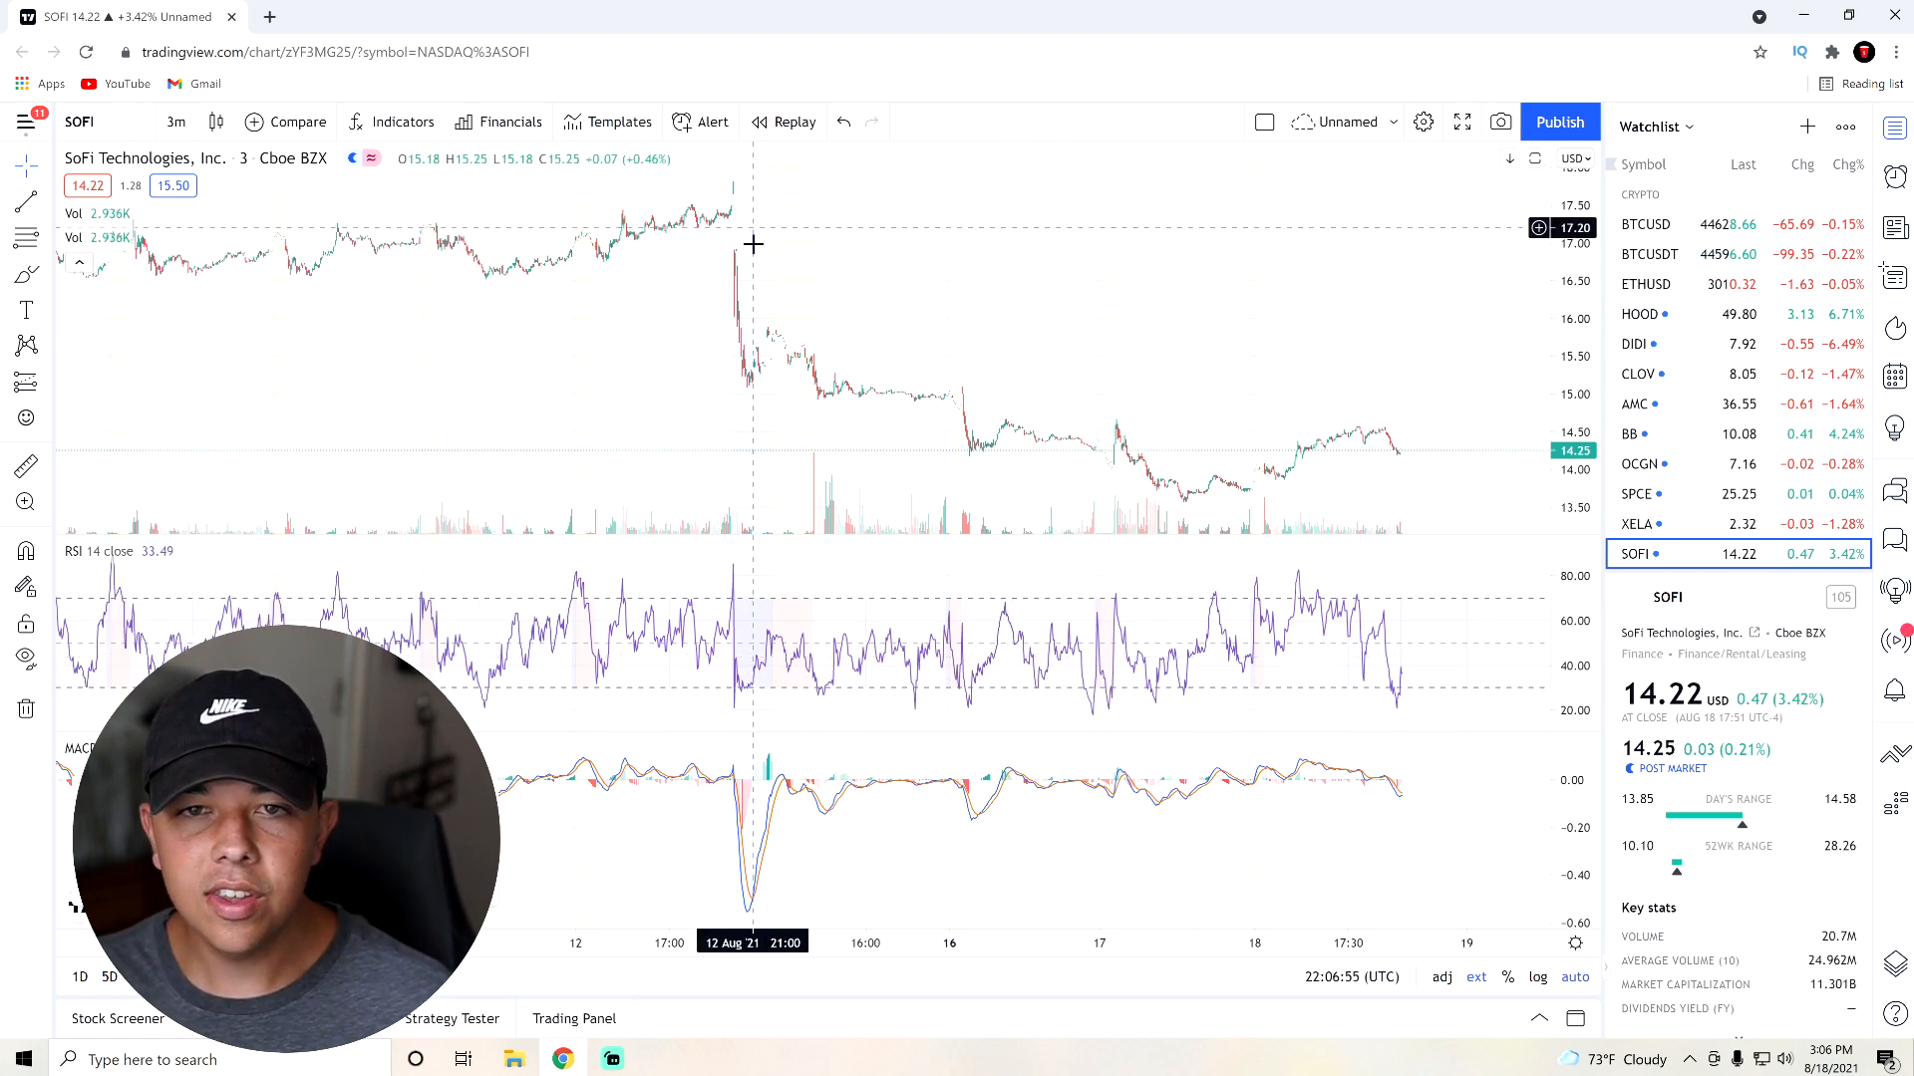
mouse_move(735, 393)
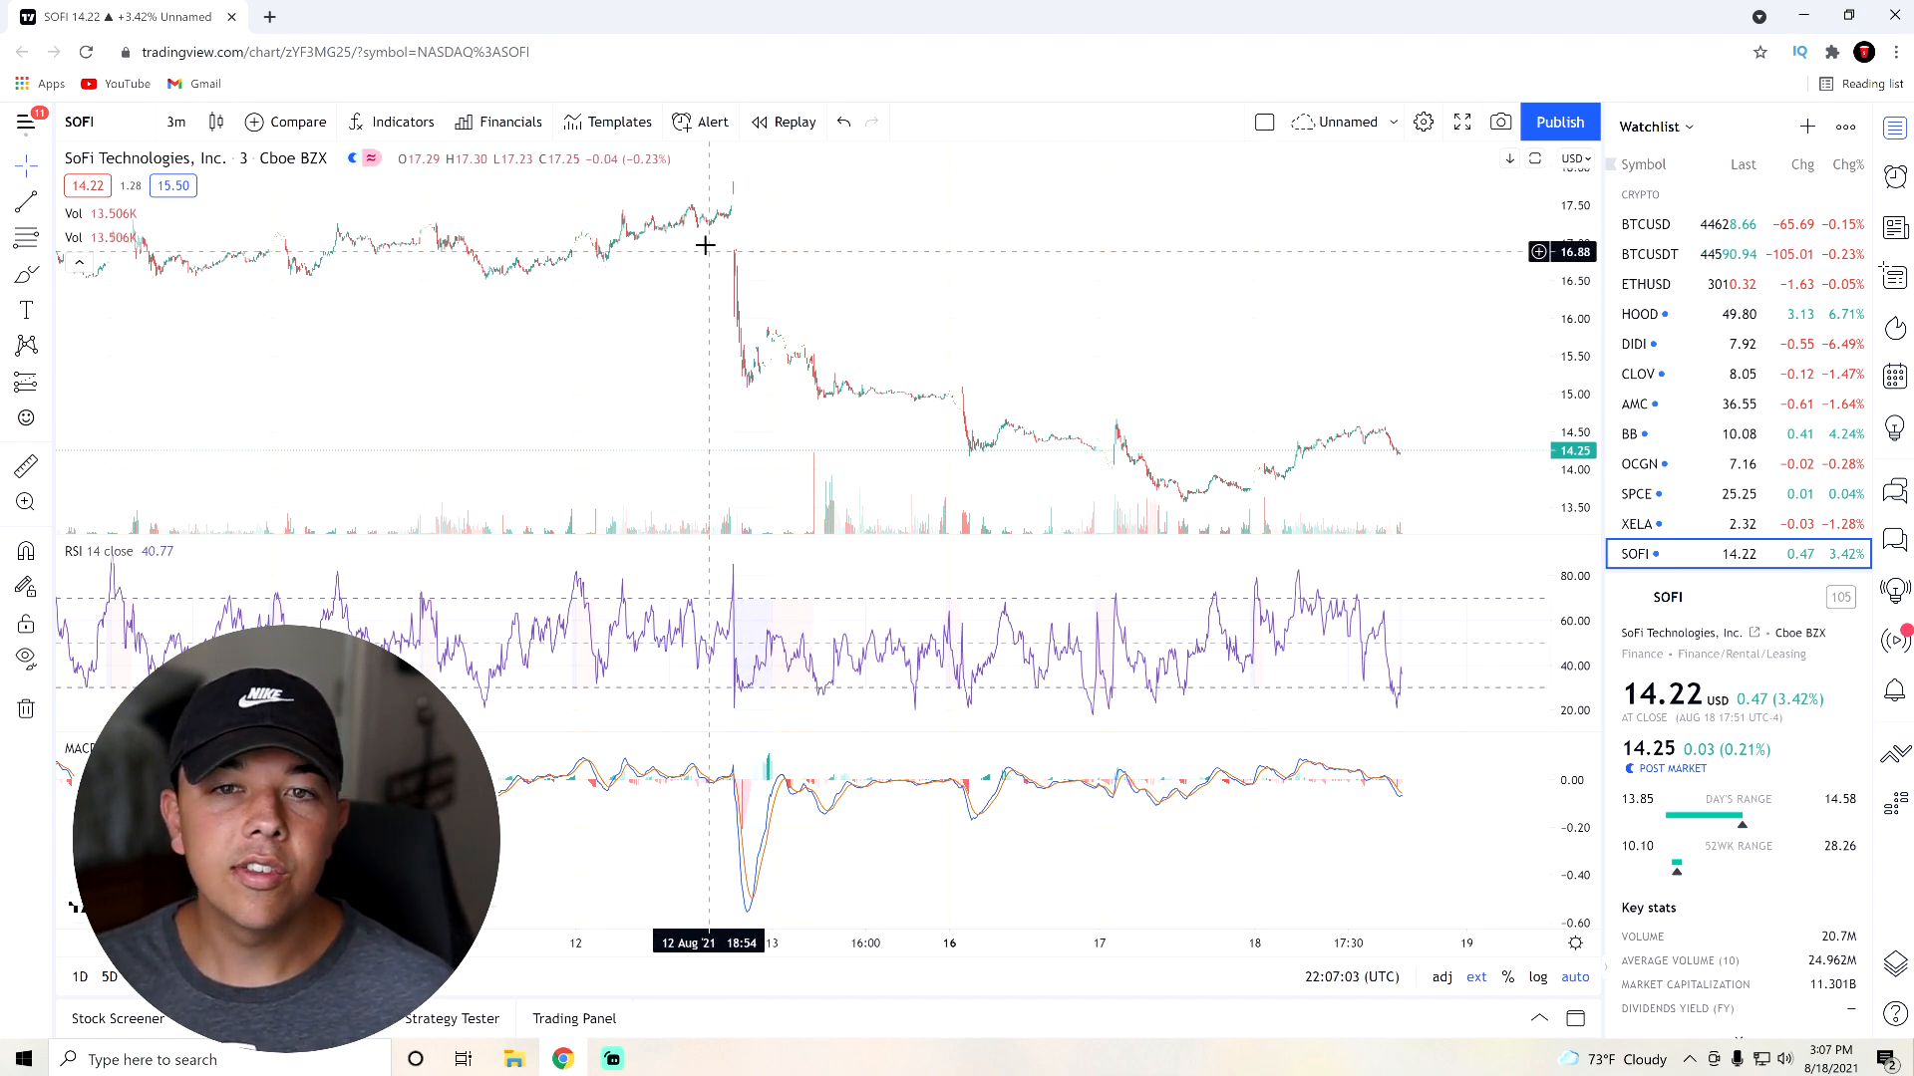
mouse_move(728, 233)
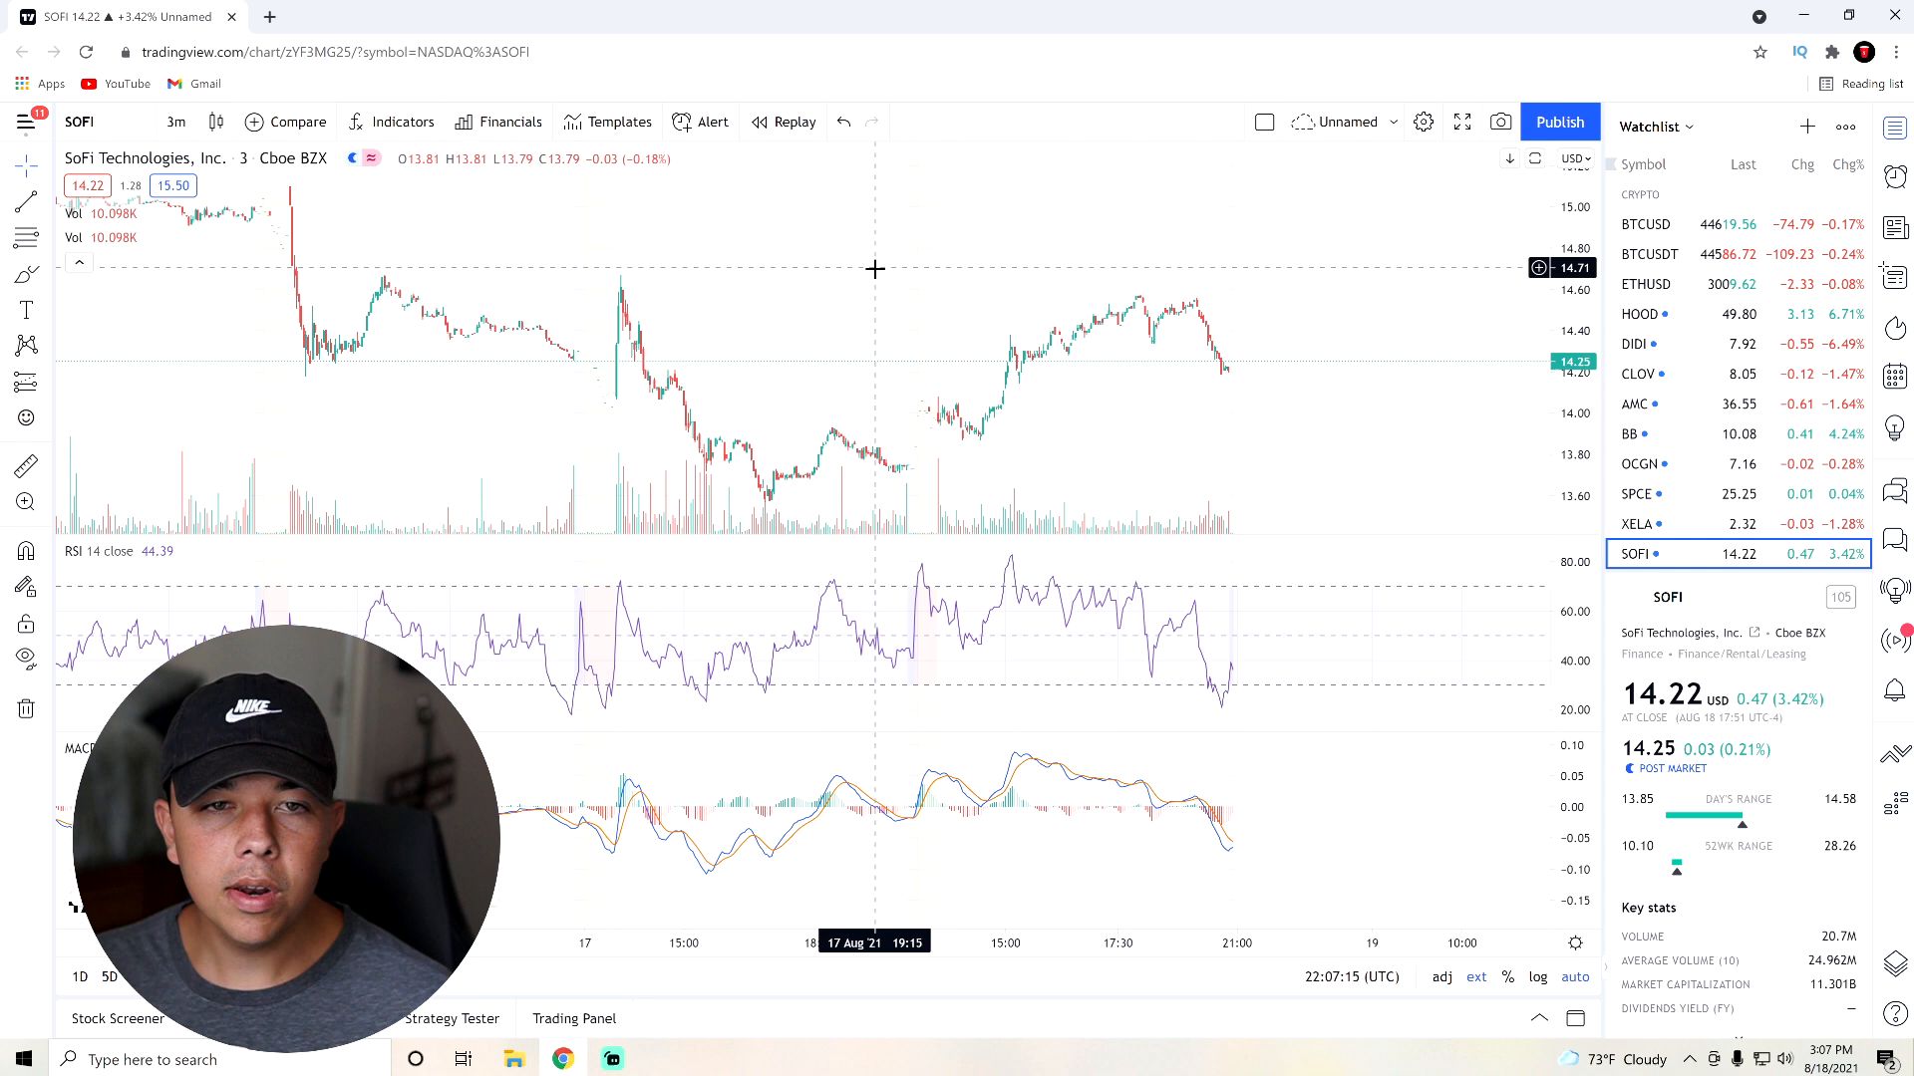
mouse_move(876, 277)
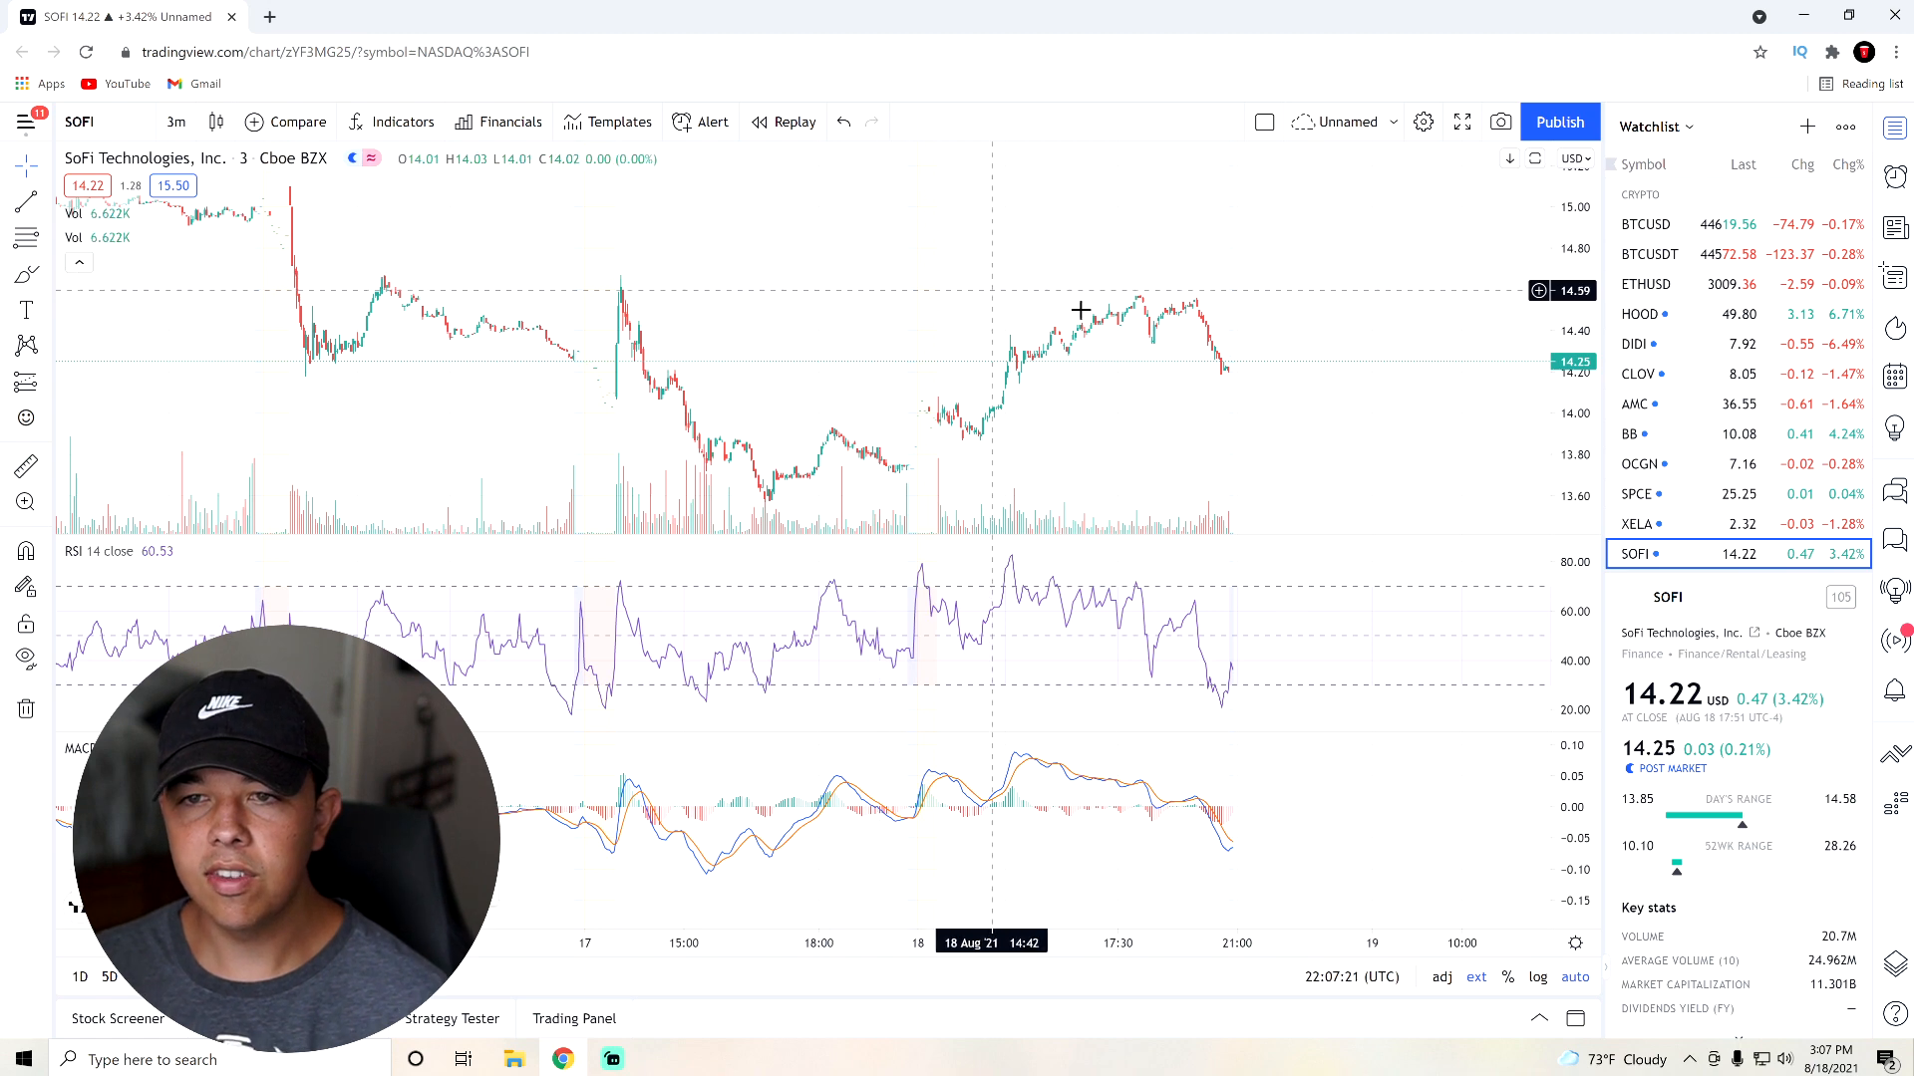
mouse_move(1224, 354)
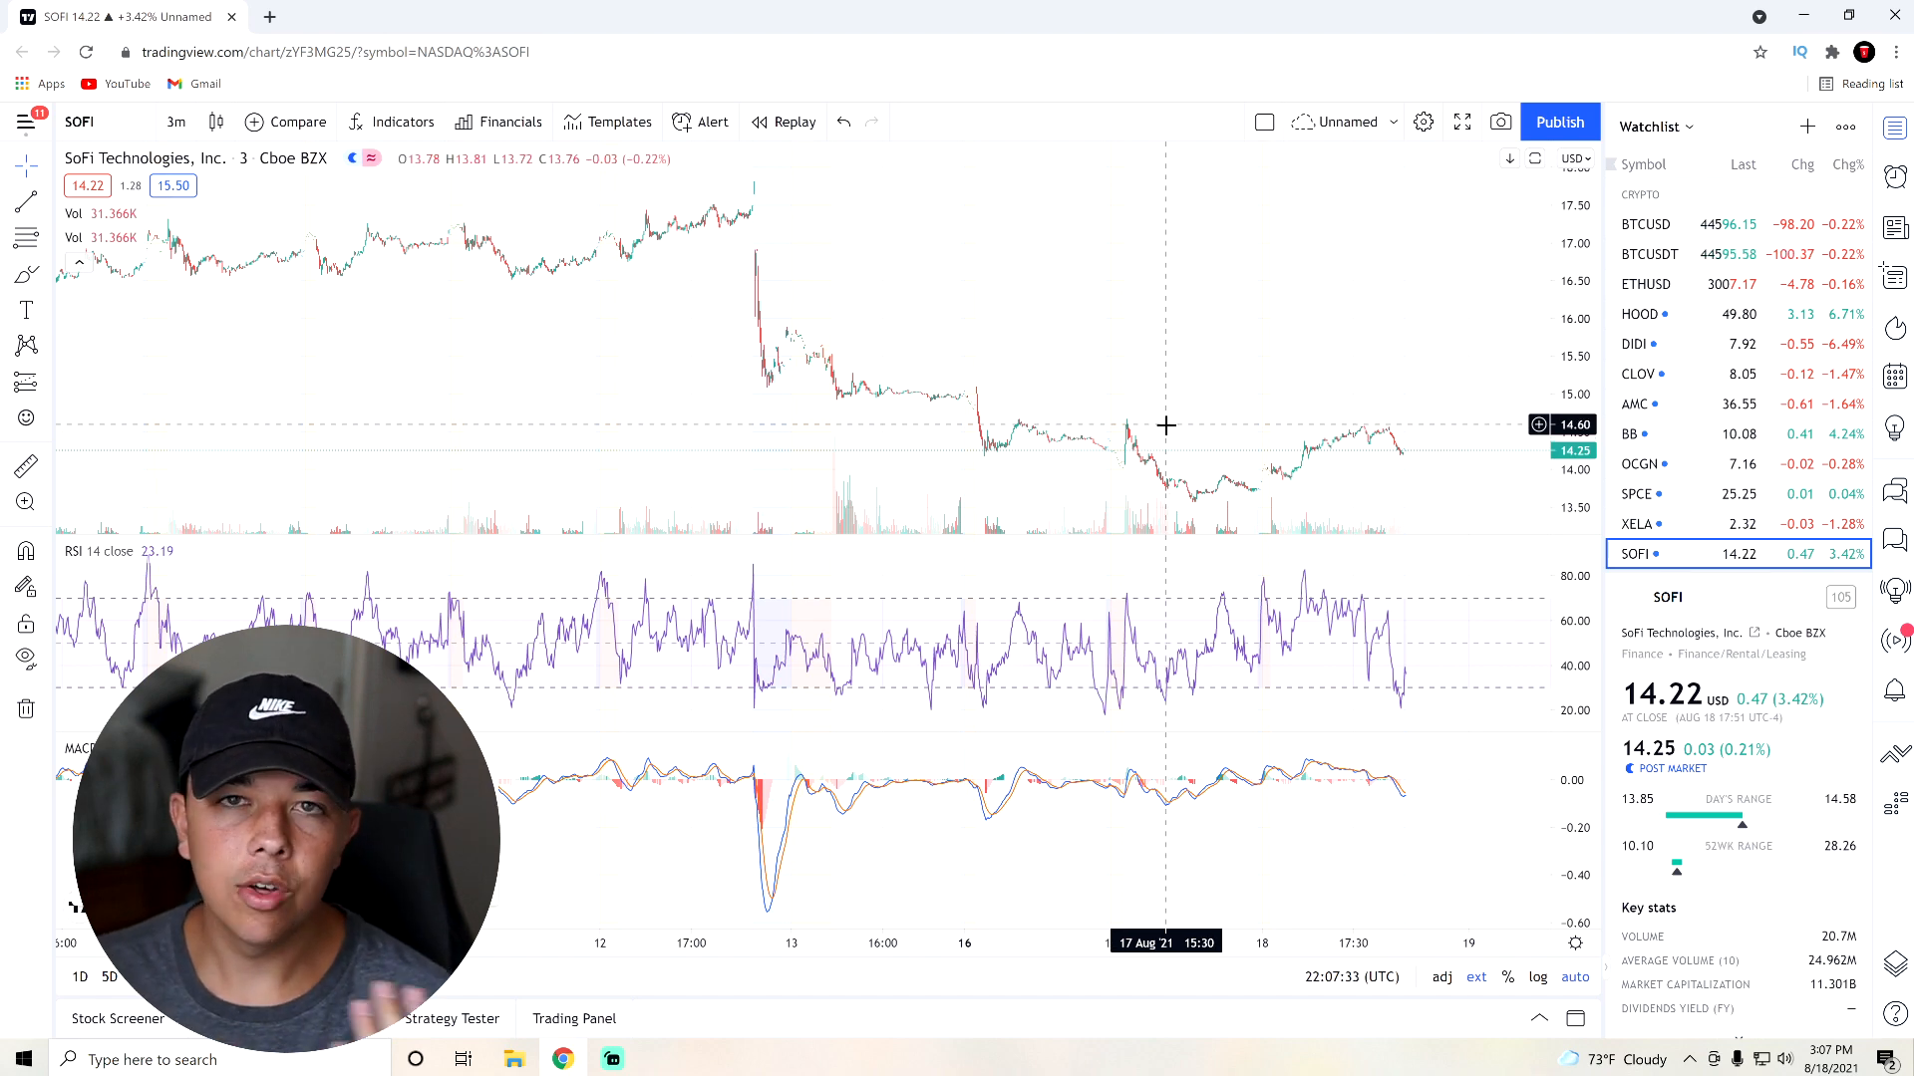
mouse_move(1401, 491)
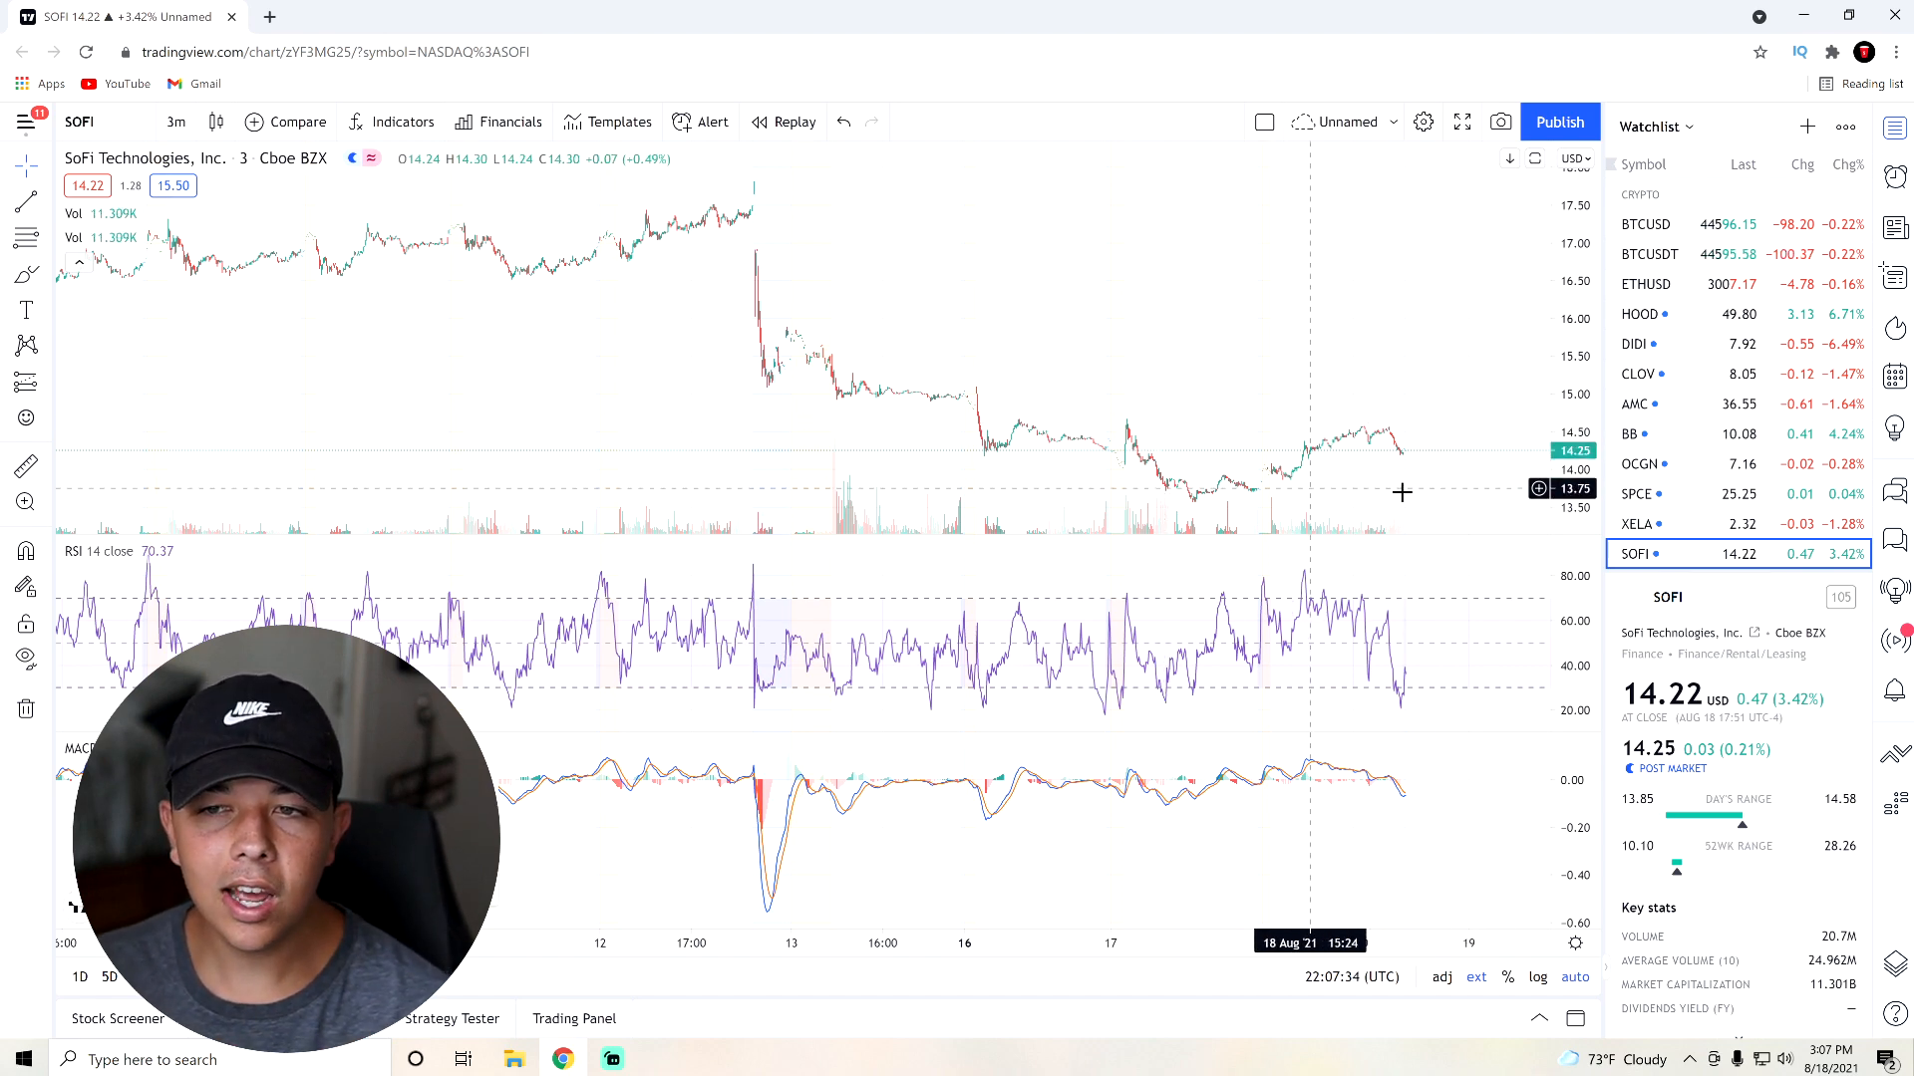
mouse_move(1369, 499)
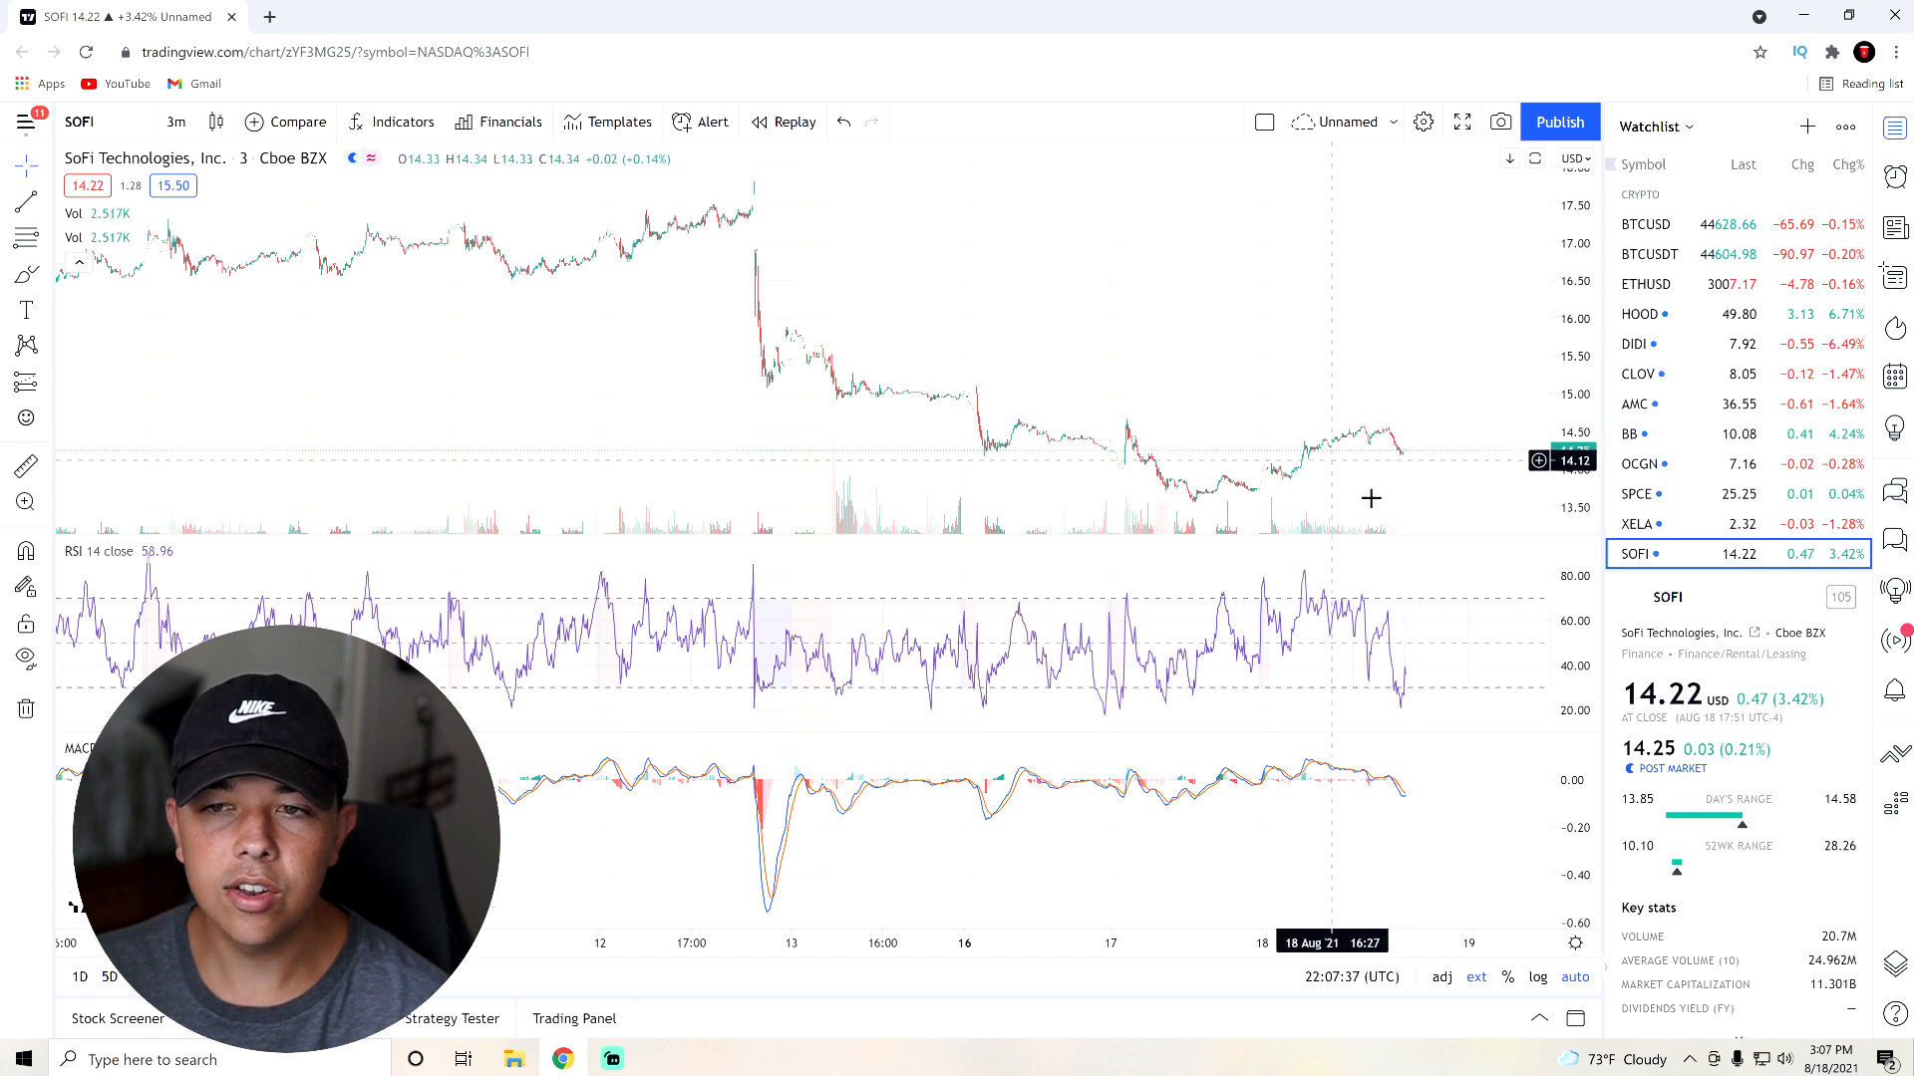